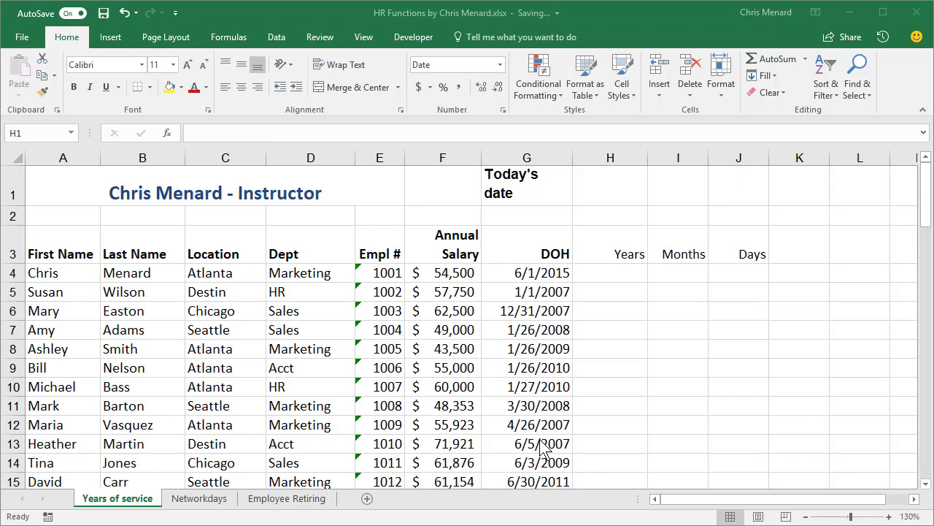
mouse_move(543, 445)
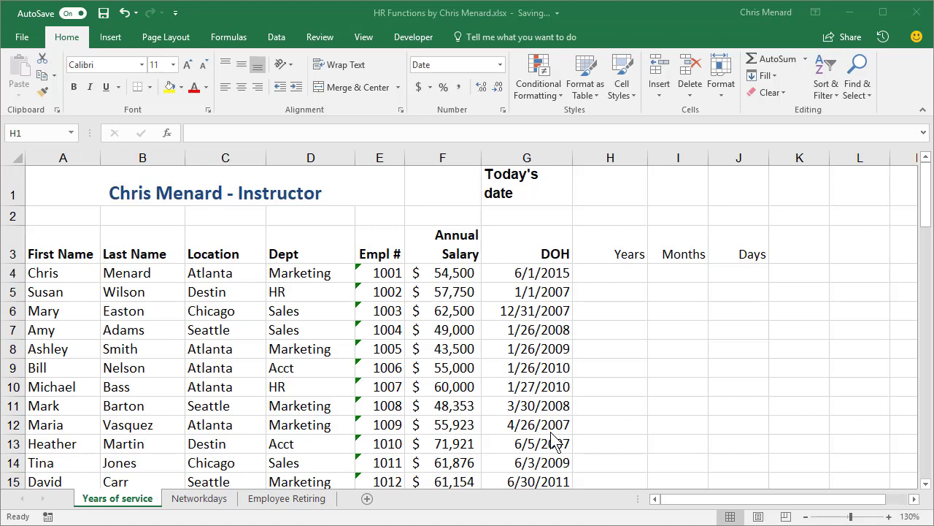
mouse_move(610, 254)
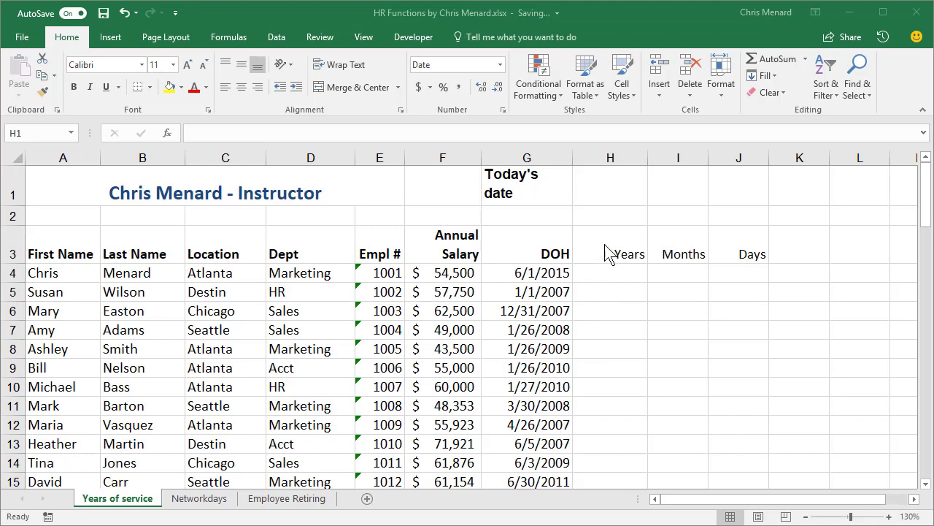
Enter a TODAY() formula in H1 beside the Today's date label.
click(610, 185)
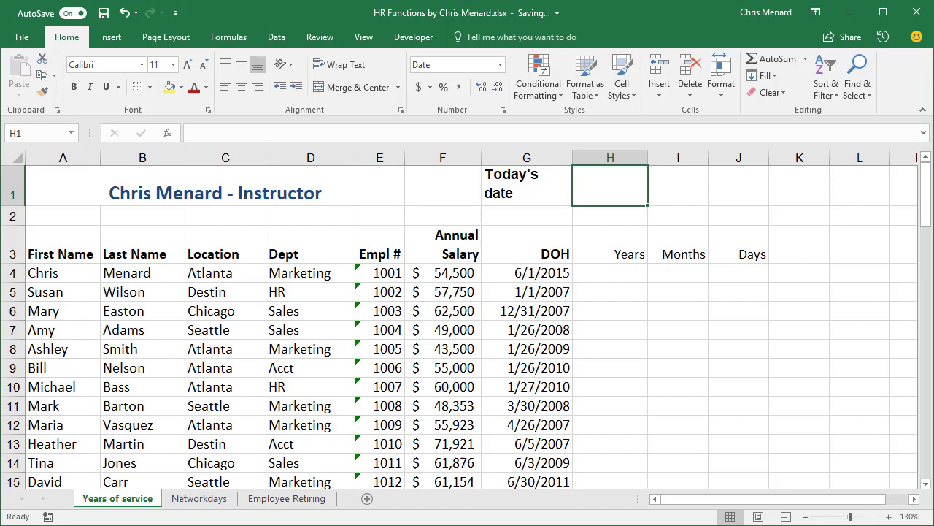
text(=toda)
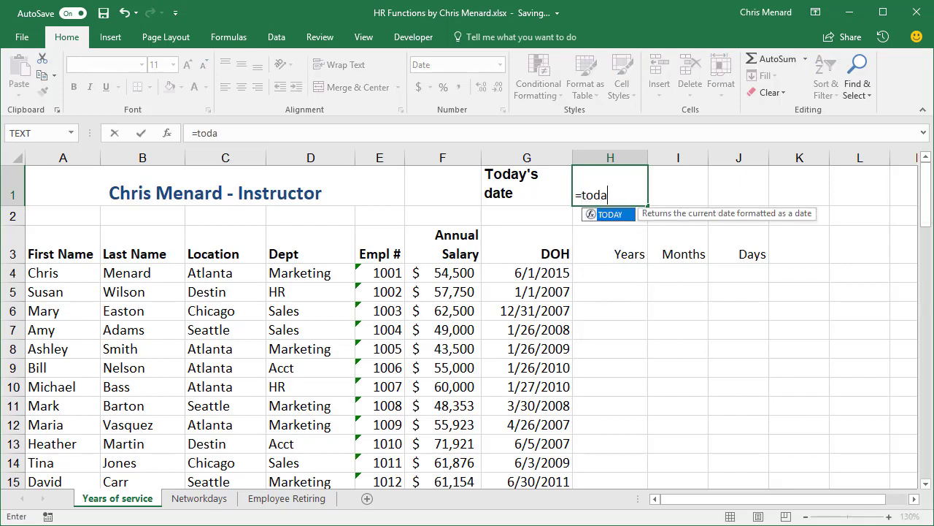
key(Enter)
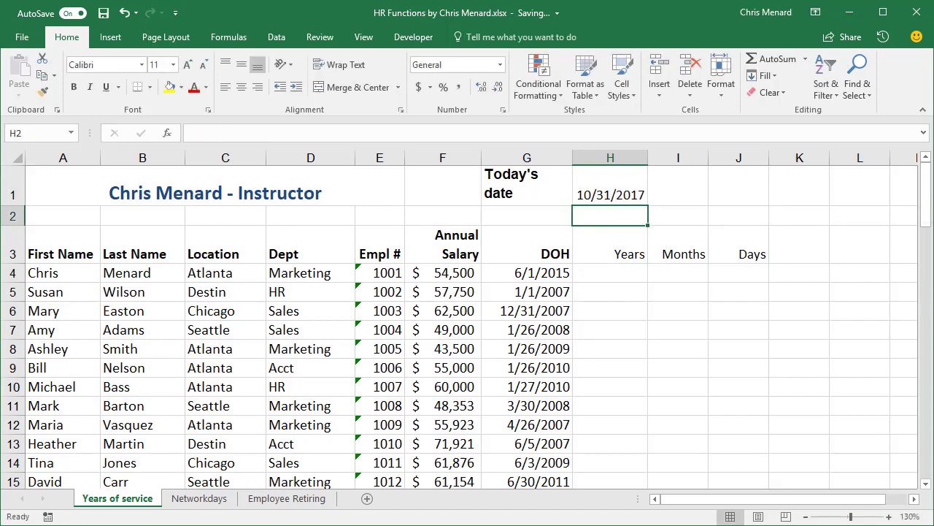
Edit H1 to =TODAY()+1 so it shows 11/1/2017 and check the formula.
click(610, 194)
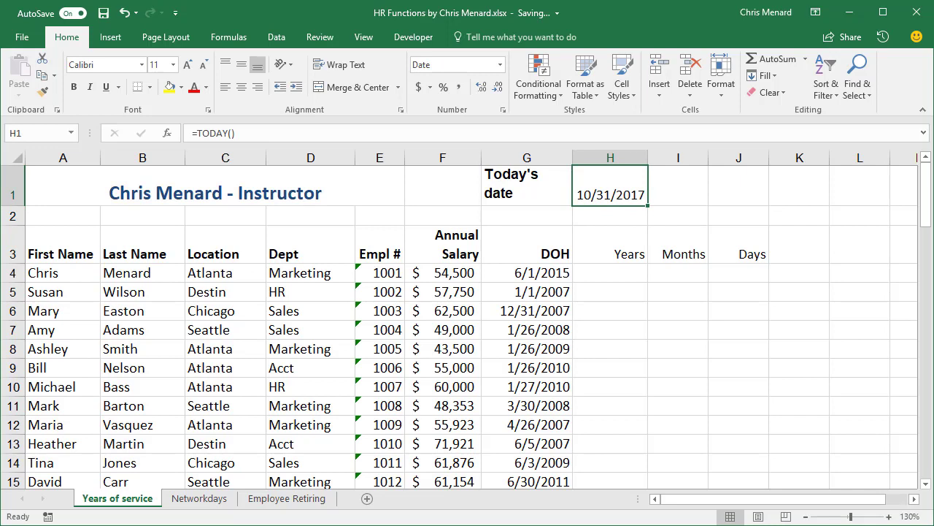
text(+)
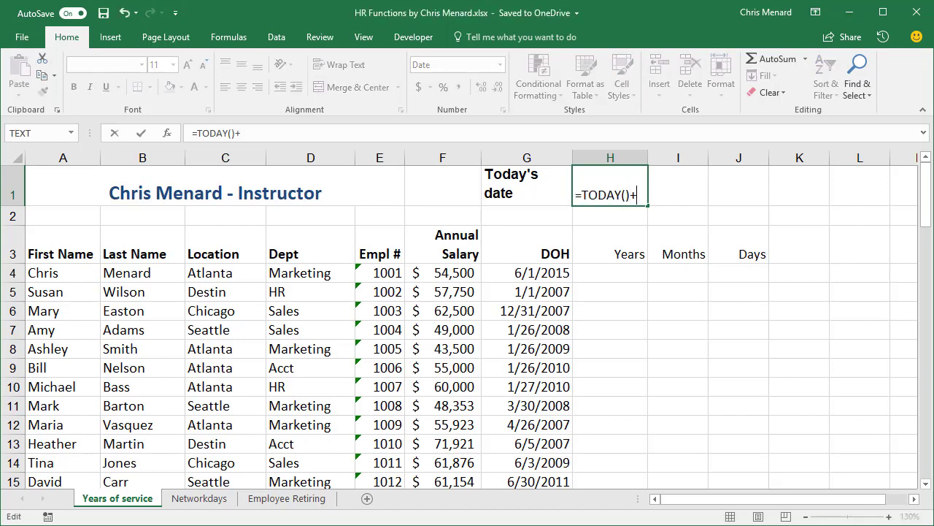
text(1)
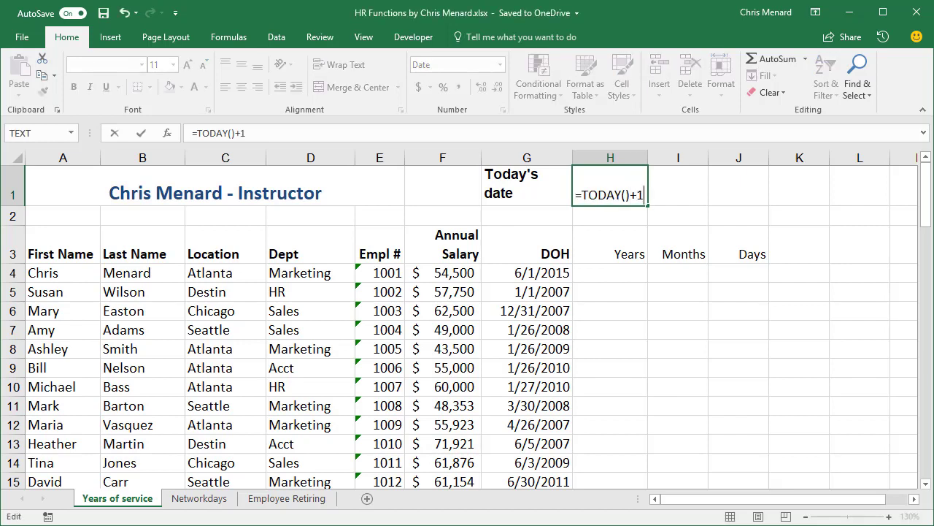
key(Enter)
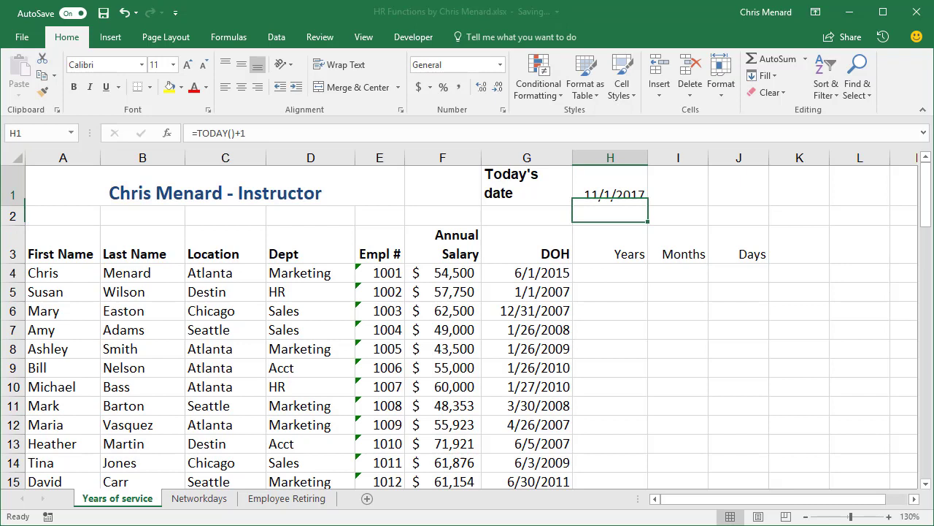
click(616, 184)
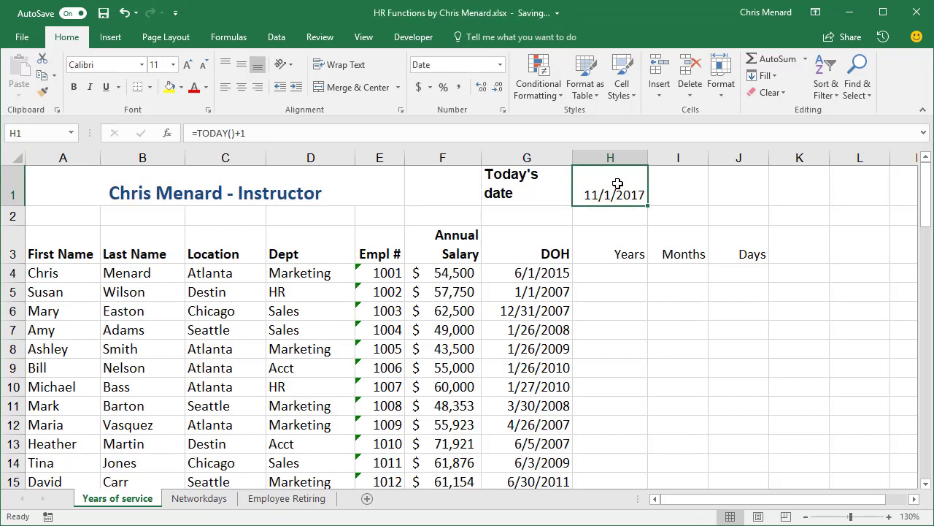
mouse_move(629, 300)
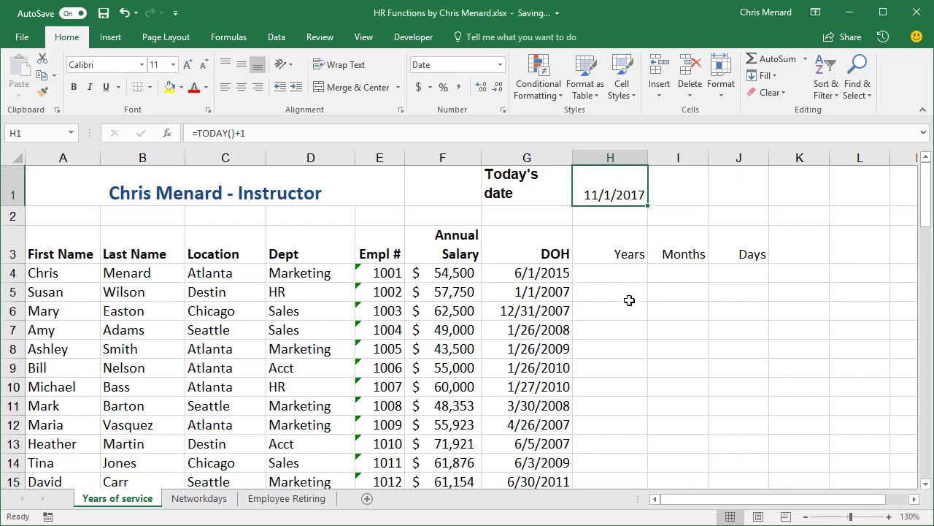
click(610, 273)
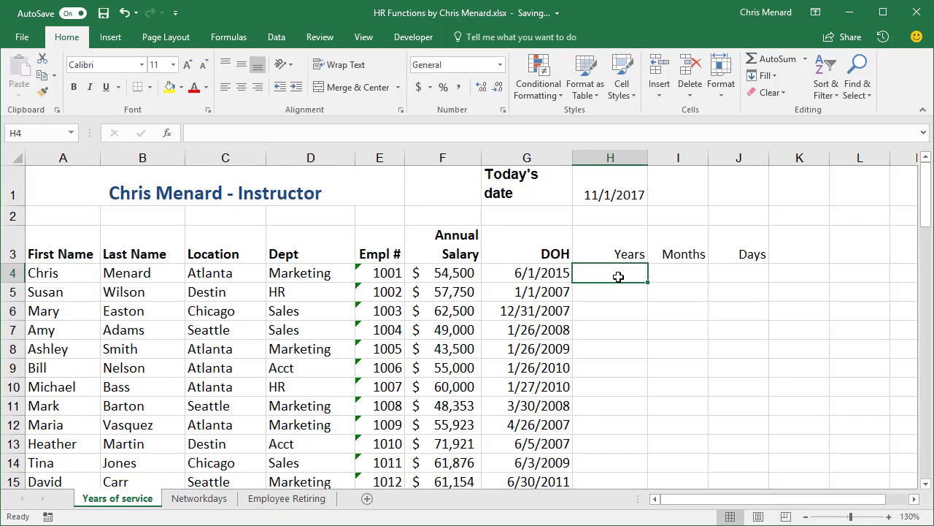
mouse_move(611, 278)
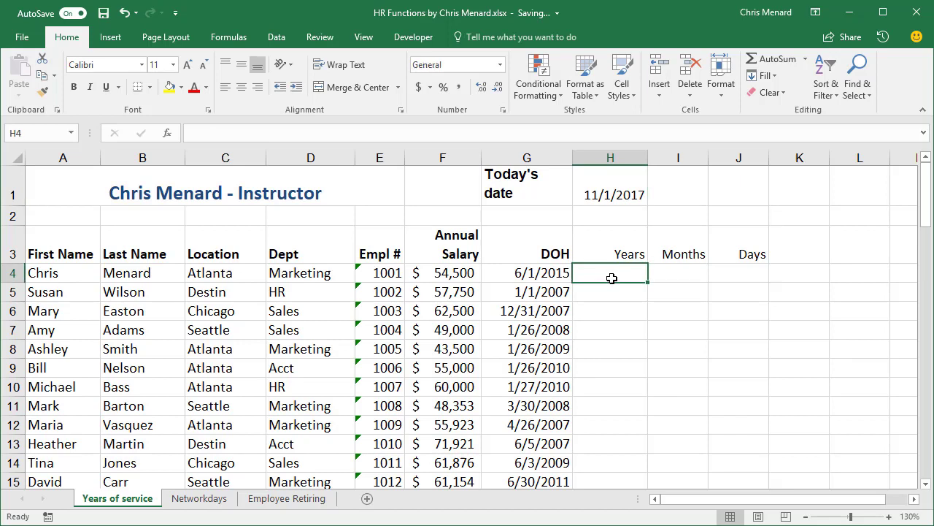
text(=)
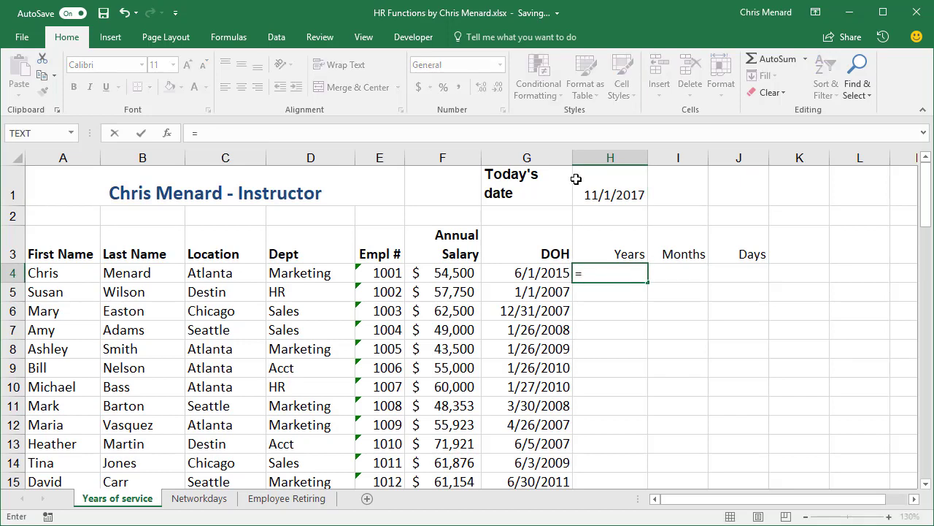
click(610, 194)
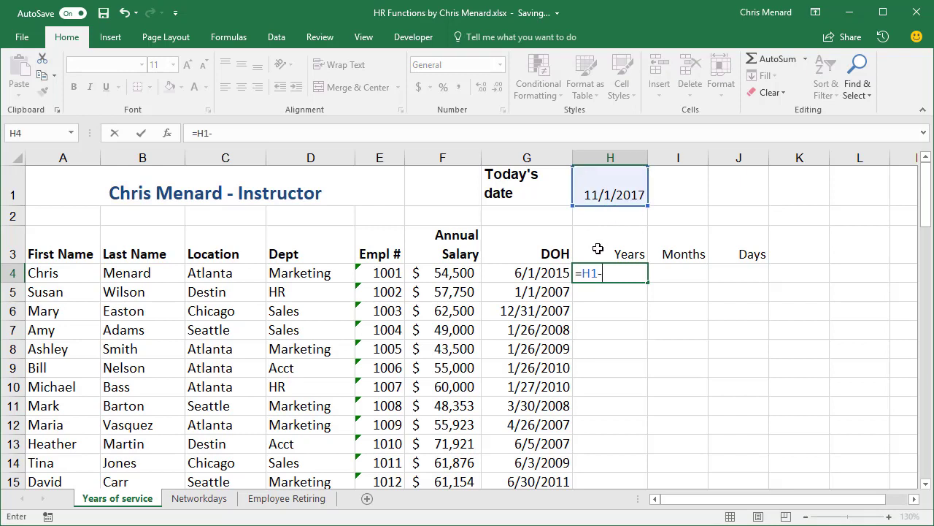
key(Enter)
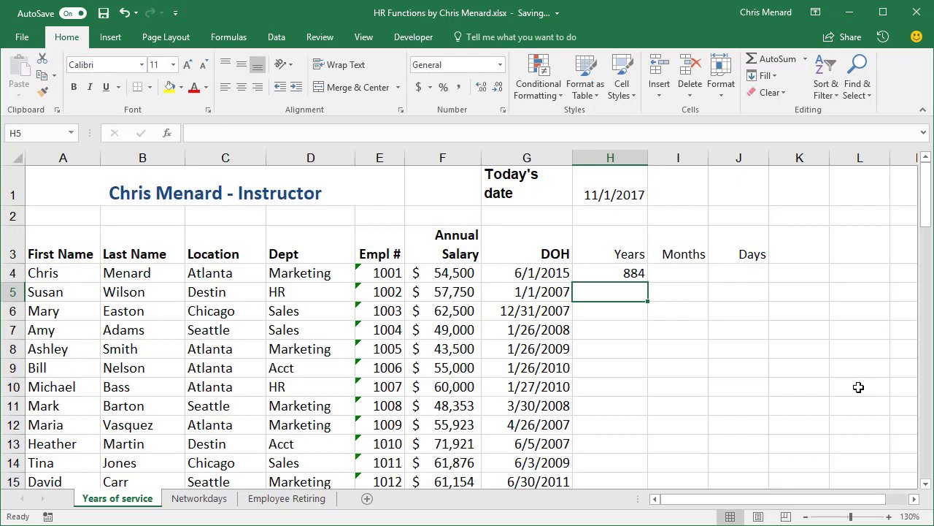
text(=H4)
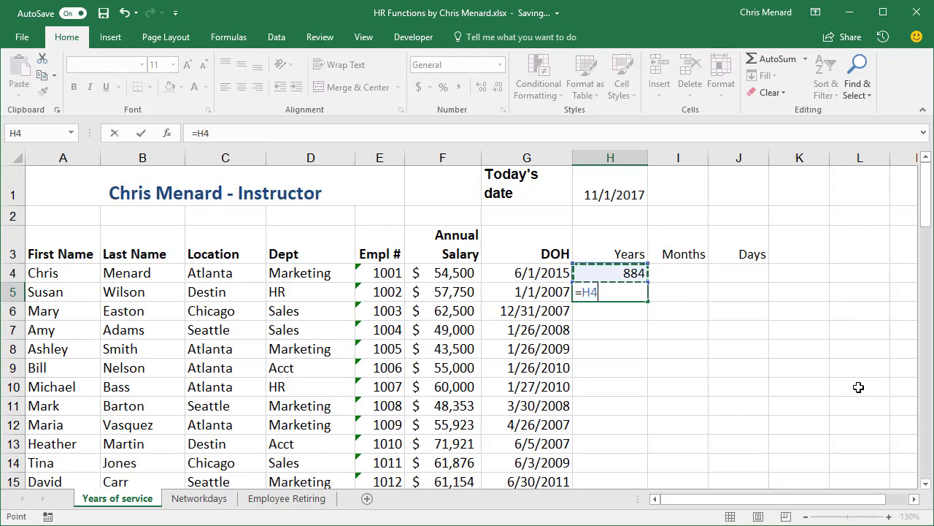
text(/)
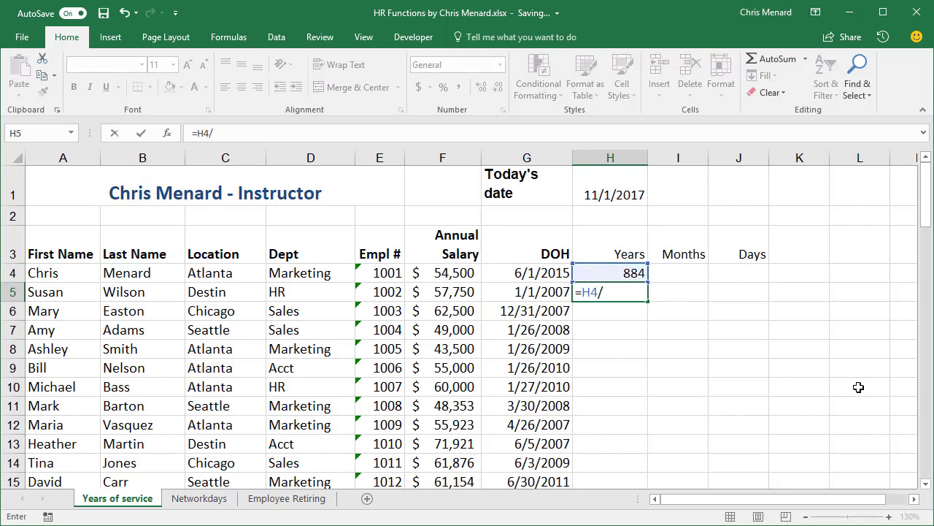
key(Enter)
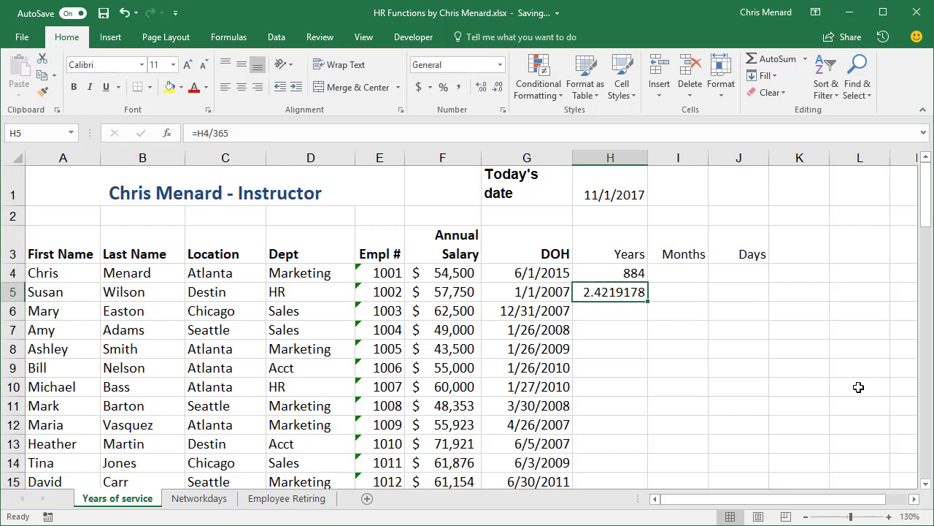
key(Delete)
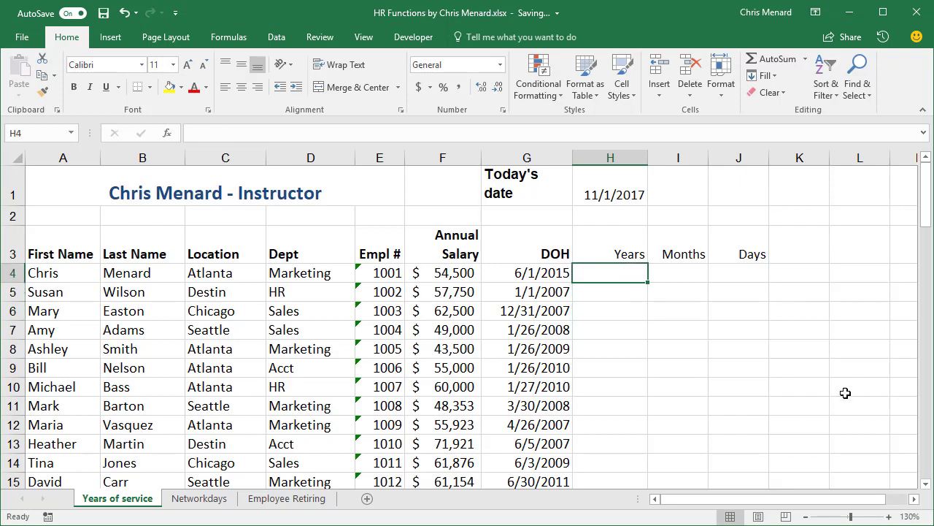
mouse_move(684, 296)
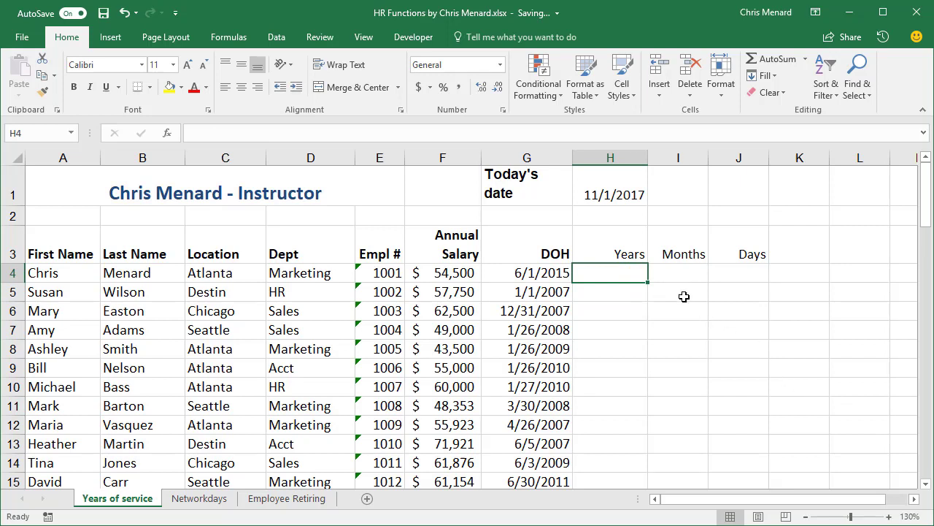
Select the first employee's Years cell H4 and go to the Formulas tools.
click(677, 273)
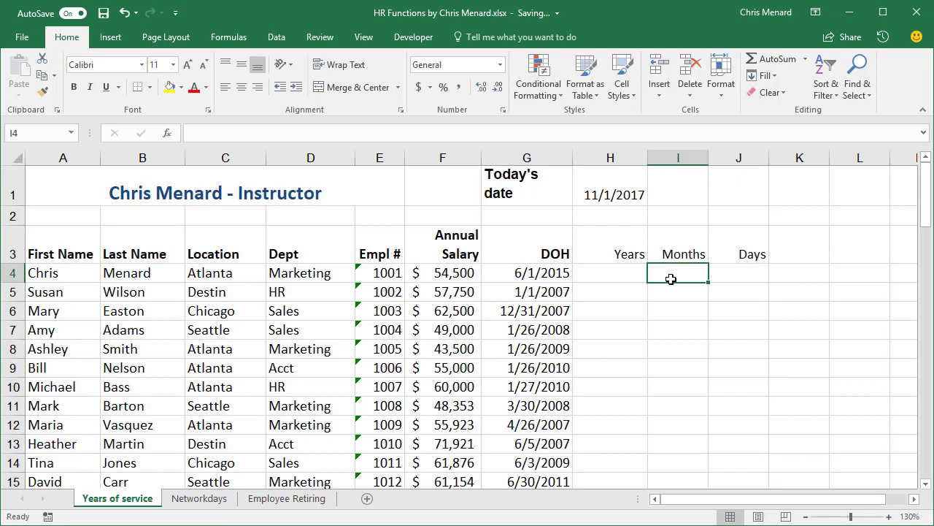
mouse_move(730, 269)
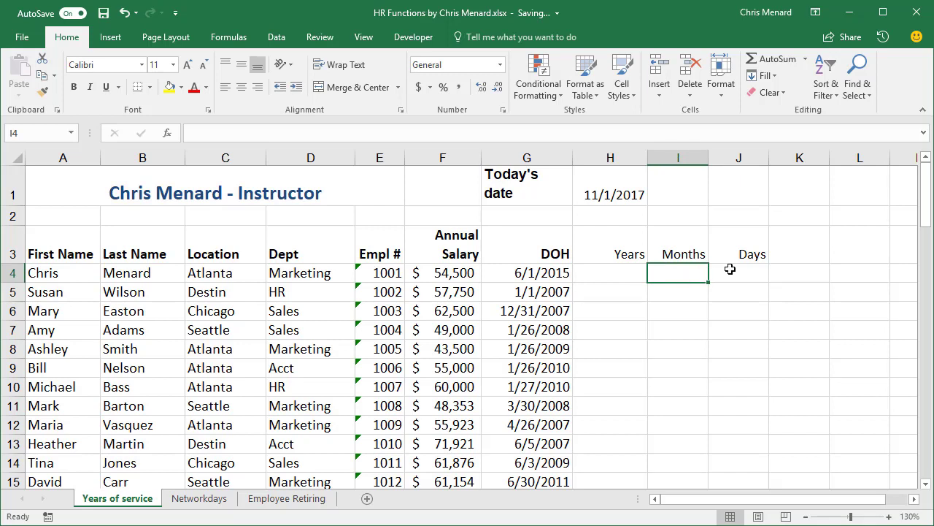
click(610, 273)
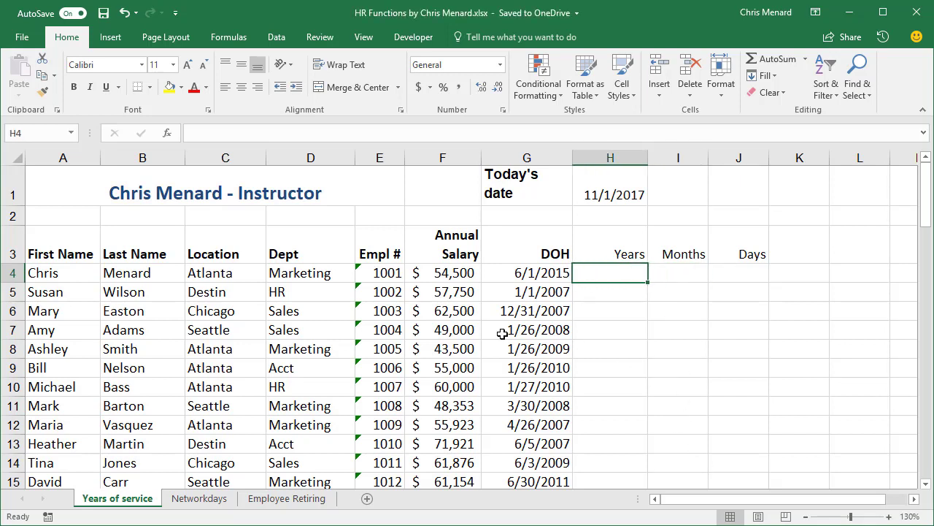
click(228, 36)
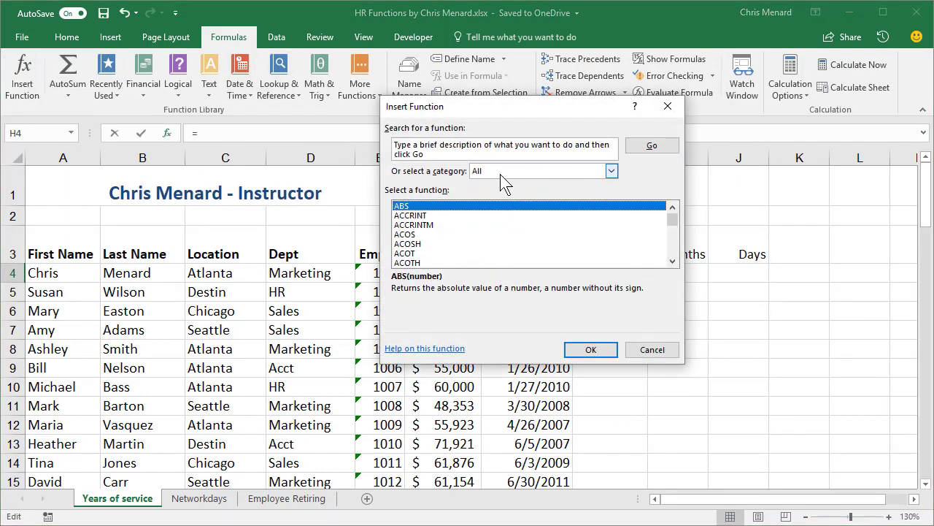
Scroll through the All category function list in Insert Function, then close it.
scroll(down, 3)
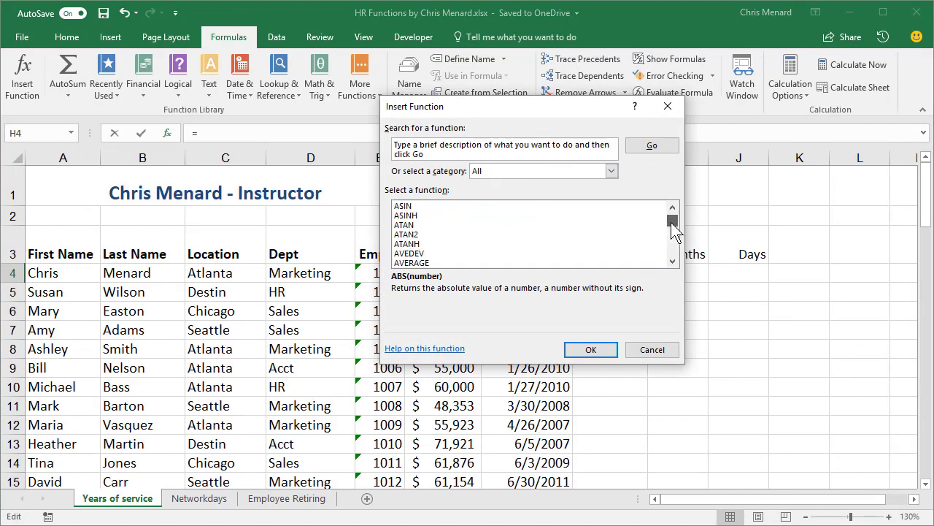
scroll(down, 3)
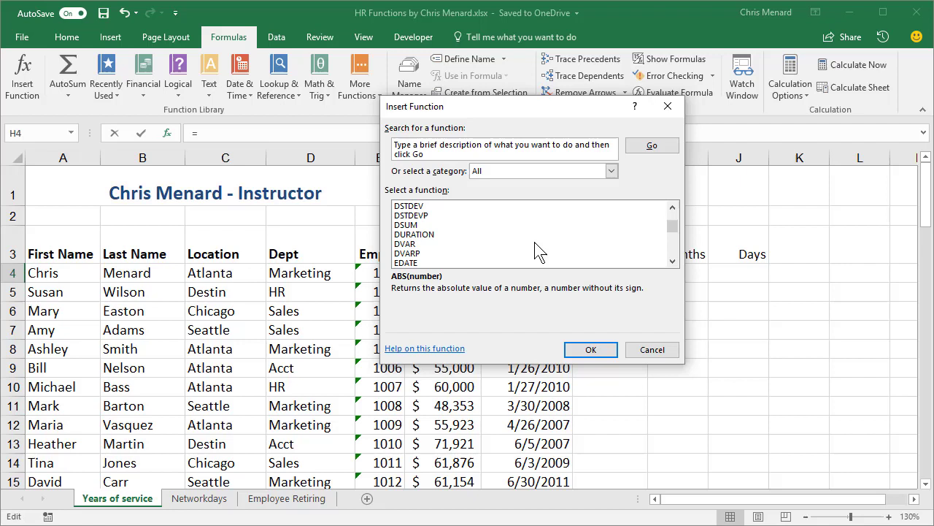
scroll(down, 3)
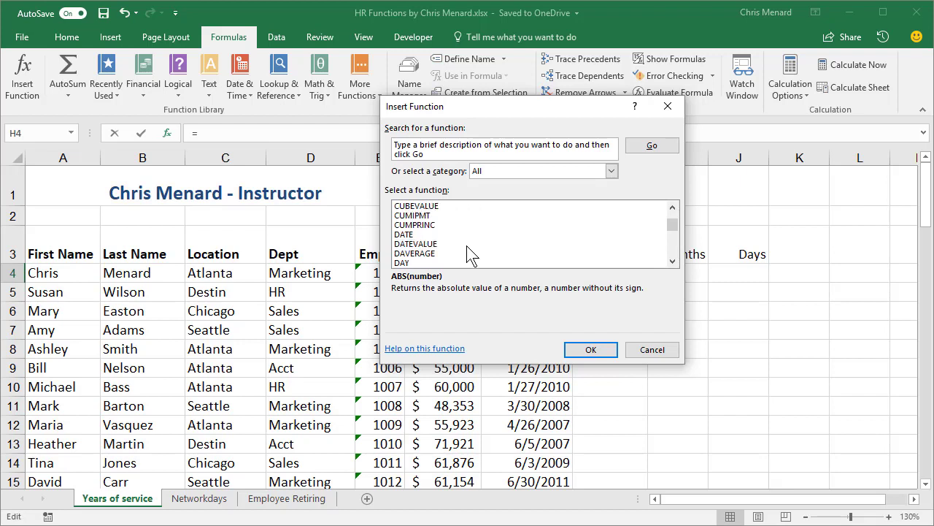
mouse_move(436, 248)
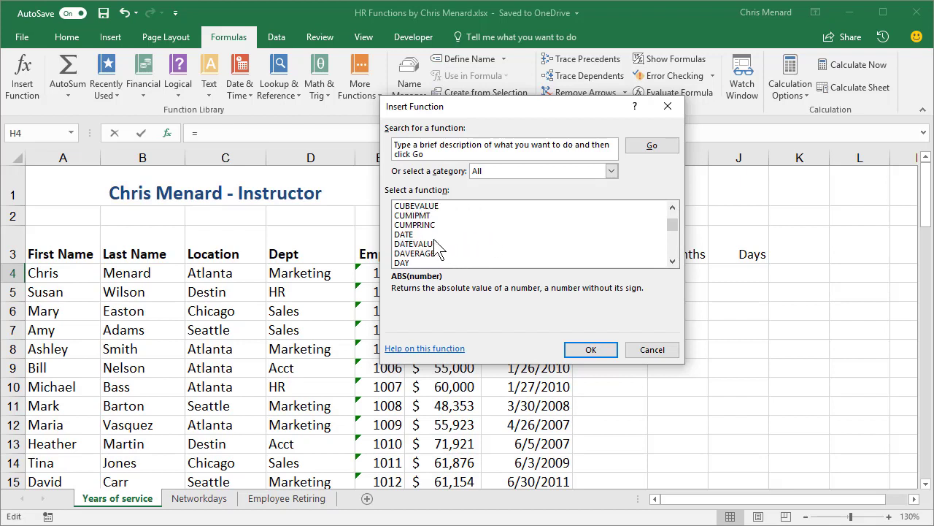
mouse_move(619, 343)
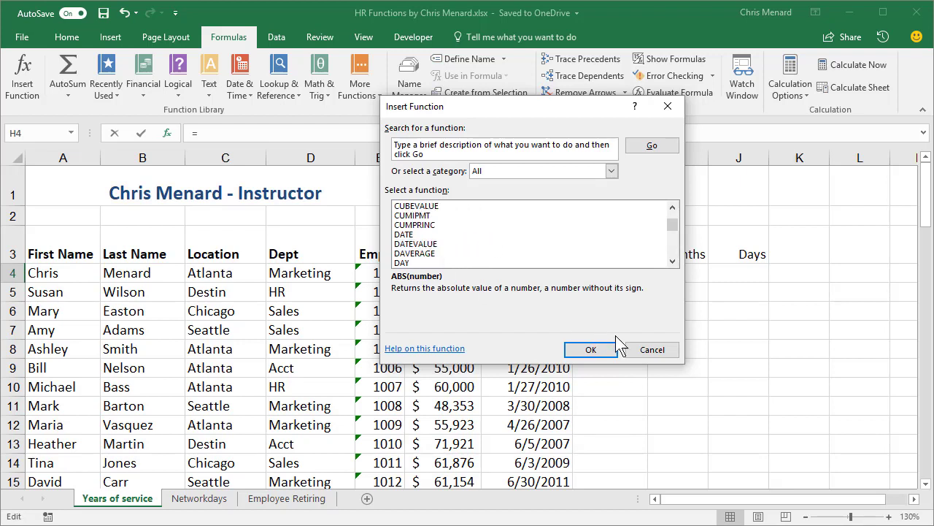
click(653, 349)
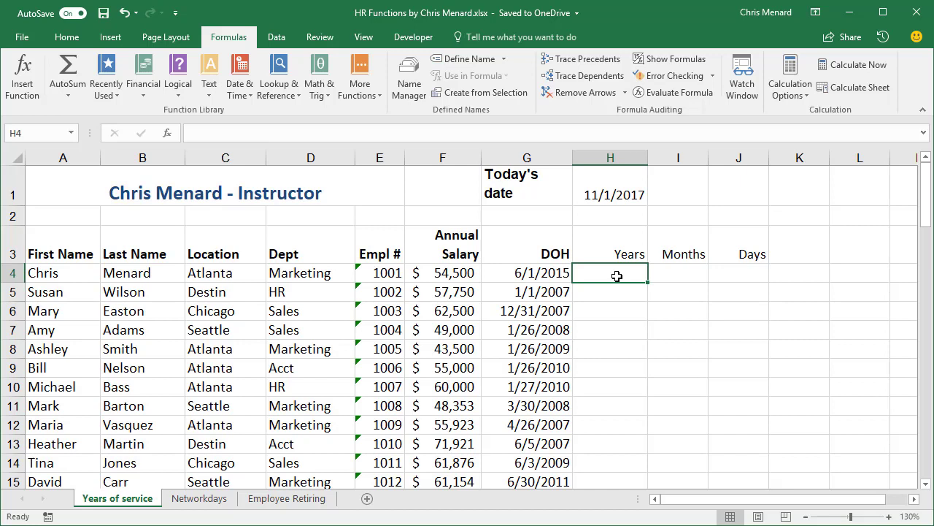
mouse_move(626, 344)
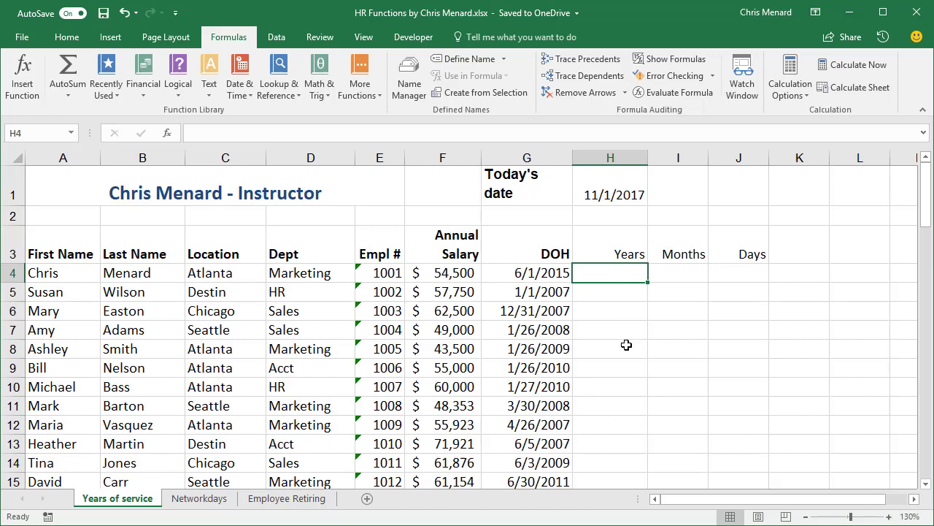
Enter =DATEDIF(G4,H1,"y") in H4, returning 2 whole years of service.
text(=dated)
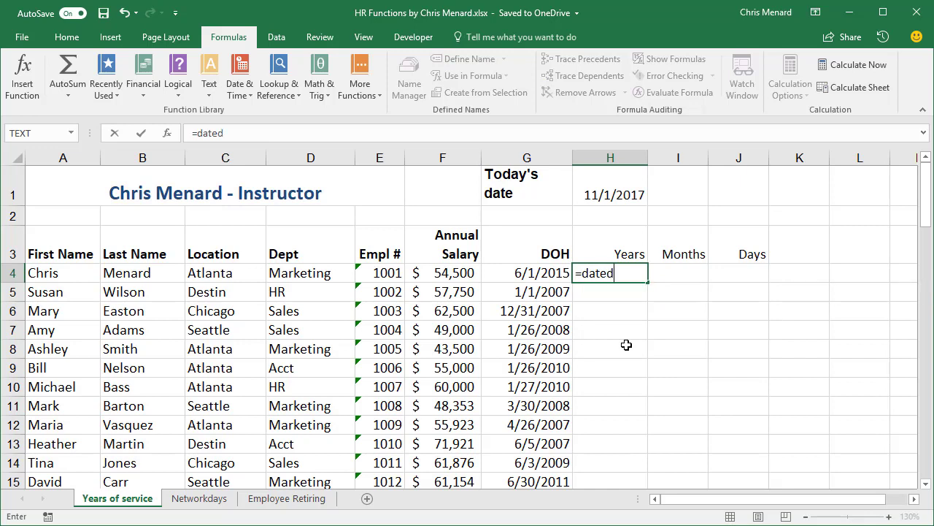
text(if)
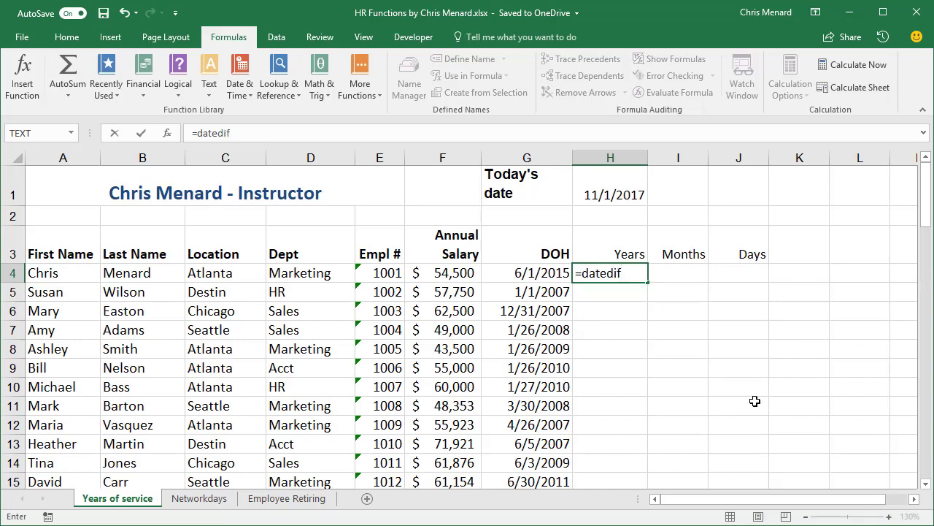
click(527, 273)
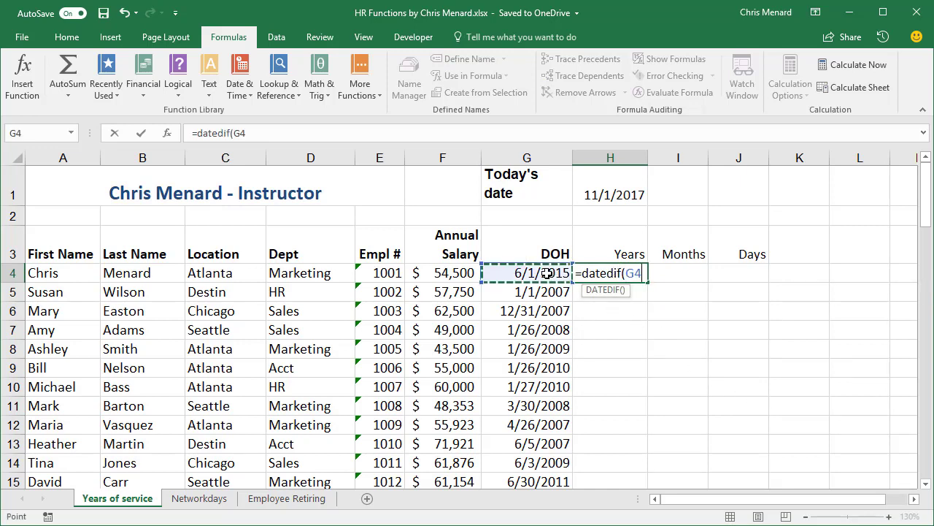
text(,)
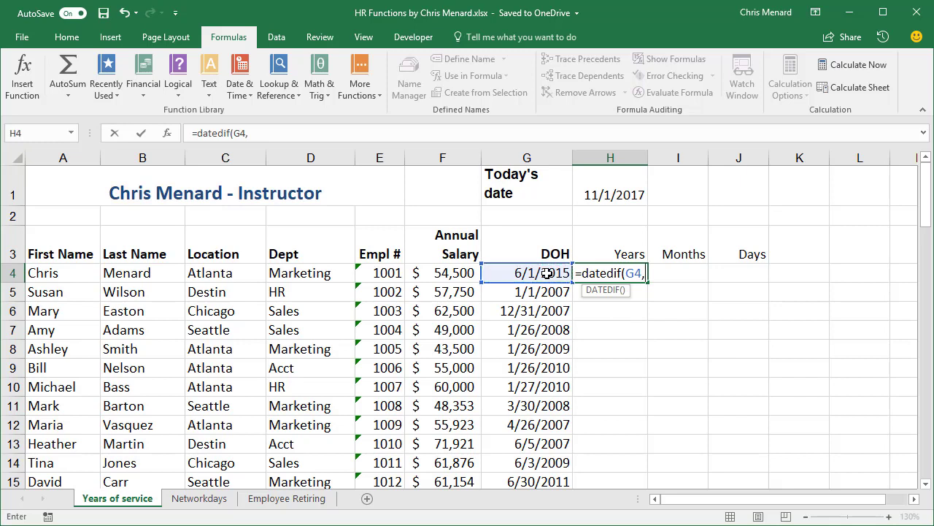
click(610, 193)
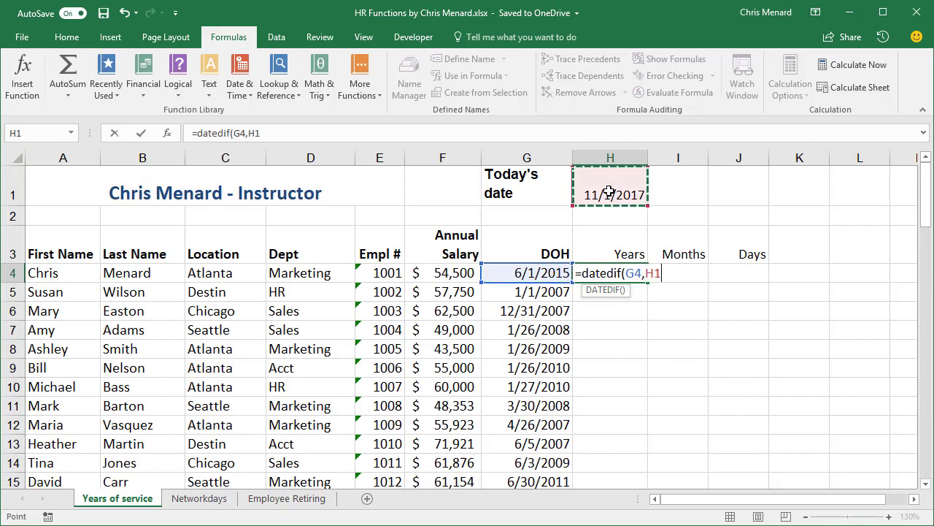
text(,"y)
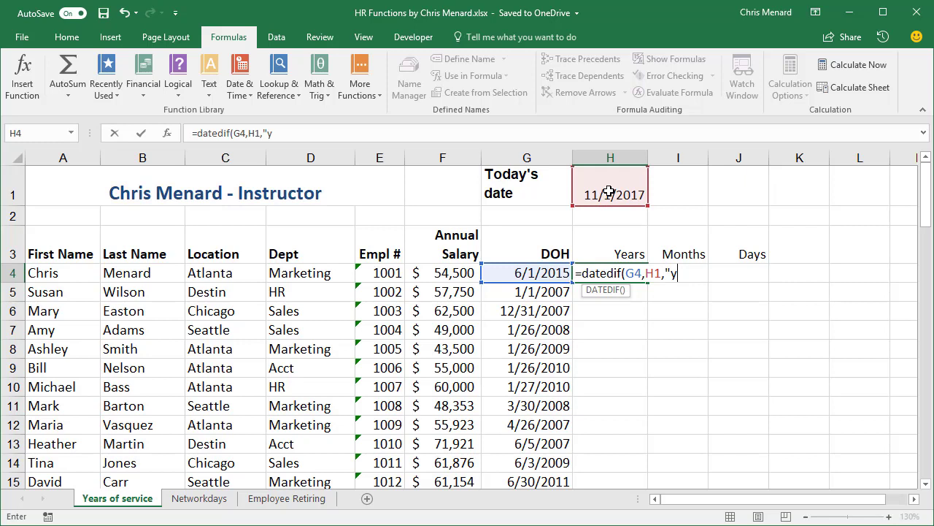
text(")
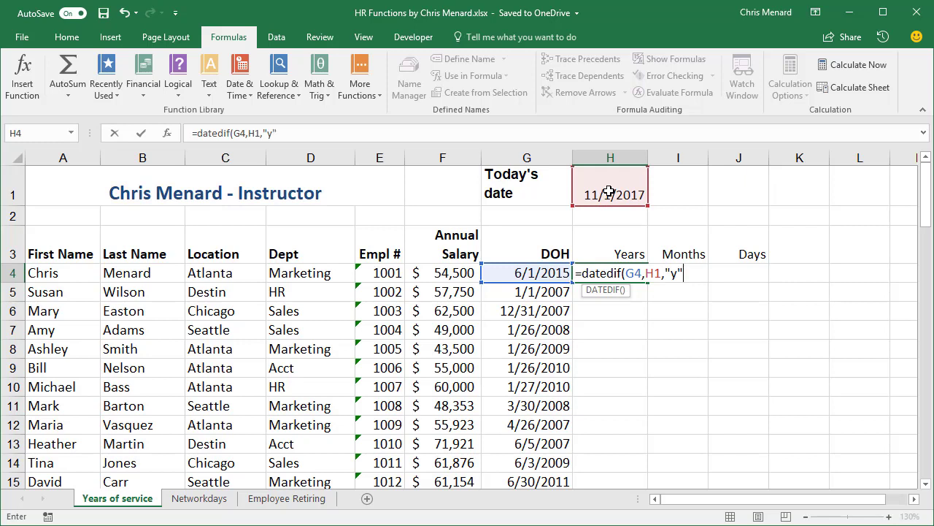
key(Enter)
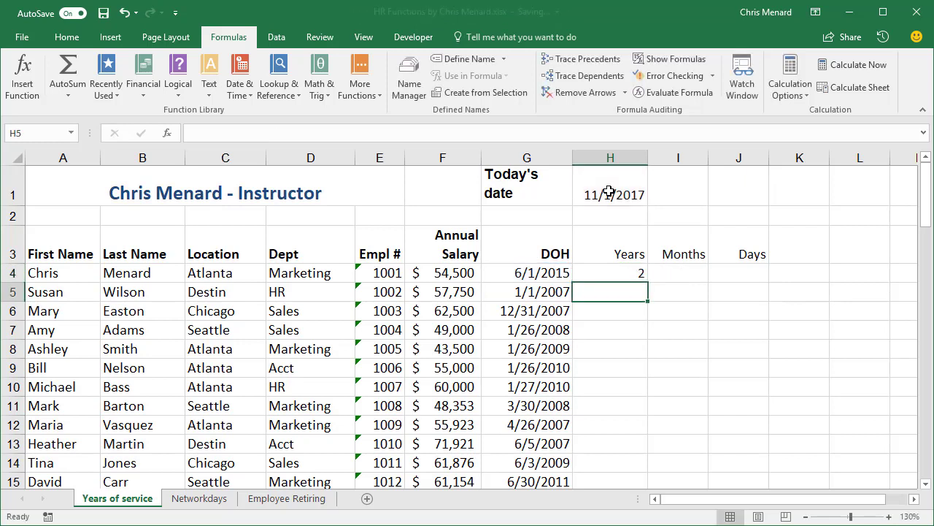
click(611, 273)
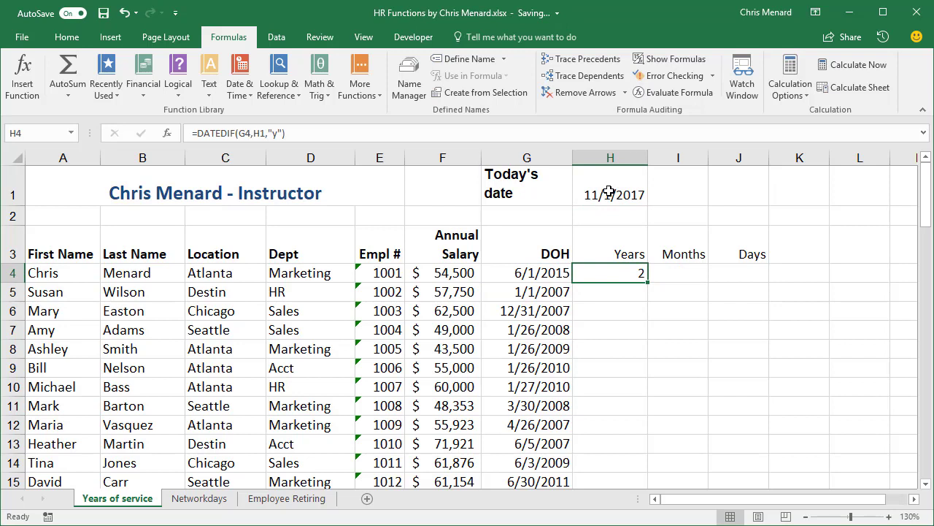
Change the first employee's hire date in G4 to 6/15/2014 so Years reads 3.
click(526, 273)
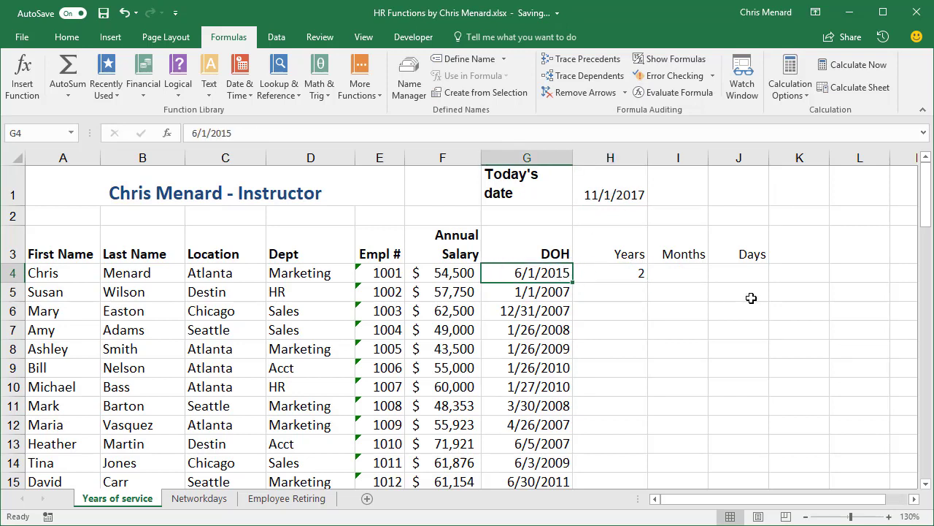
text(6/)
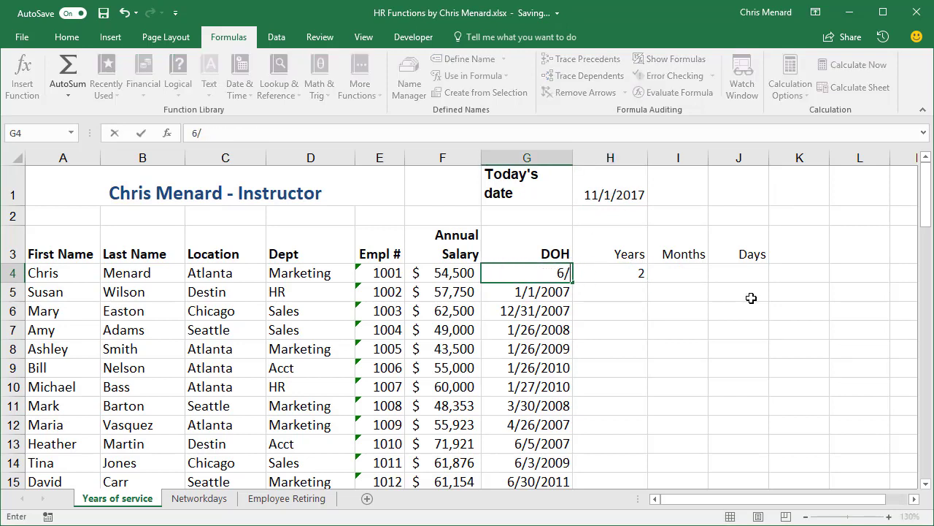
text(15/)
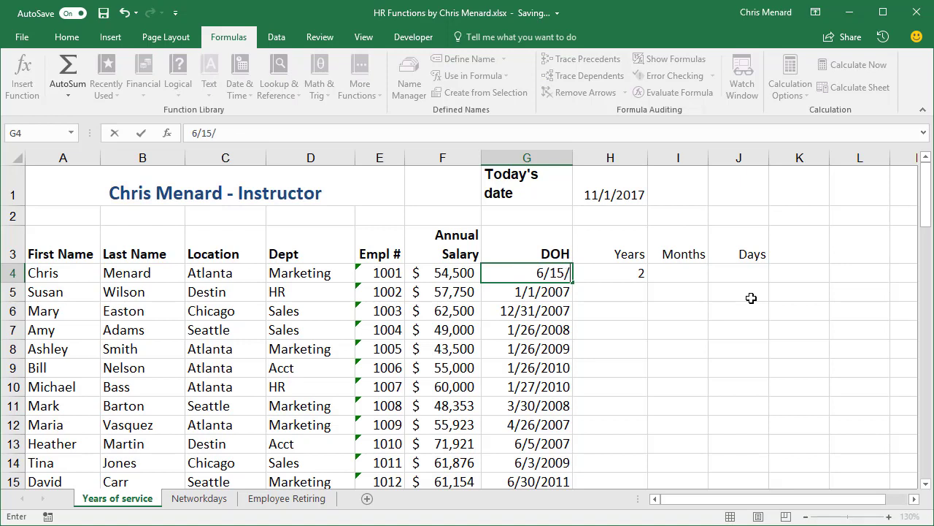
text(2014)
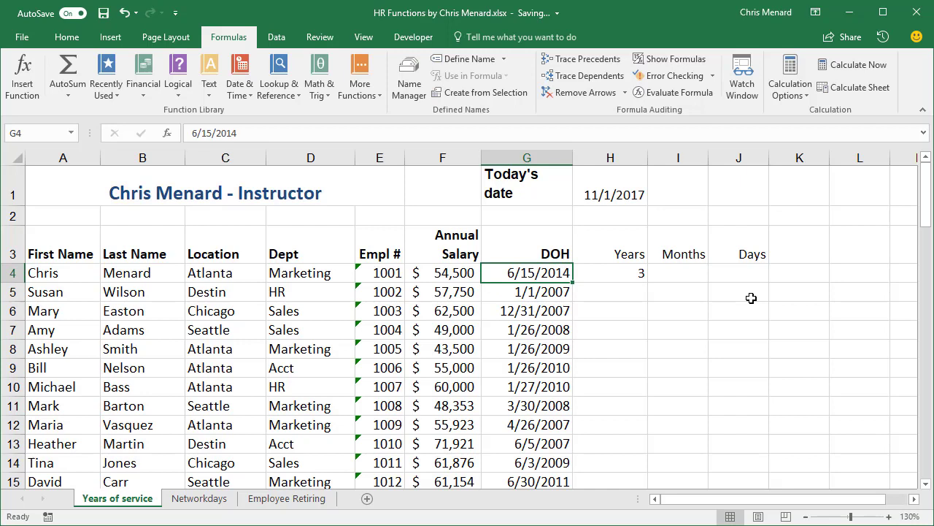
Anchor H4 as =DATEDIF($G4,$H$1,"y") with F4, copy right, and start editing the Months copy.
click(610, 273)
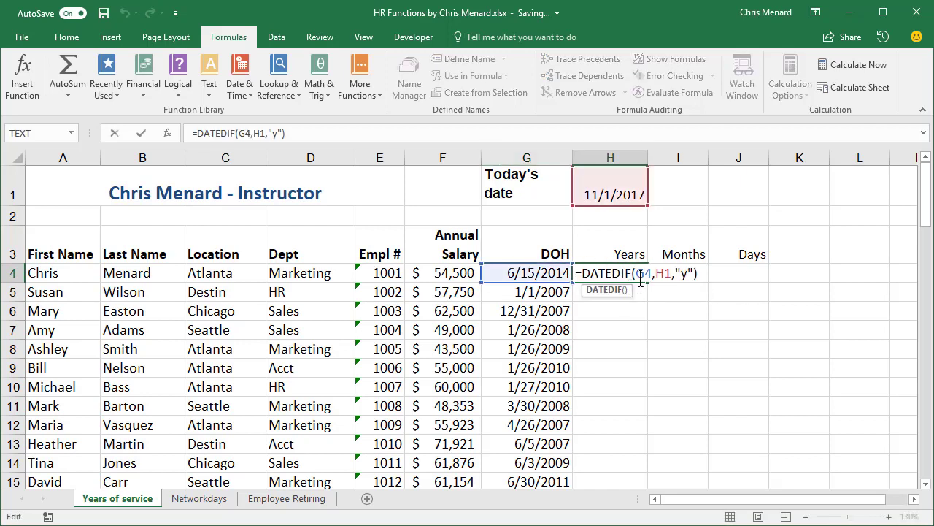
mouse_move(667, 344)
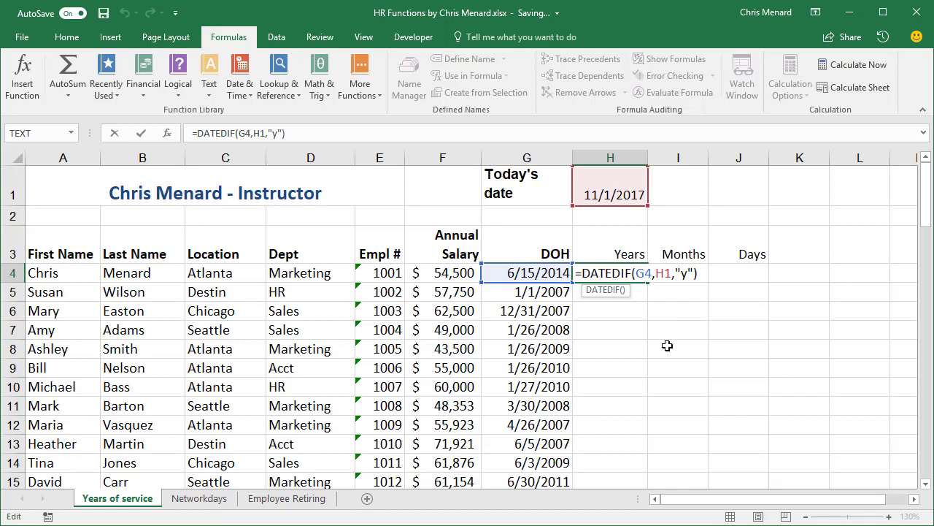
key(F4)
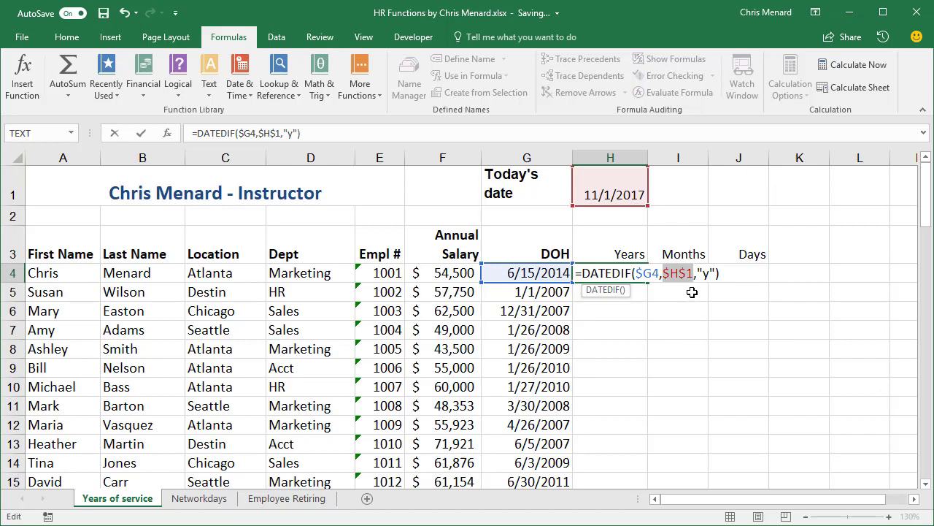
key(Enter)
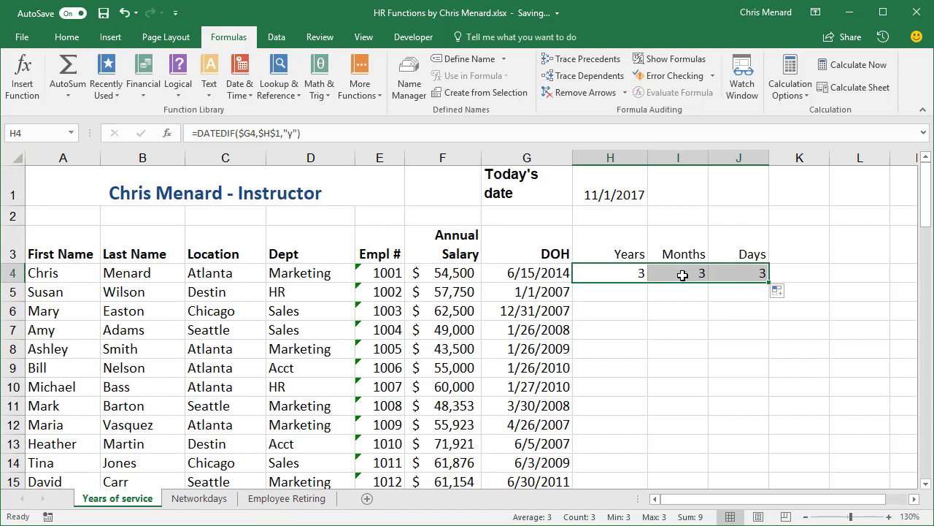
double_click(677, 273)
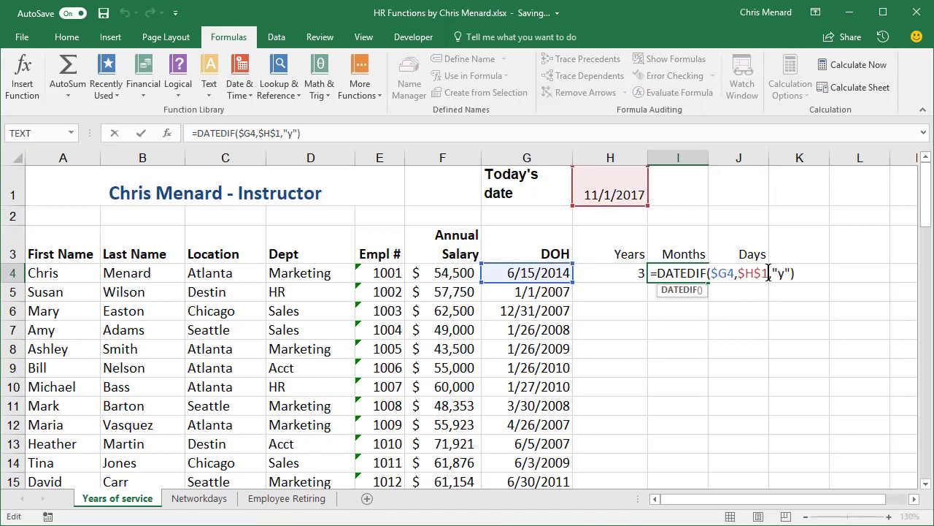
mouse_move(807, 295)
text(+)
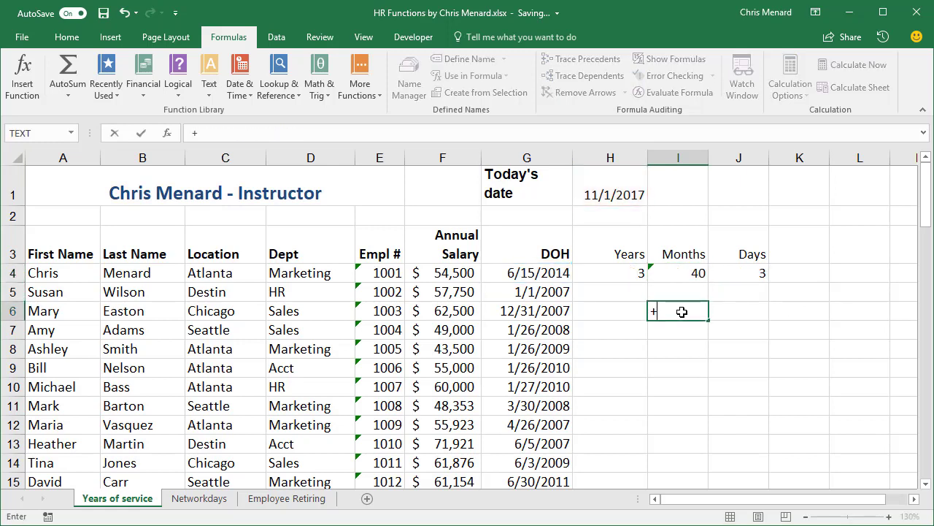
Enter =H1-G4 in I6 and show it in Comma Style as 1,235 days.
click(610, 193)
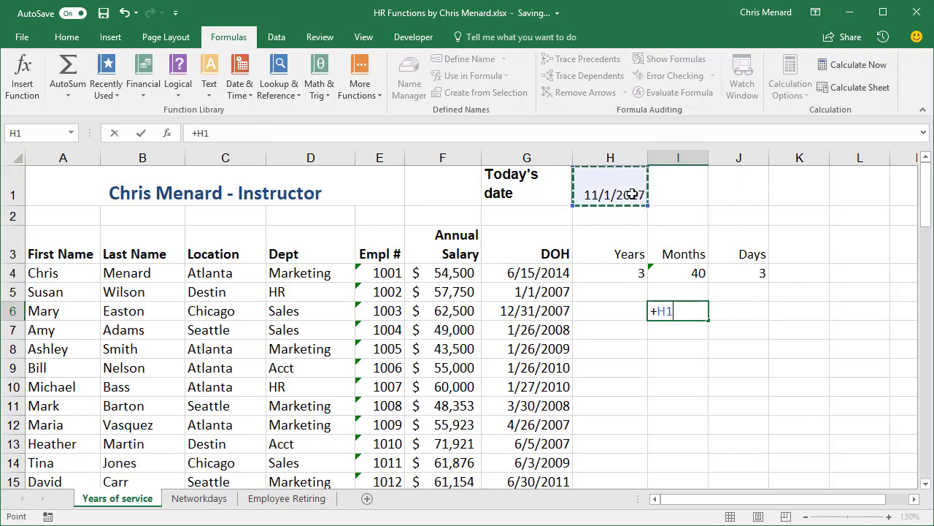
click(527, 273)
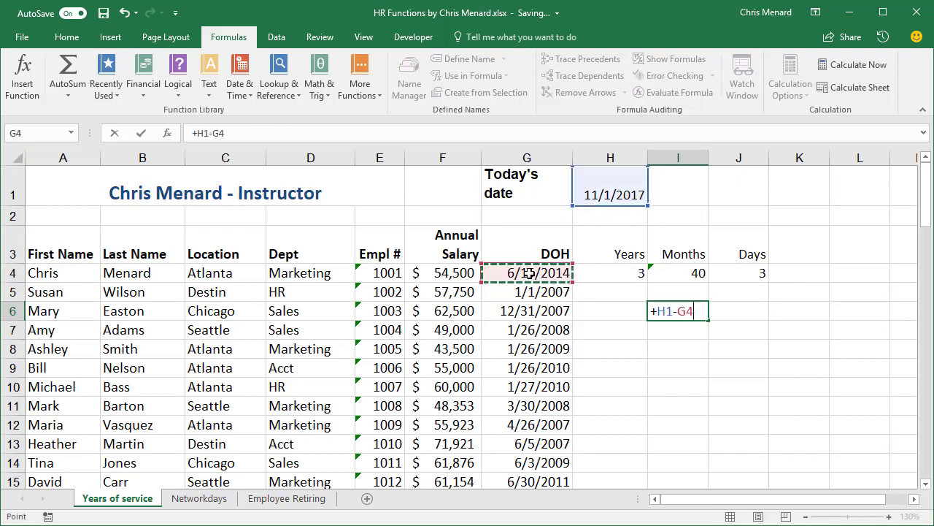
key(Enter)
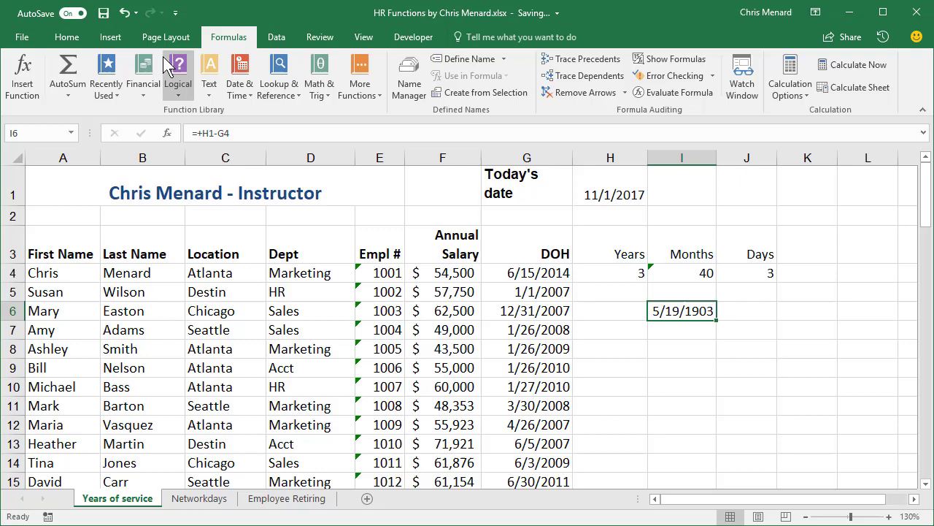
click(73, 35)
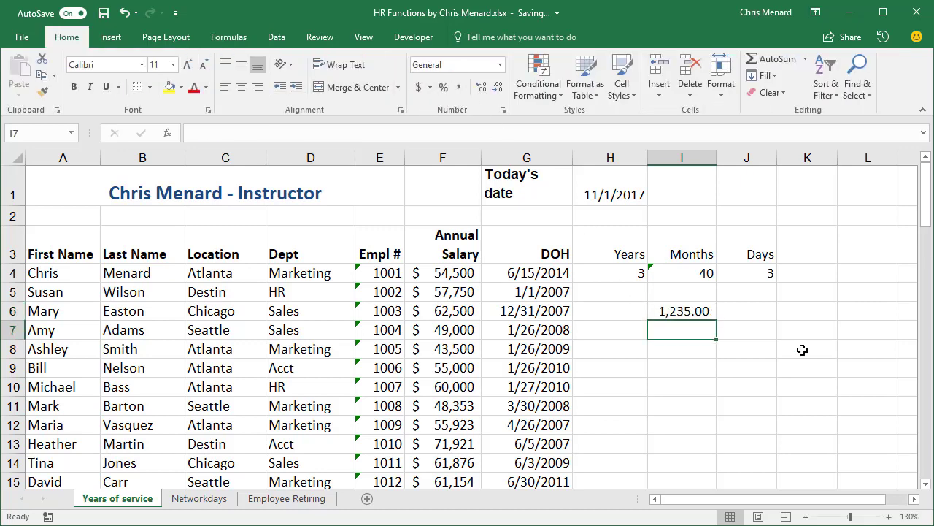
Start a scratch formula +I6/ in I7 to divide that day count.
text(+I6/)
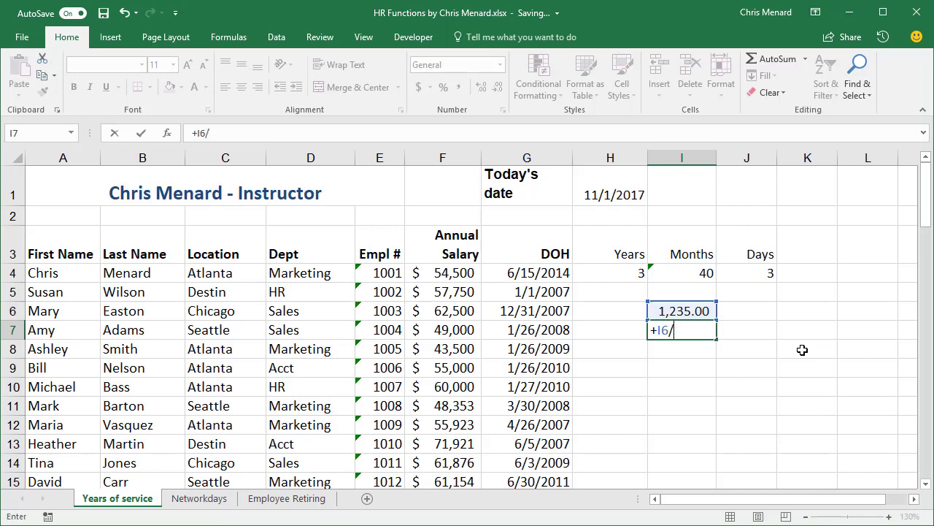
key(Enter)
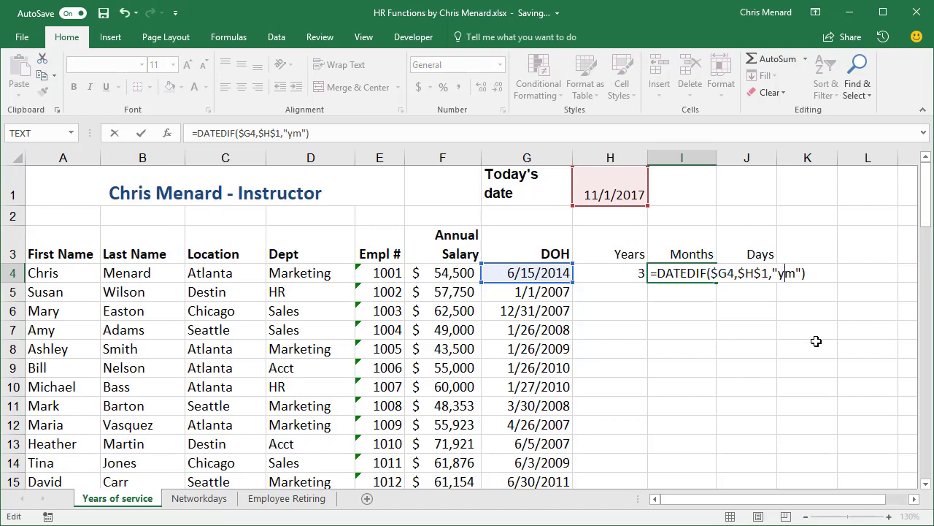
Commit Months as "ym" showing 4, then set J4's unit to "md" so Days shows 17.
key(Enter)
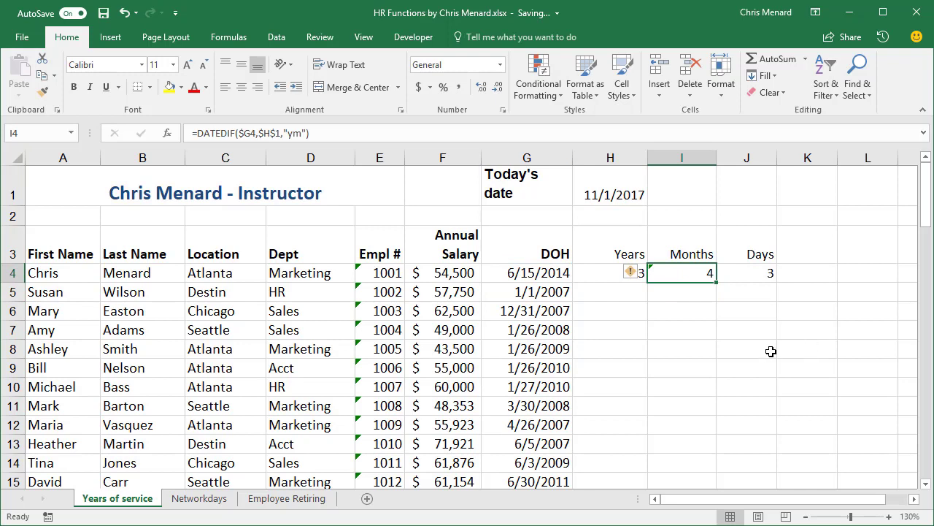
click(746, 273)
text(=DATEDIF($G4,$H$1,"f"))
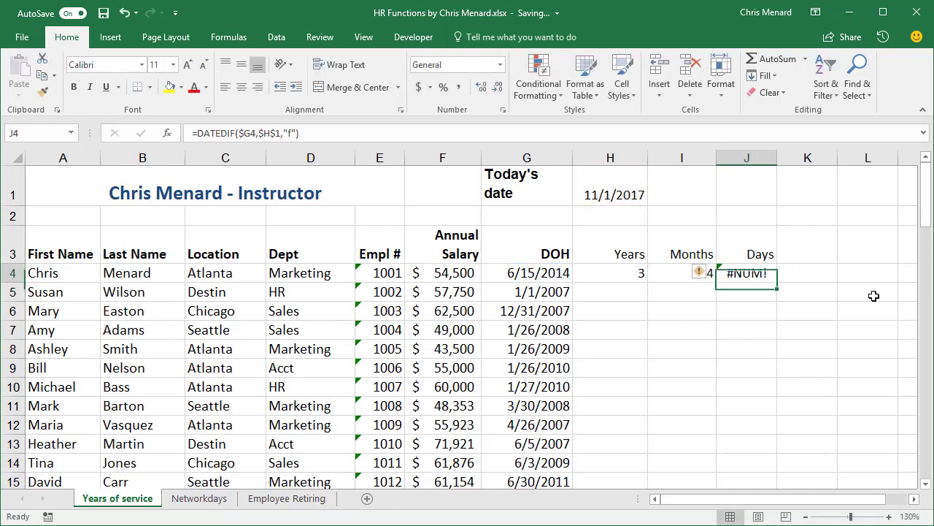
double_click(746, 273)
text(d)
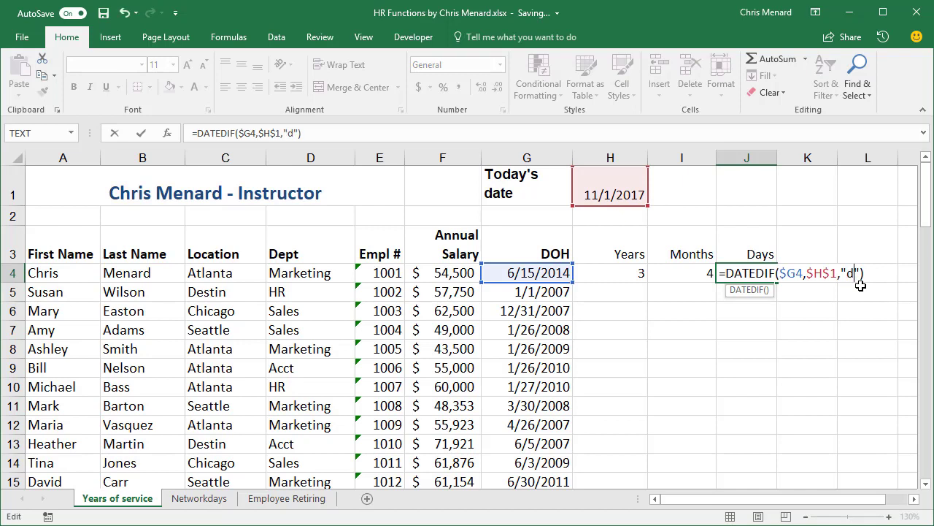
key(Enter)
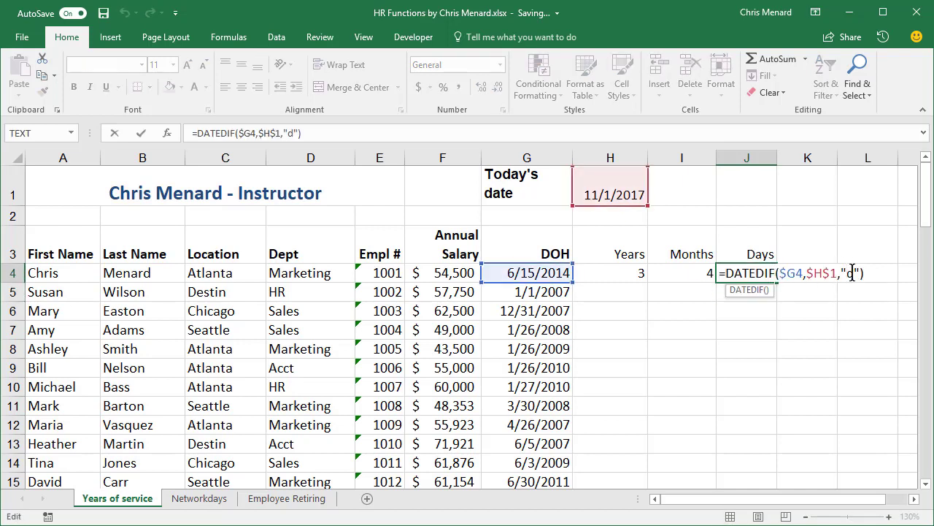
text(md)
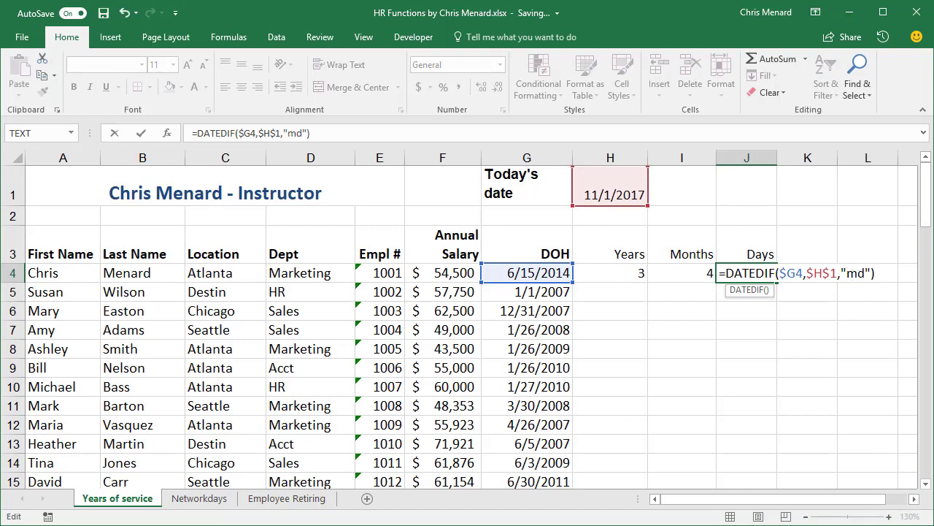
key(Enter)
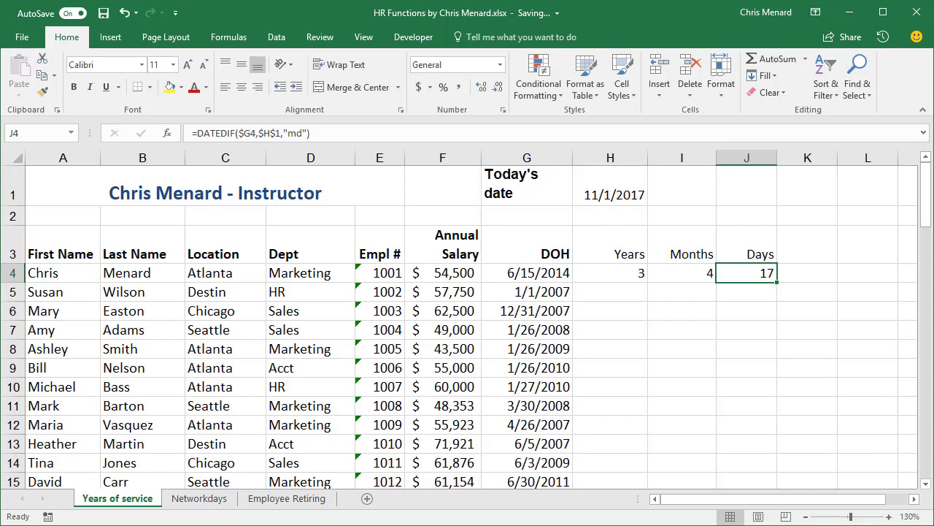
Test 11/1/2016 and 11/2/2016 in G4, settle on 5/15/2014, and review H4:J4 showing 3, 5, 17.
click(526, 273)
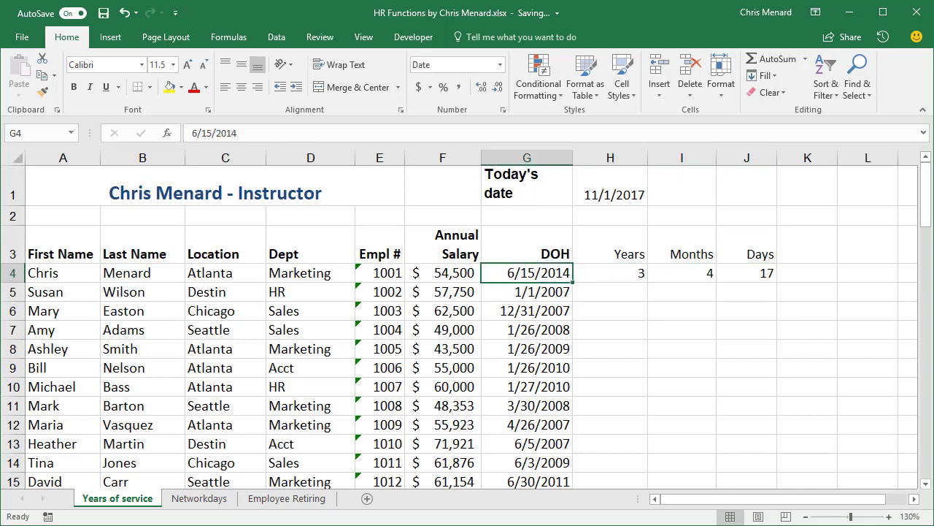
text(11)
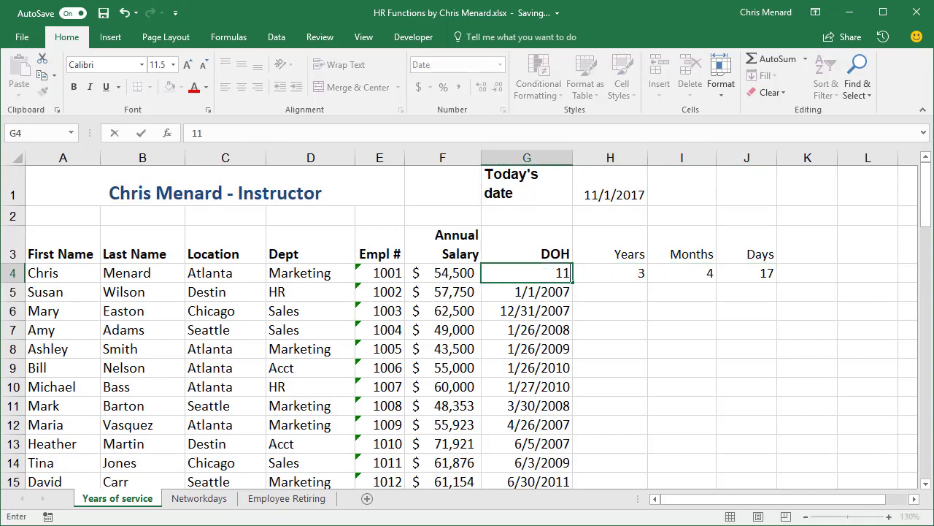
text(11/1/2016)
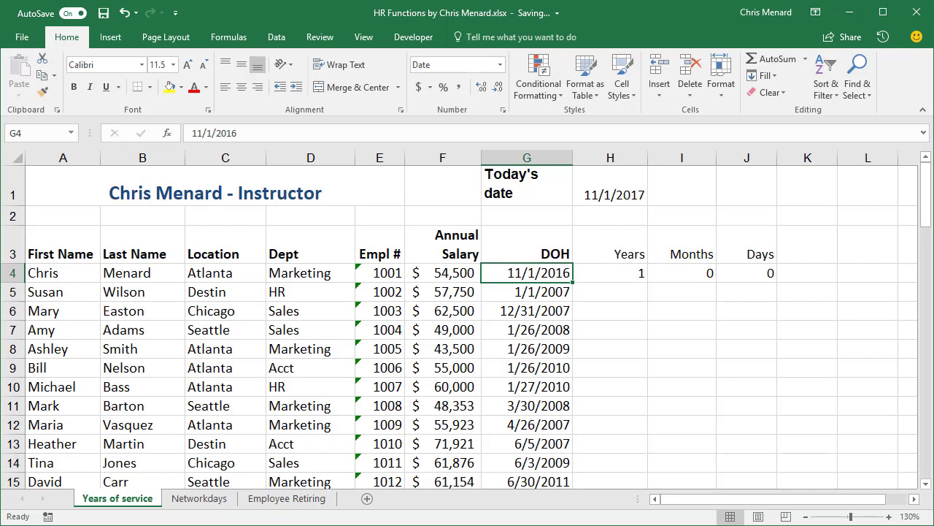
text(11/2/201)
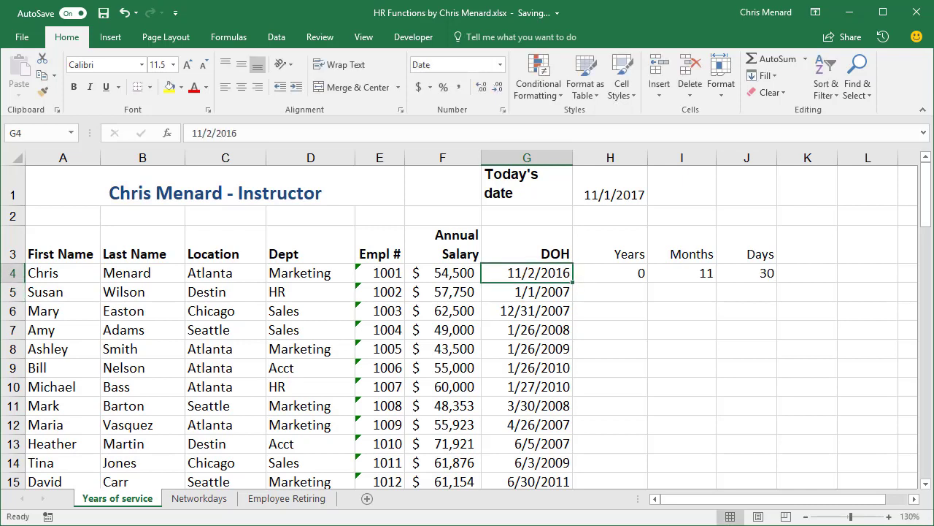
text(5/15)
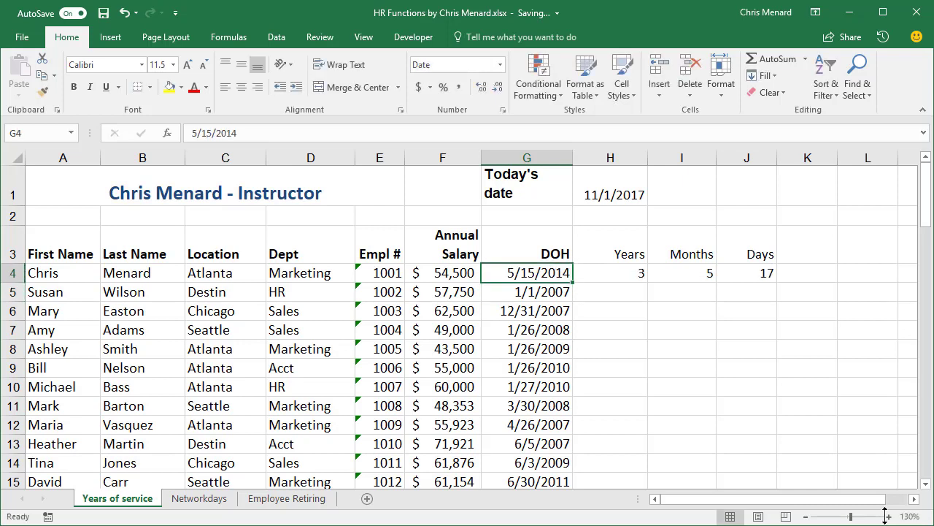
drag(610, 273, 746, 273)
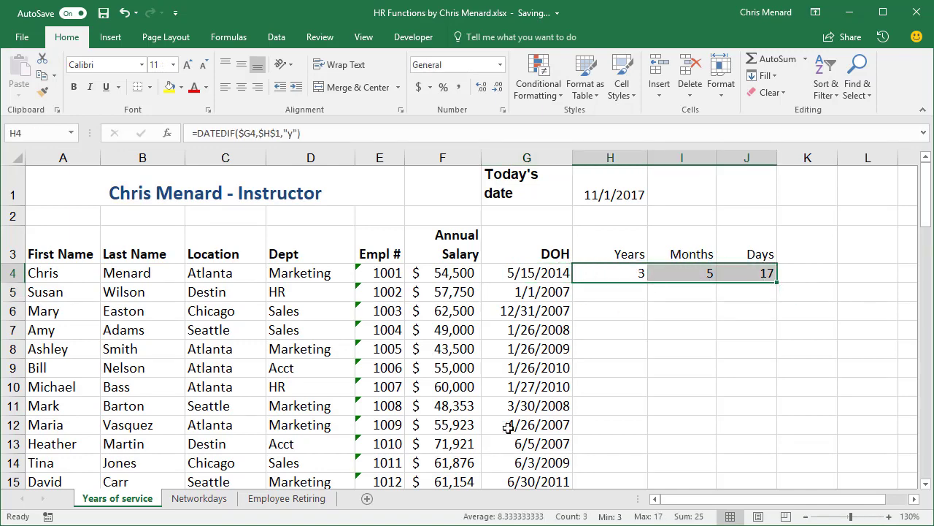
Go to the Networkdays sheet and select the Working Days workdays cell D5.
click(198, 498)
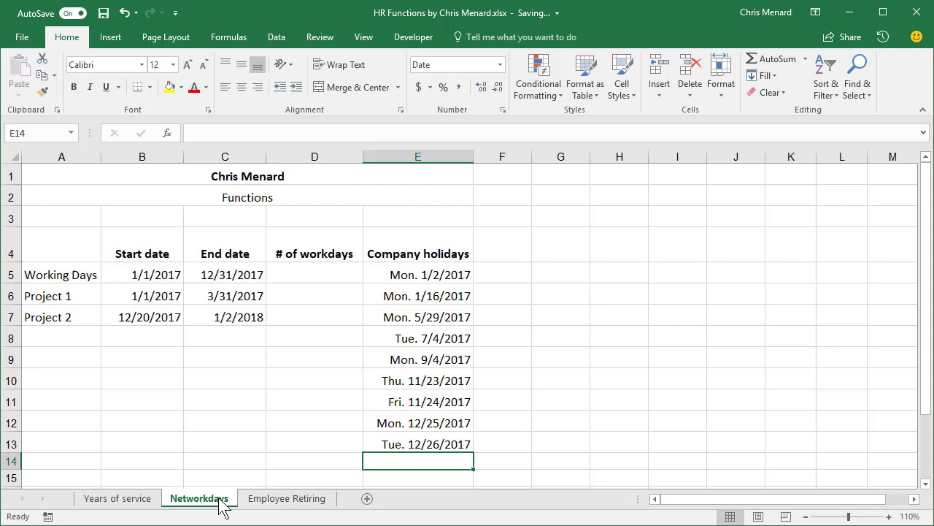
click(313, 274)
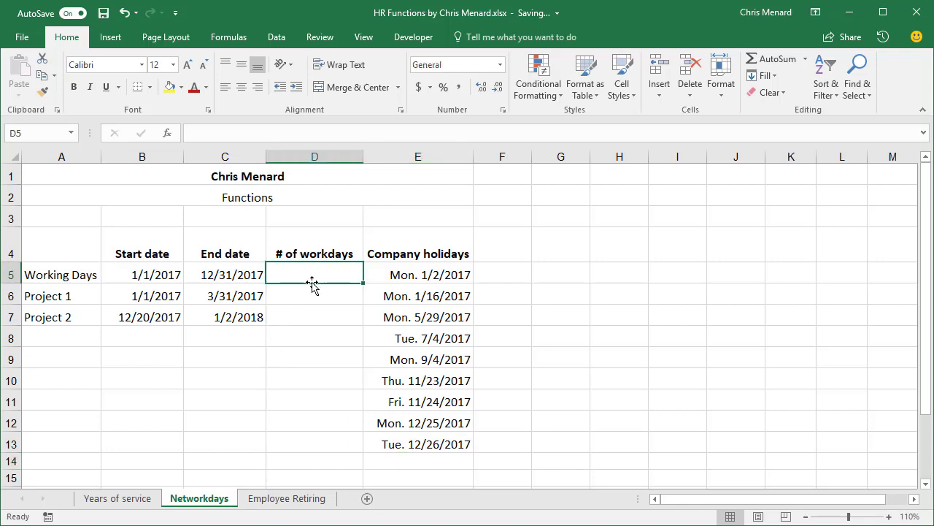
mouse_move(321, 291)
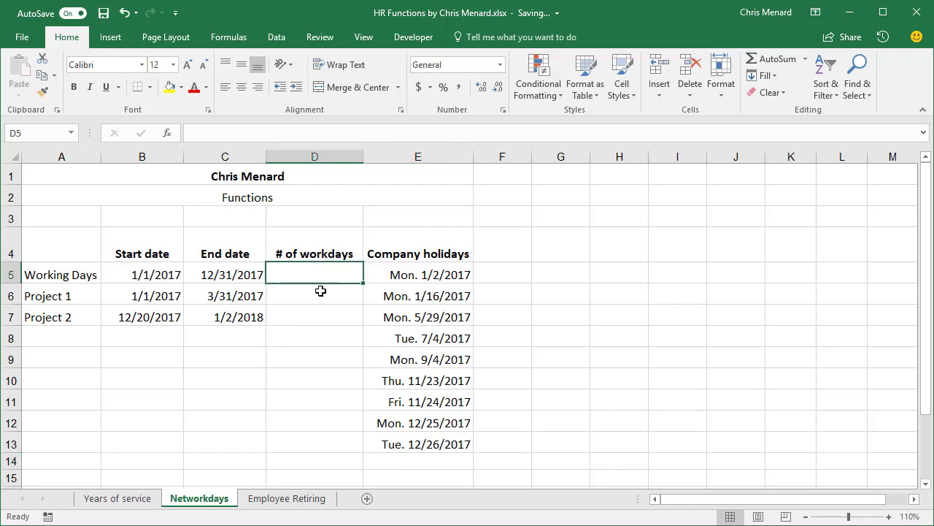
mouse_move(432, 275)
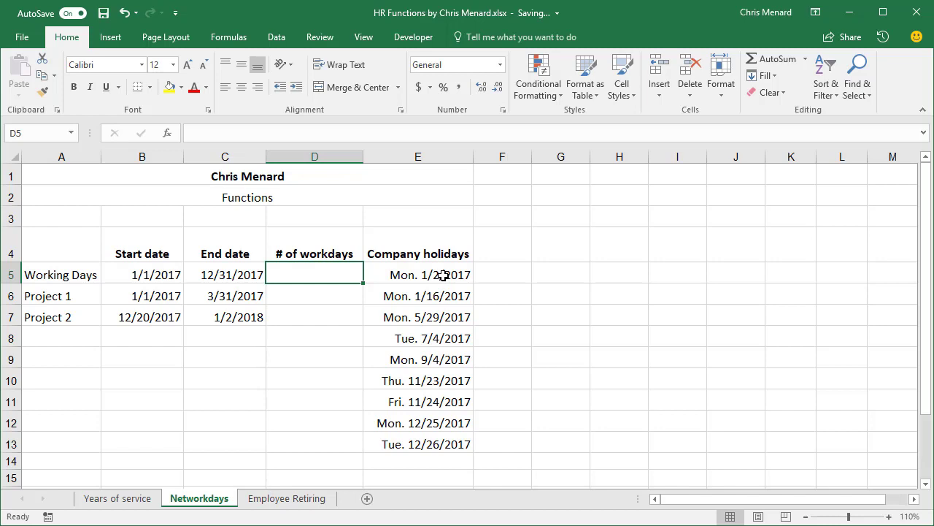
mouse_move(438, 312)
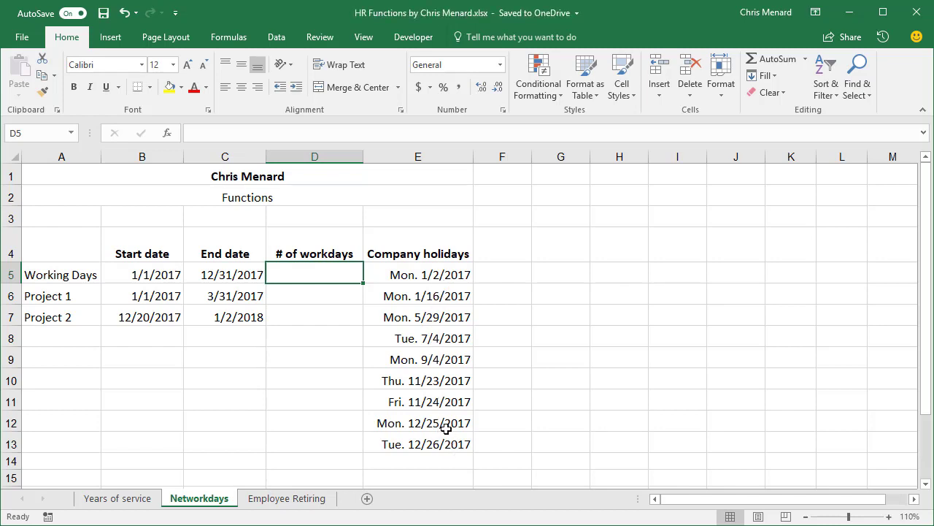
mouse_move(610, 423)
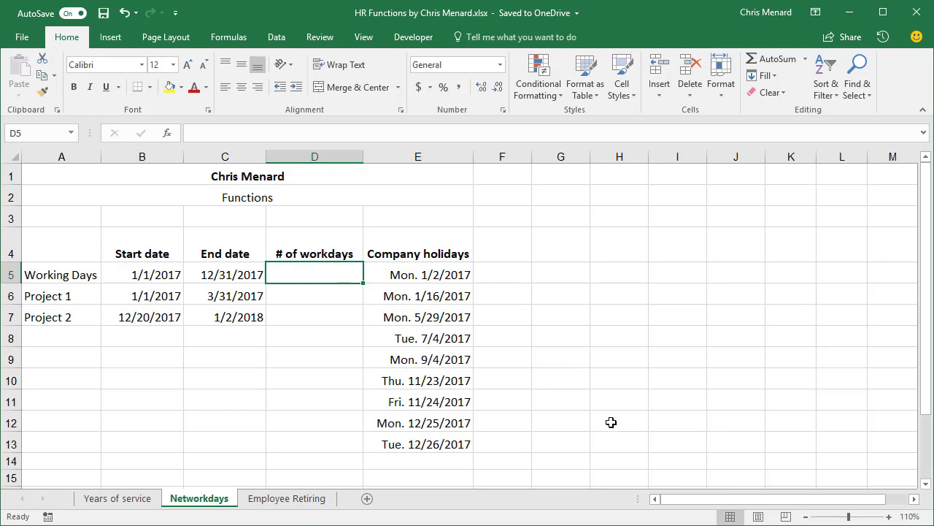
Start =NETWORKDAYS.INTL(B5,C5,1 using 1/1/2017 to 12/31/2017 with Saturday-Sunday weekends.
text(=net)
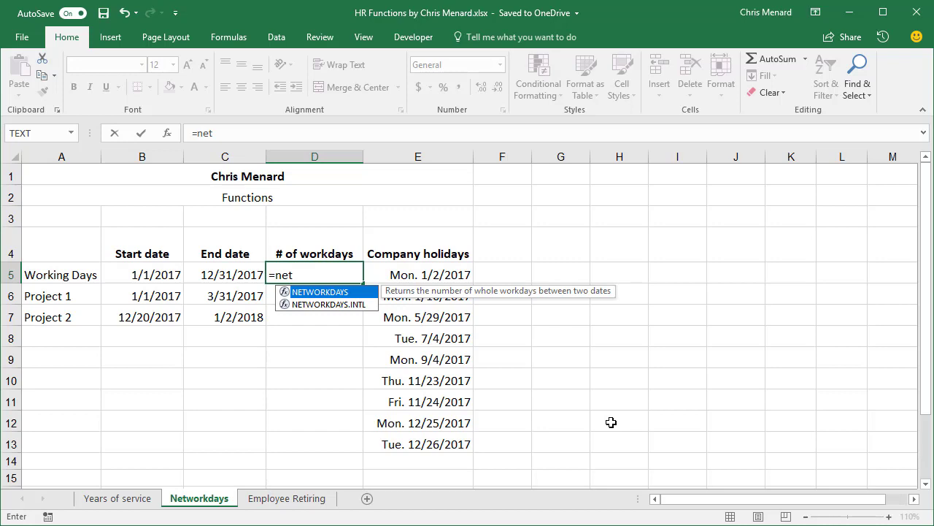
mouse_move(338, 305)
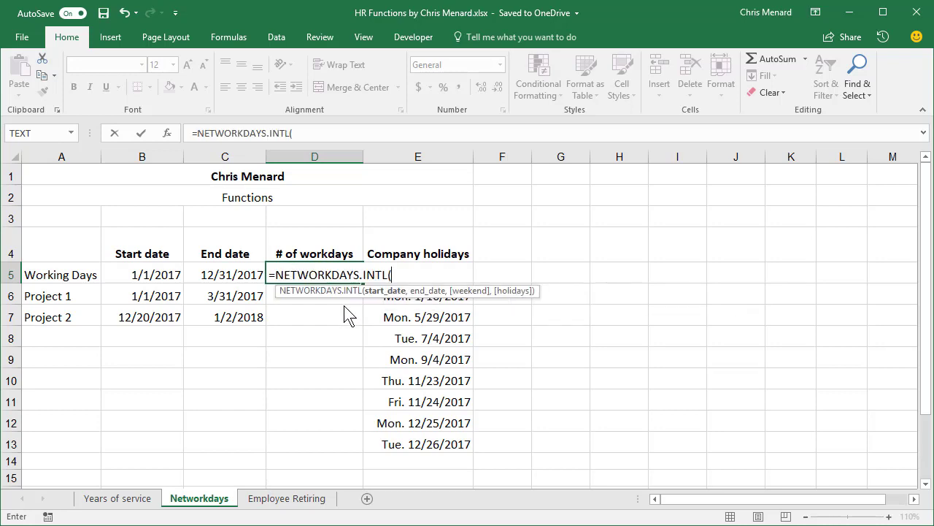
click(142, 274)
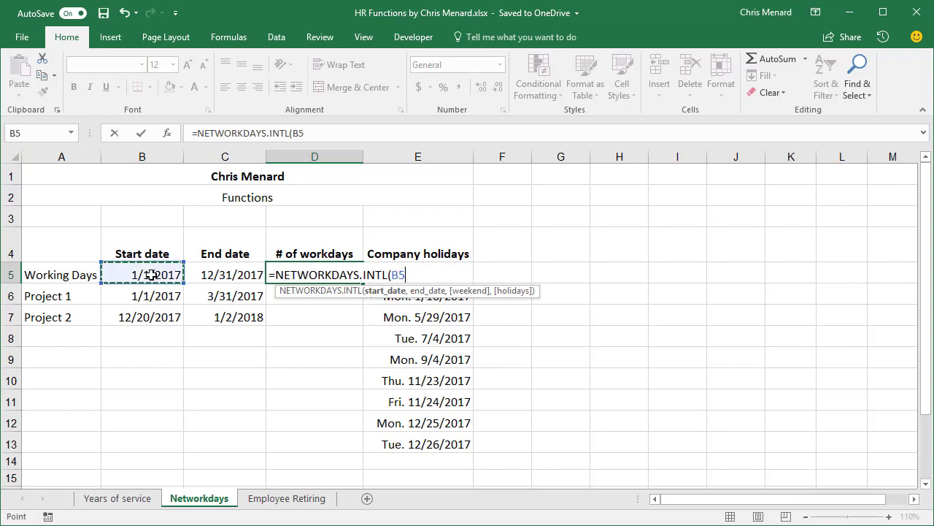
text(,)
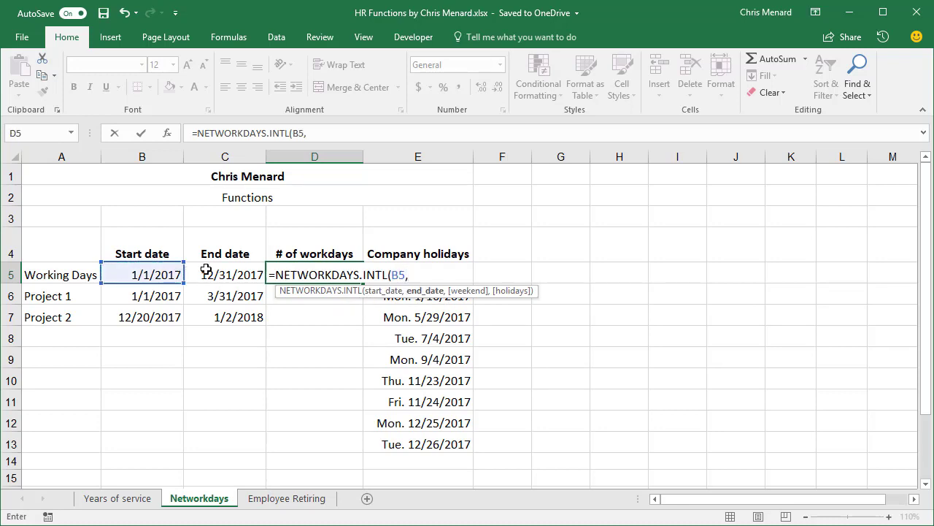
click(224, 275)
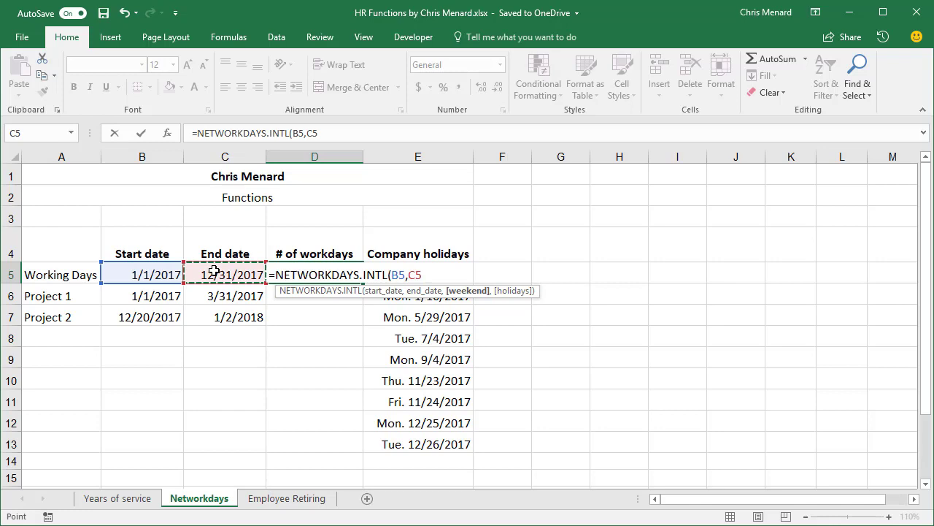
text(,)
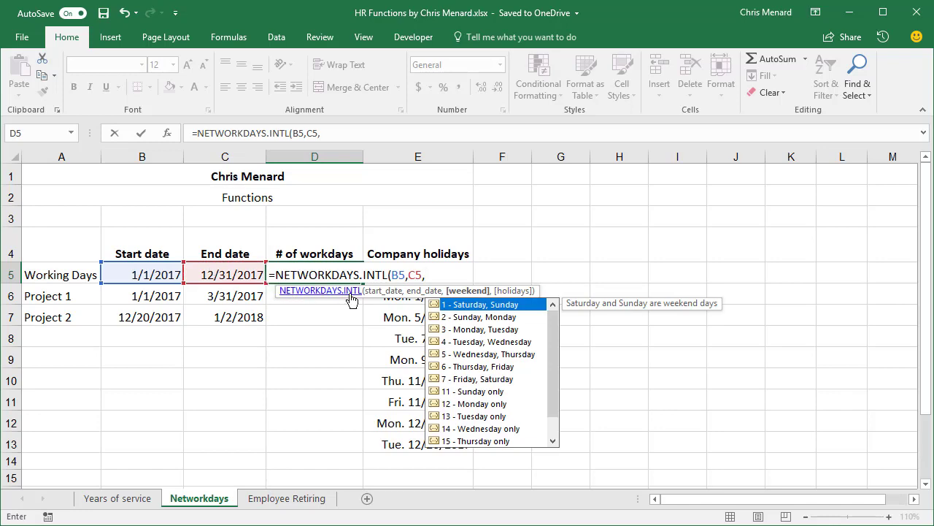
mouse_move(484, 305)
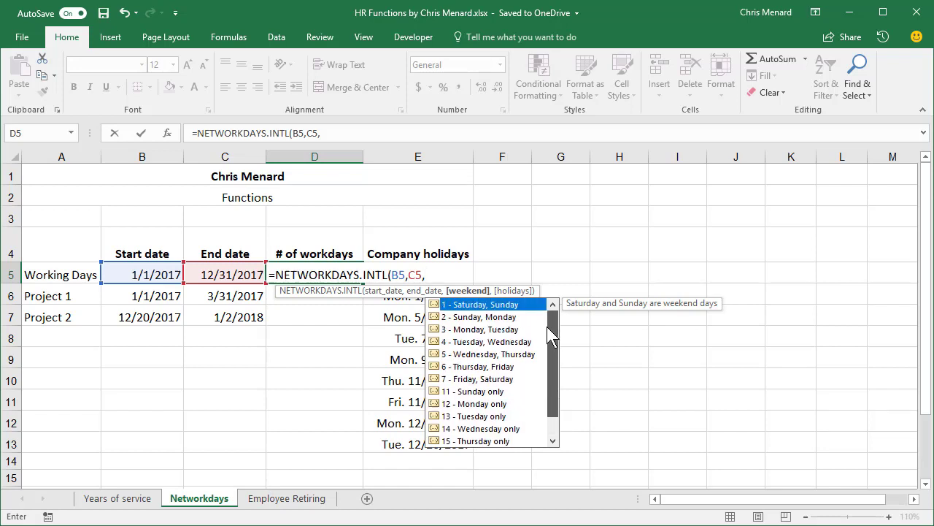
mouse_move(495, 315)
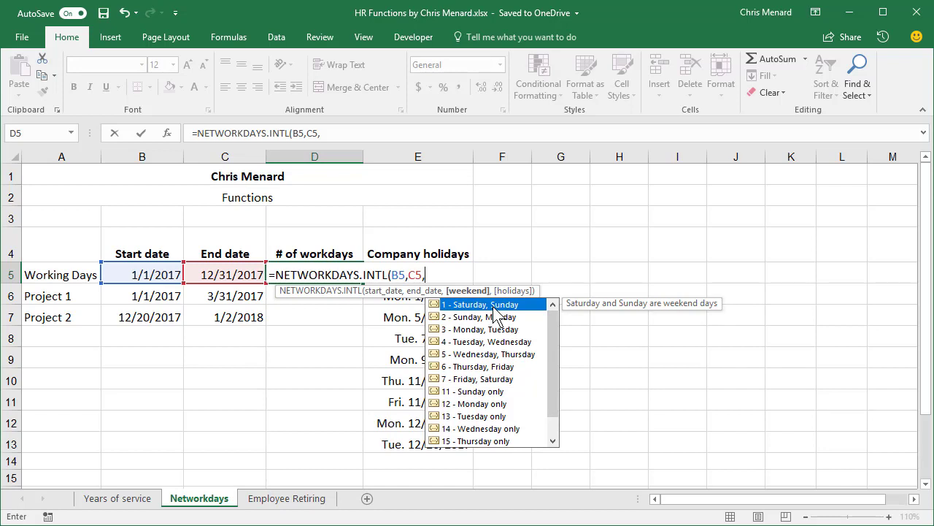
click(482, 304)
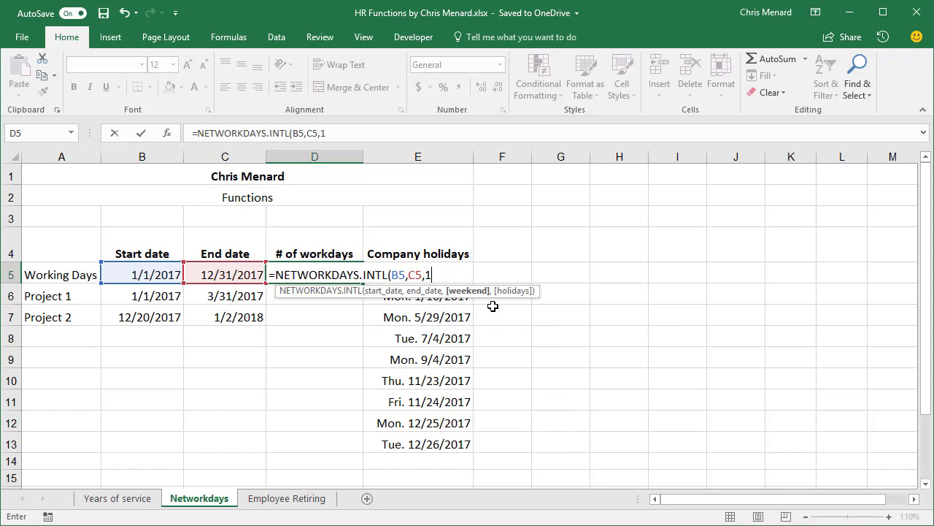
Add the holiday range E5:E17 and commit, giving 251 working days in D5.
text(,)
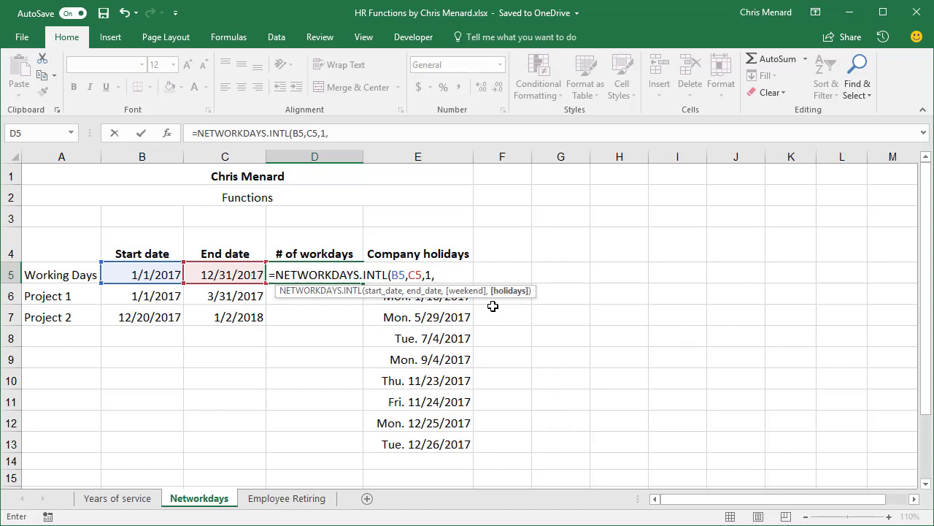
text(,)
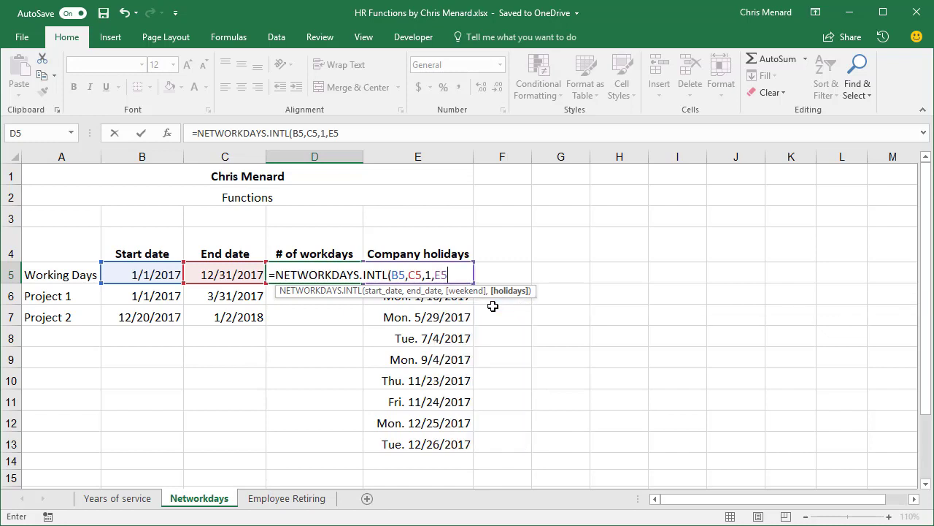
text(.E13)
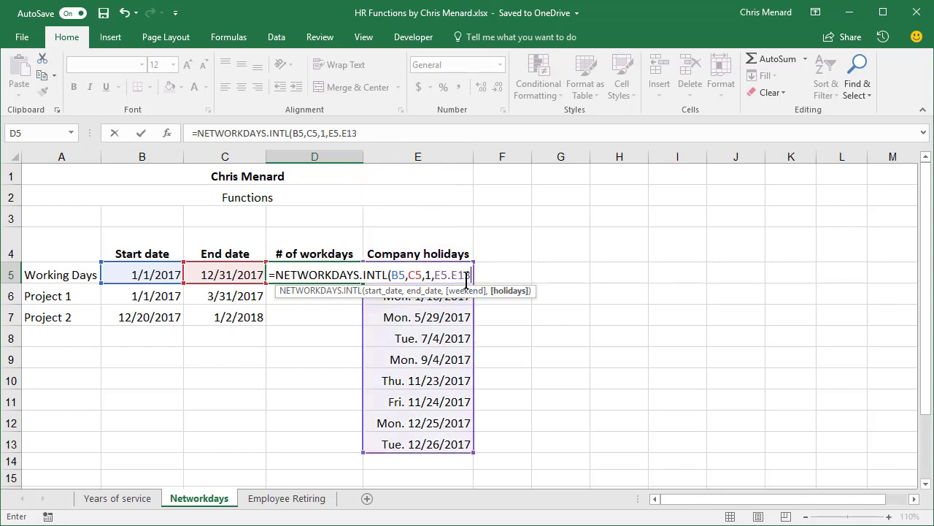
key(Backspace)
text(7)
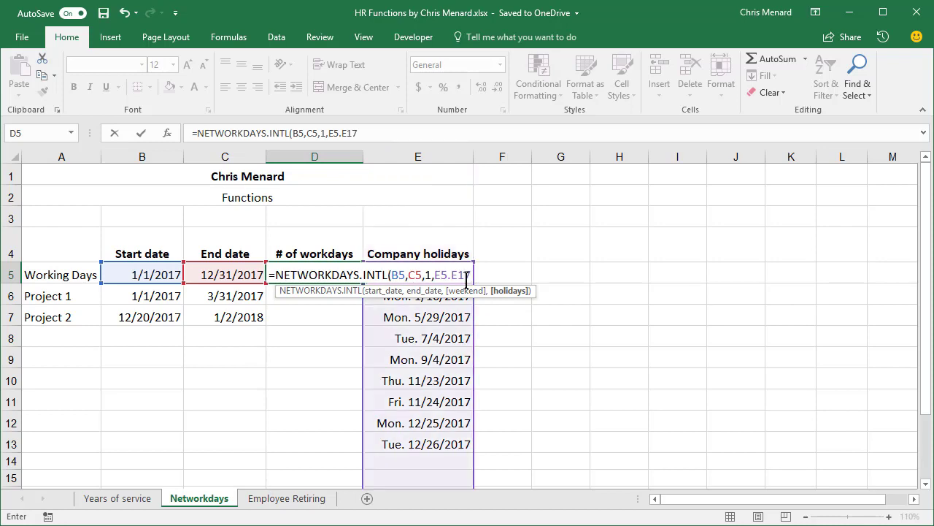
key(Enter)
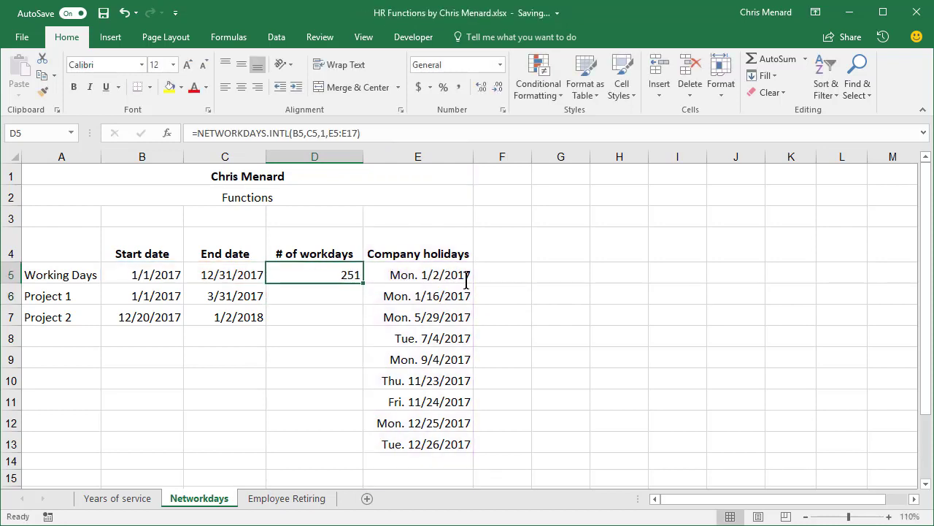
mouse_move(315, 270)
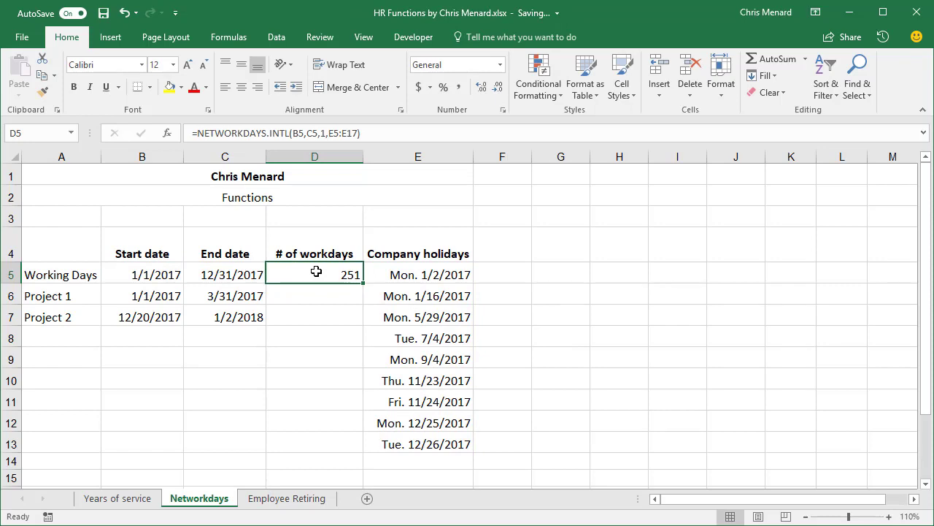
mouse_move(172, 274)
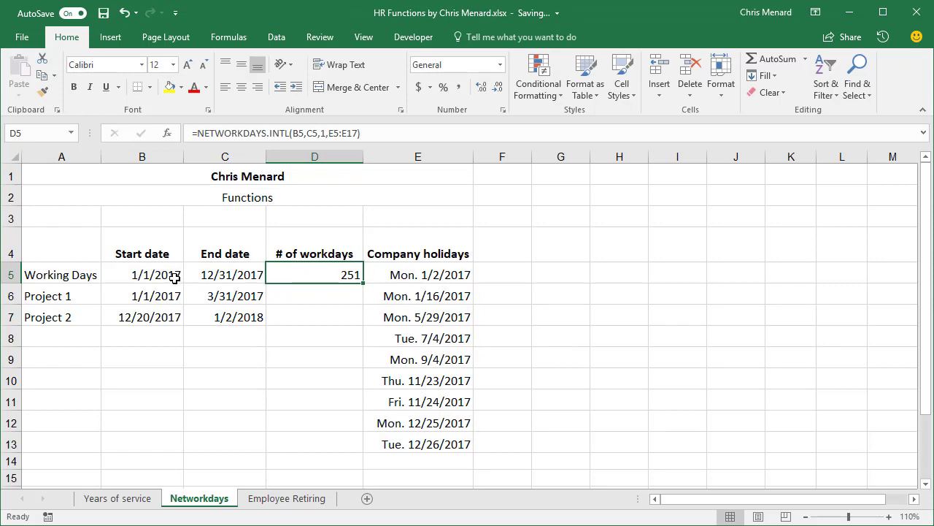
mouse_move(254, 312)
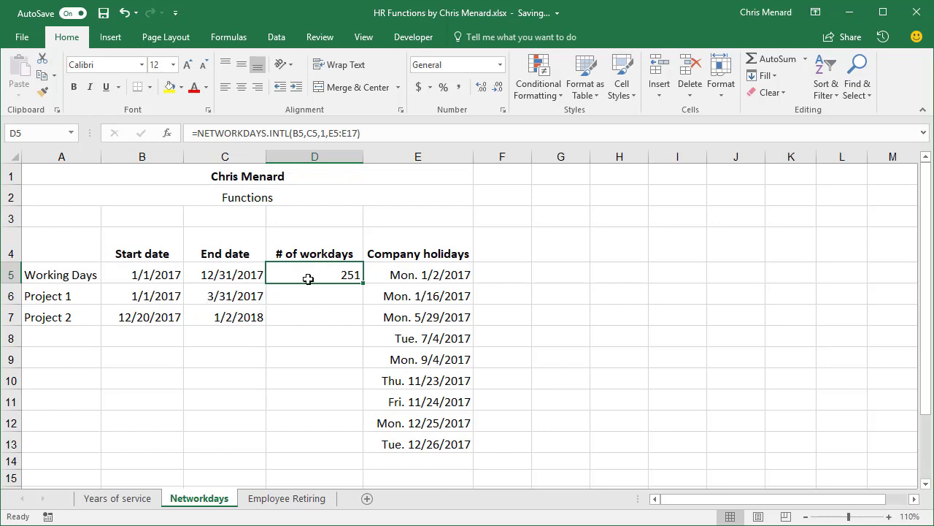
Lock the holidays range in D5's workday formula as $E$5:$E$17, still giving 251 workdays.
double_click(314, 274)
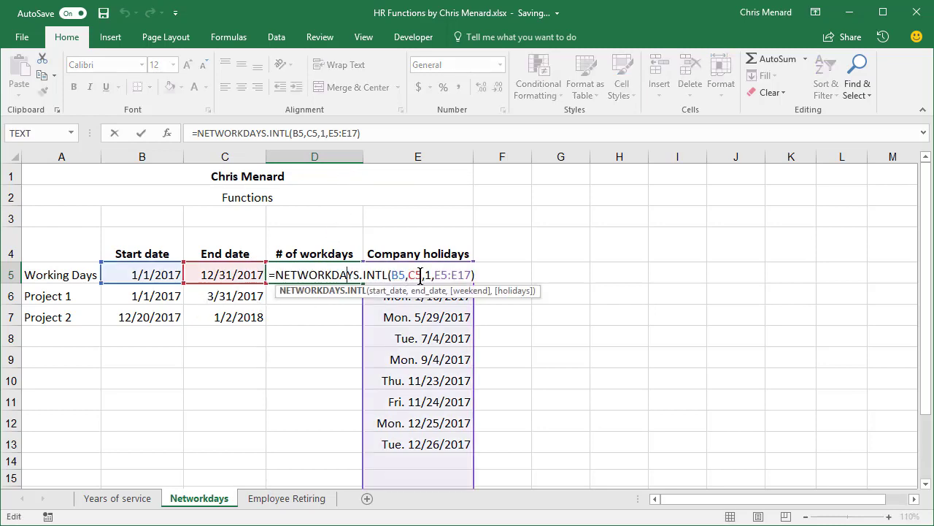
key(F4)
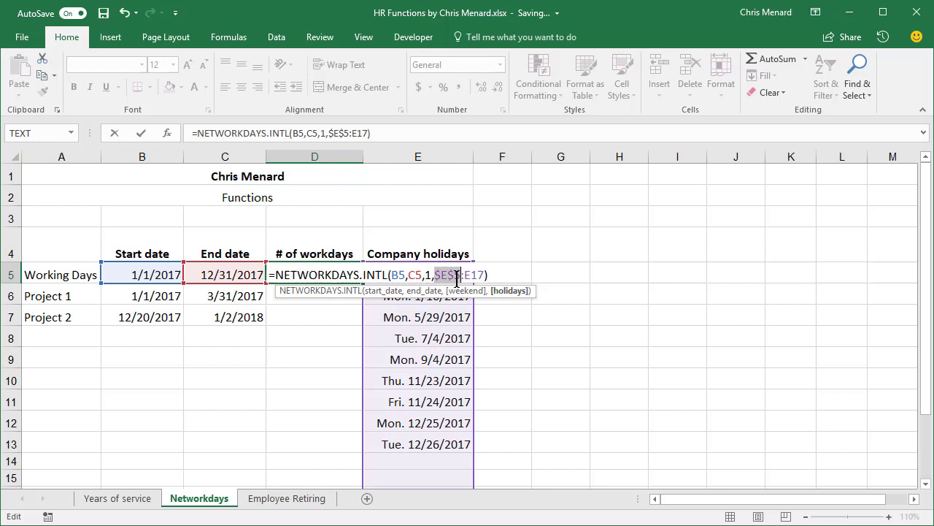
key(Enter)
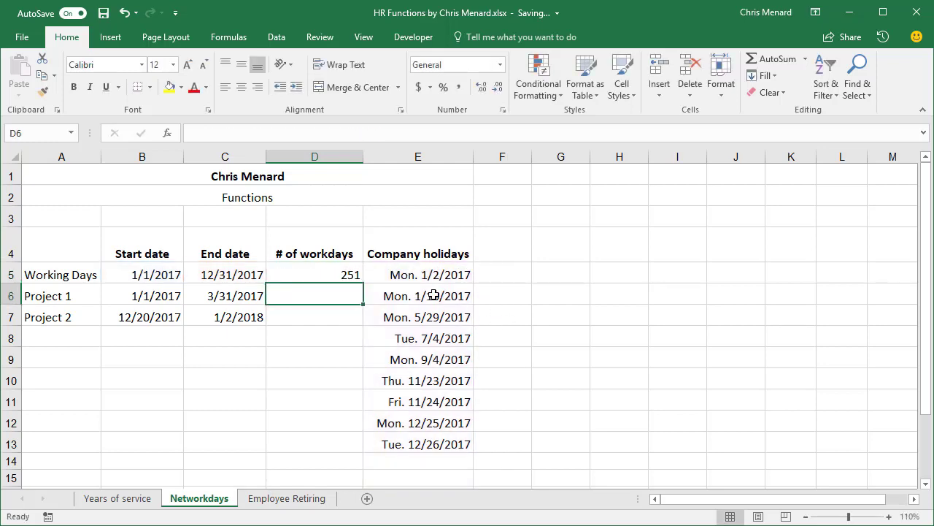
Copy D5's workday formula to both projects and set Project 2 to 12/21/2017–1/2/2018, giving 7 workdays.
click(315, 275)
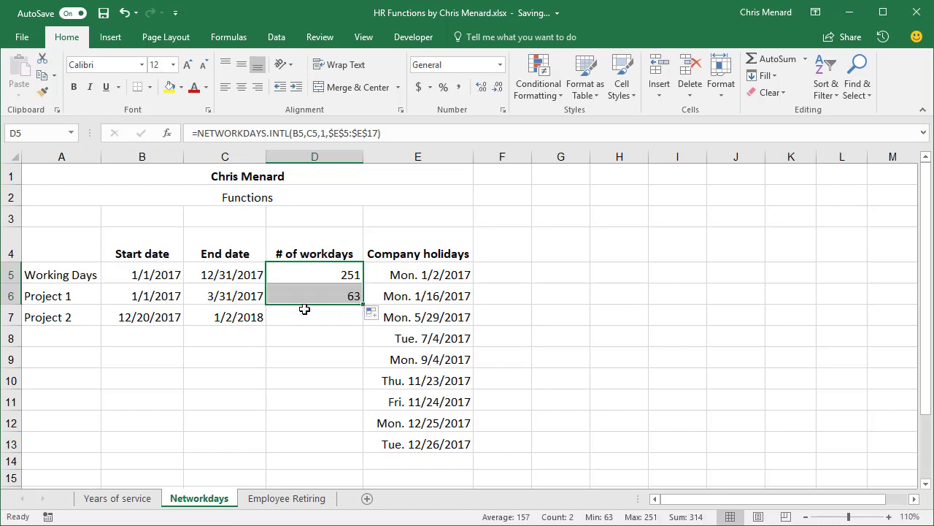
mouse_move(359, 313)
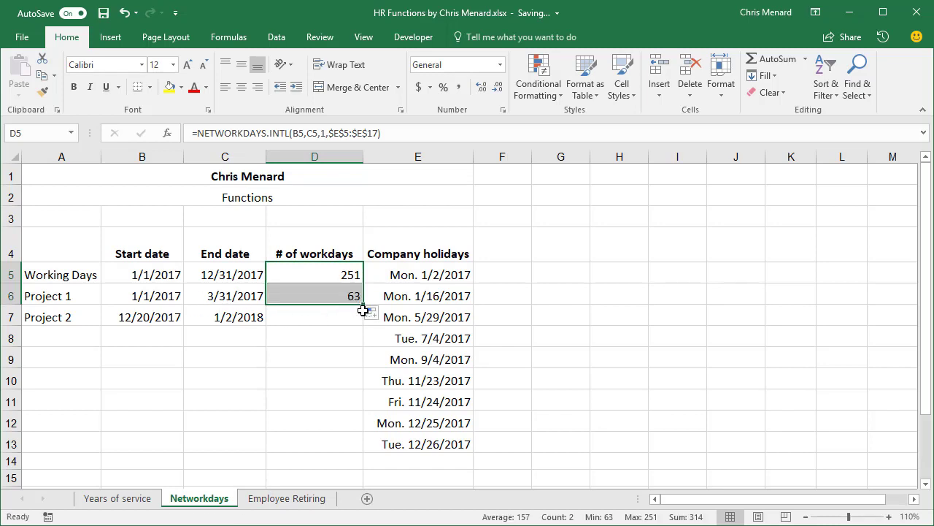
text(10/)
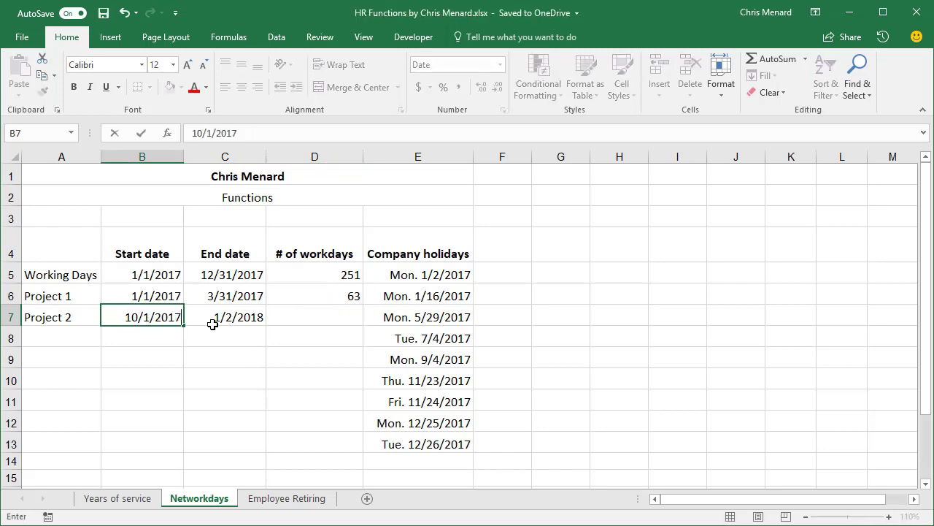
text(12/31/201)
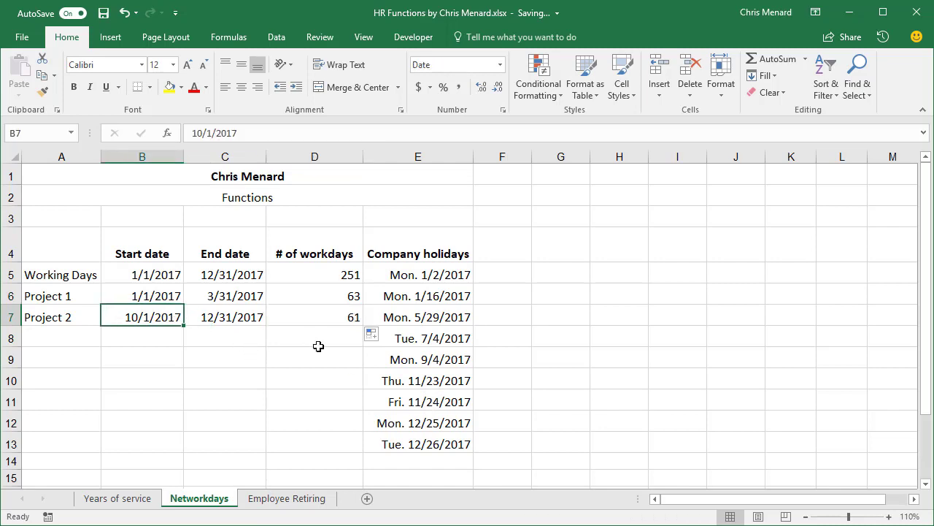
text(12/)
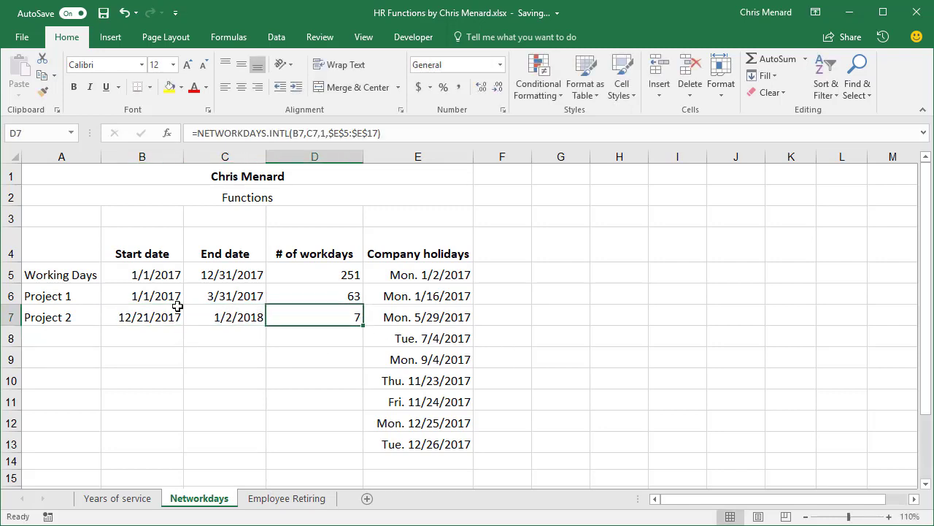
mouse_move(315, 323)
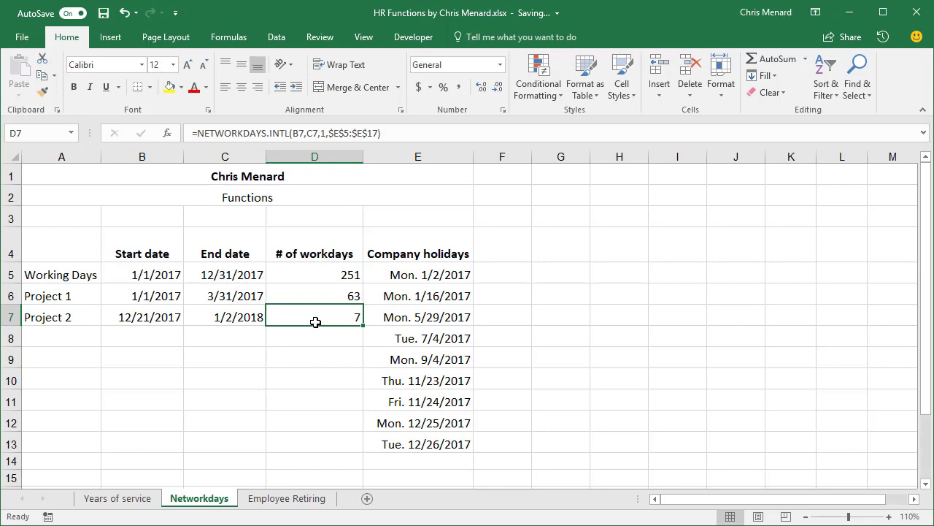
mouse_move(429, 423)
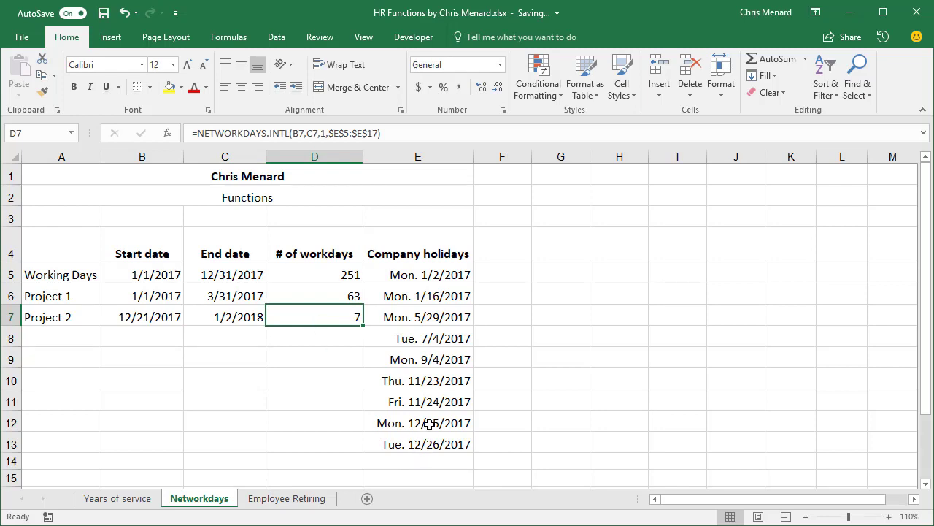
click(431, 455)
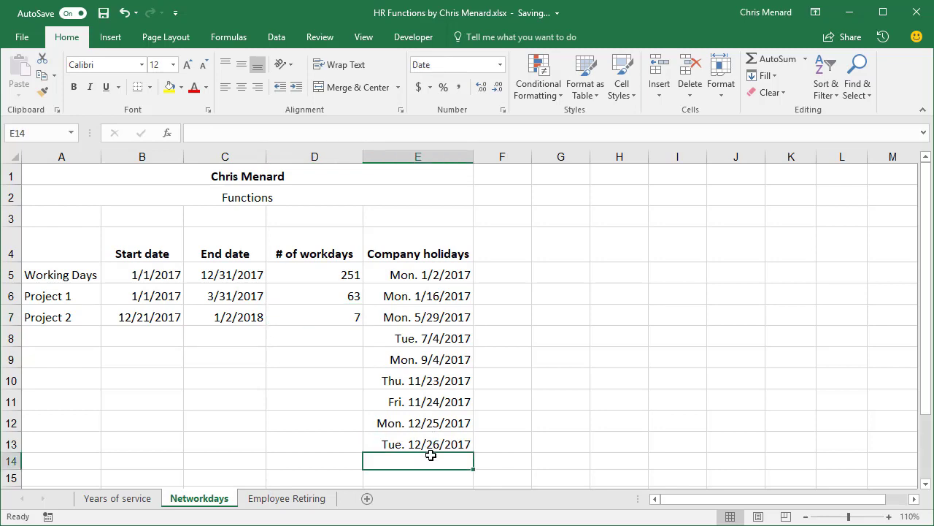
text(1/1/2018)
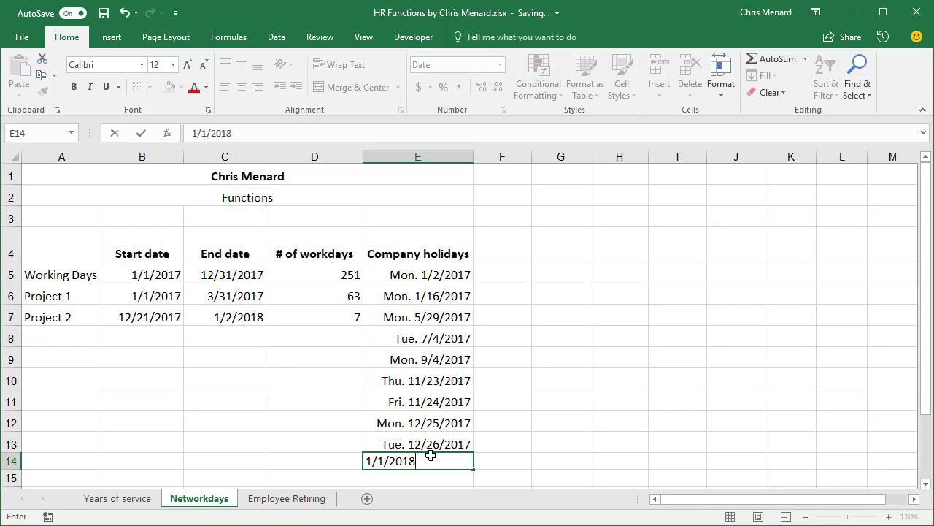
key(Enter)
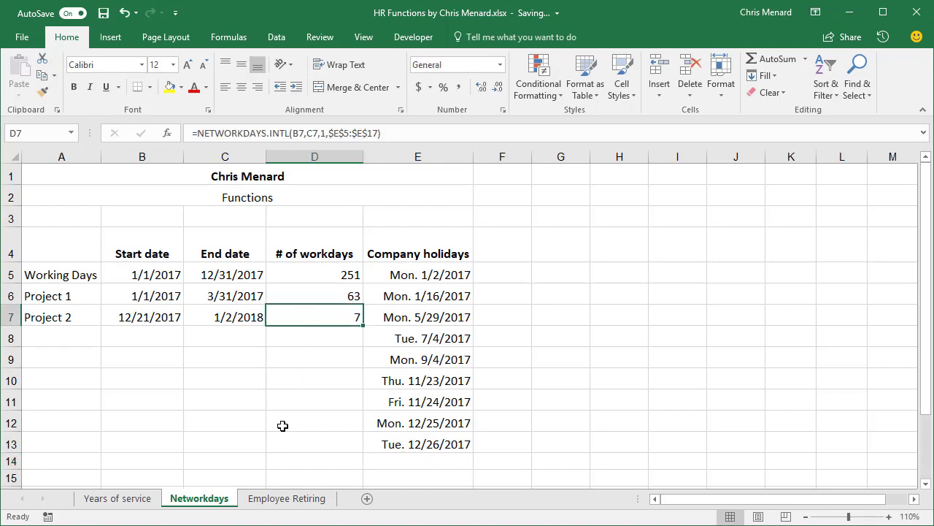
mouse_move(265, 503)
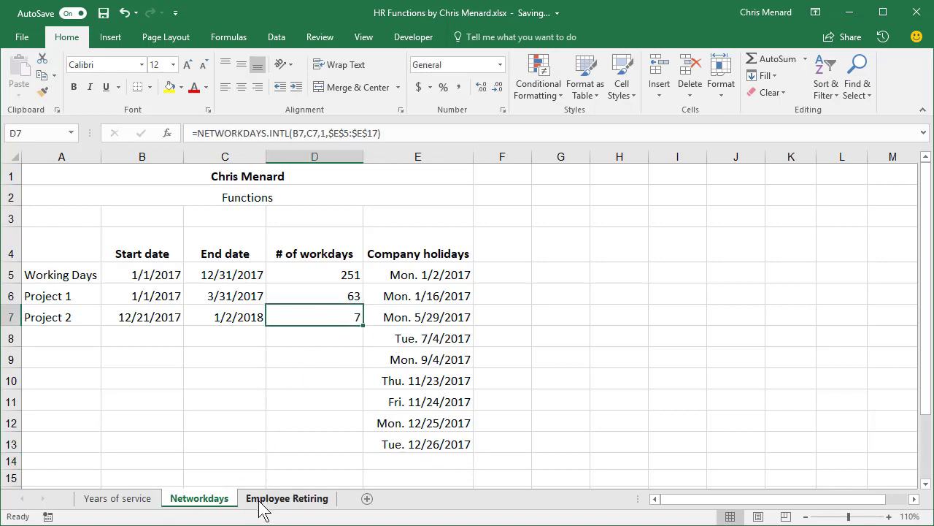
click(286, 497)
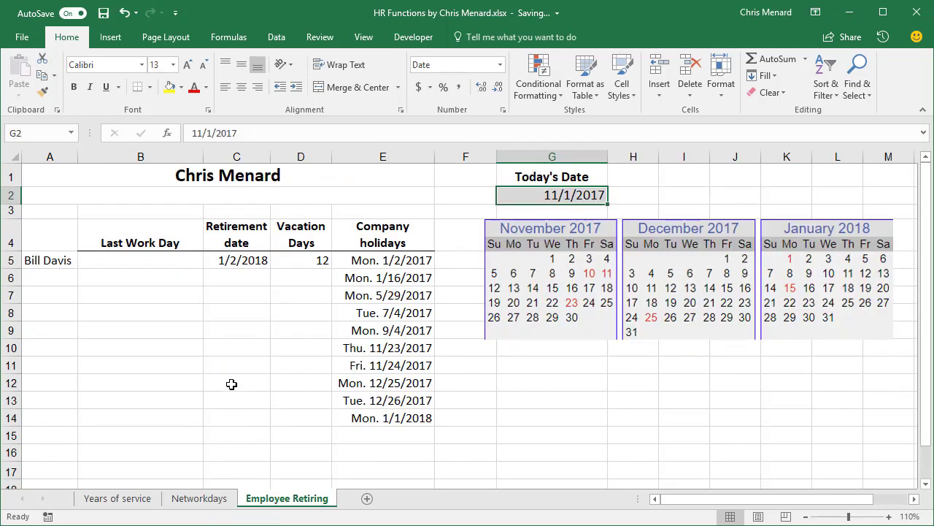
click(140, 260)
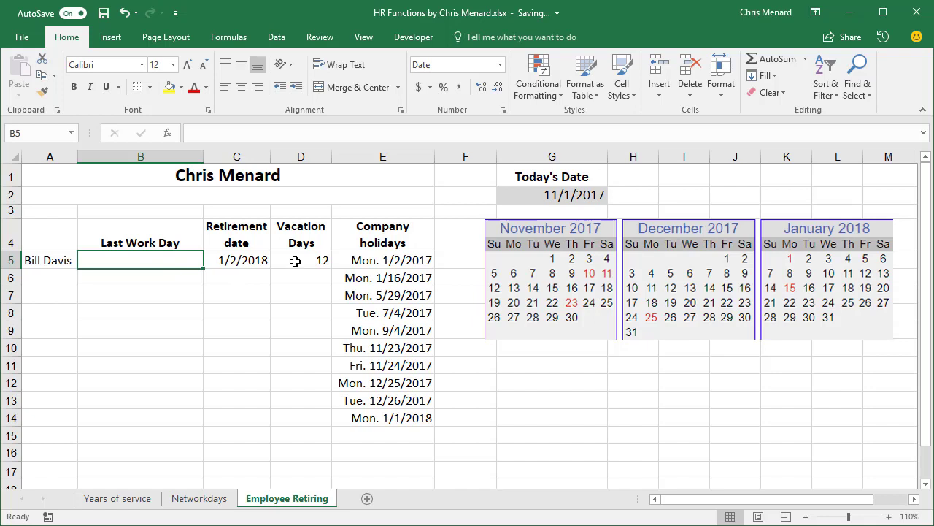
click(301, 259)
text(22)
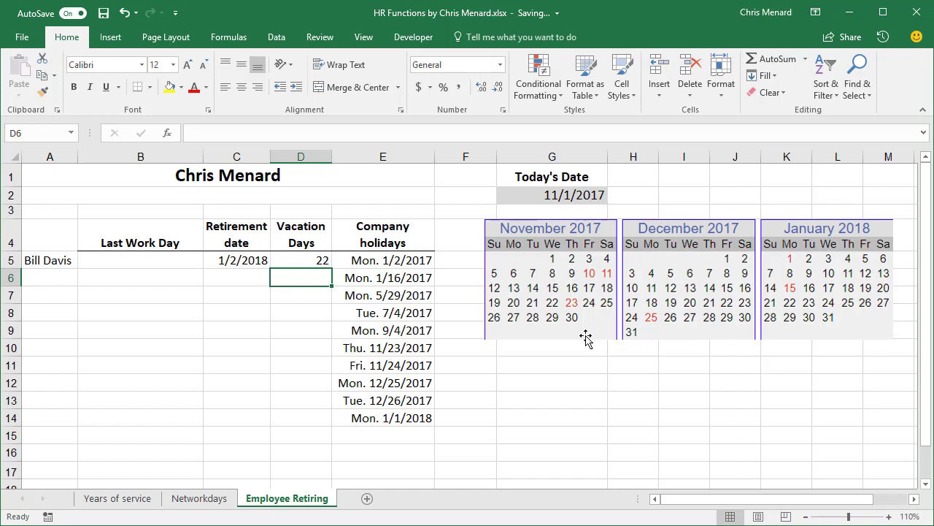
click(237, 260)
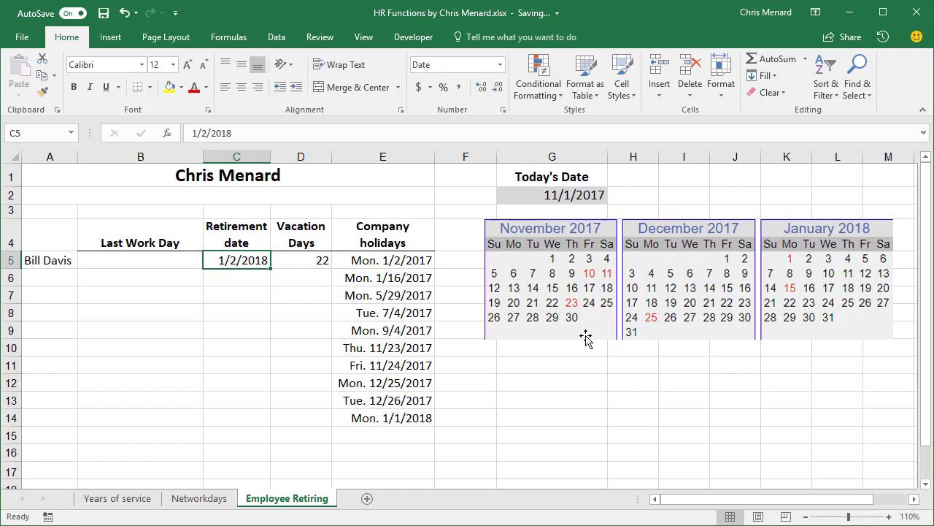
mouse_move(555, 345)
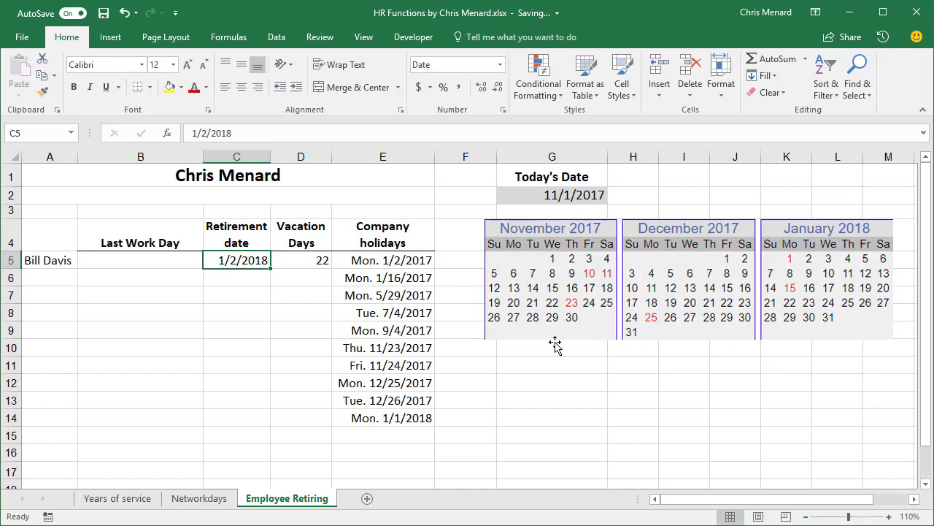
Review the company holiday dates E5:E14 and return to the empty Last Work Day cell B5.
drag(382, 260, 383, 365)
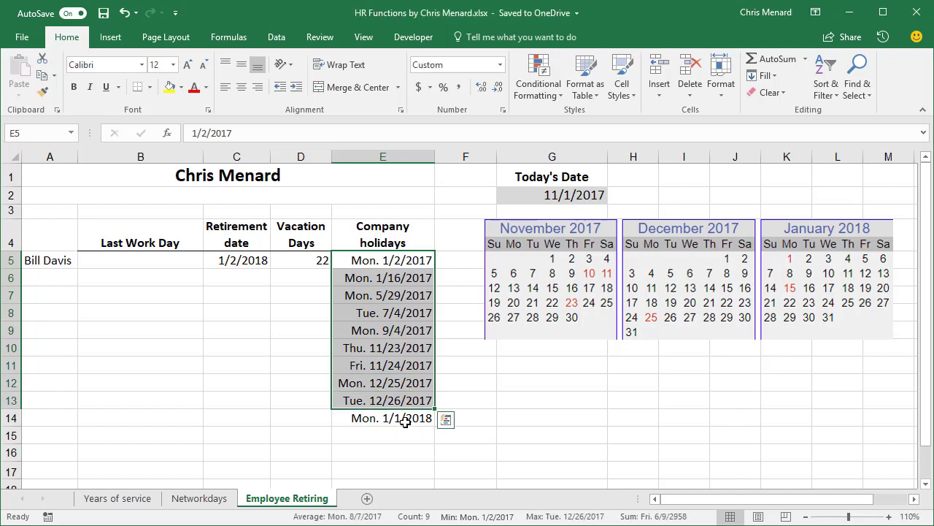
click(383, 418)
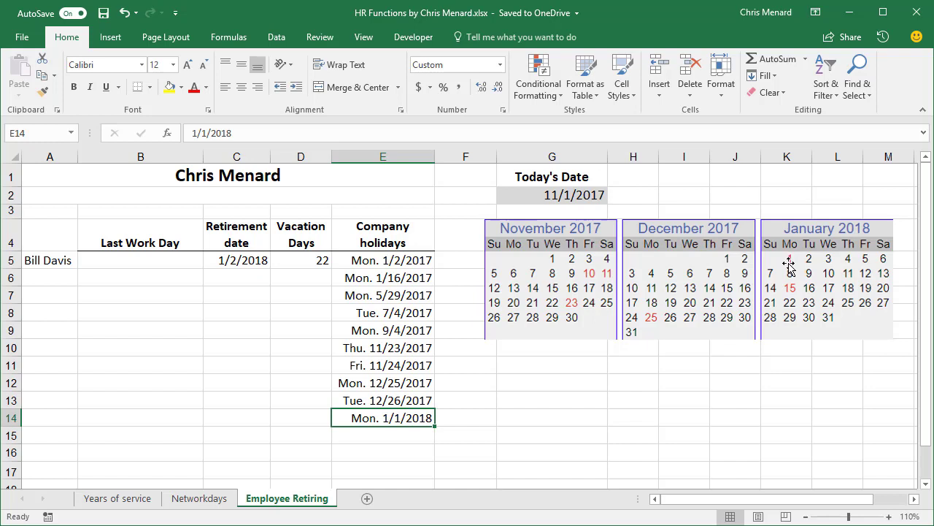
click(158, 259)
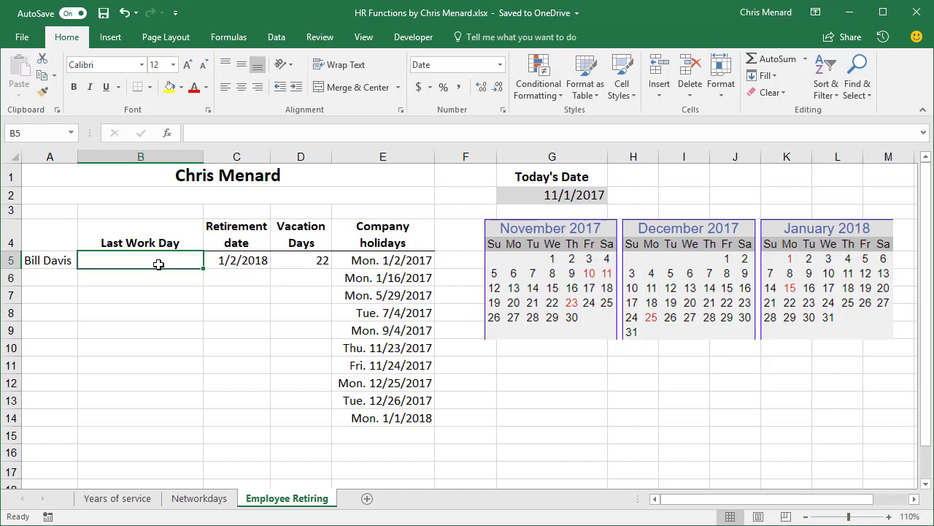
Start B5's WORKDAY.INTL formula counting back from the retirement date in C5.
text(=)
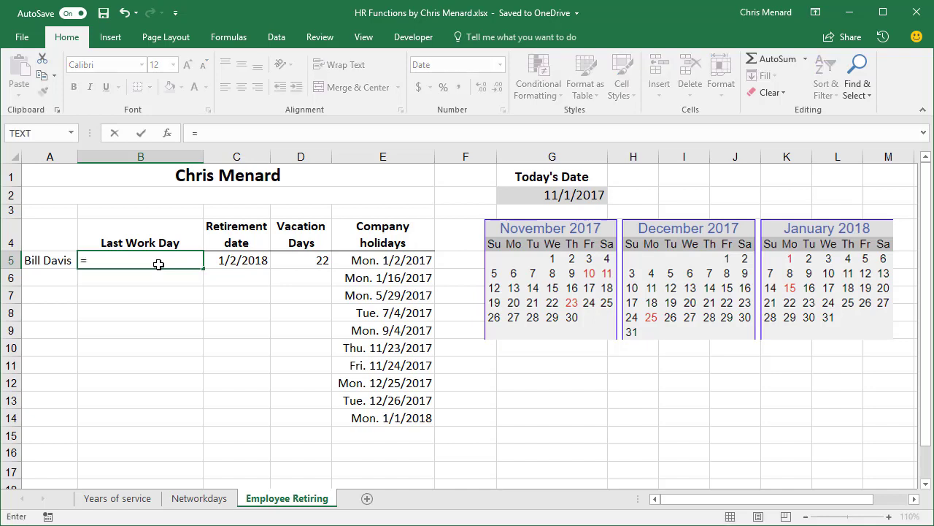
mouse_move(196, 343)
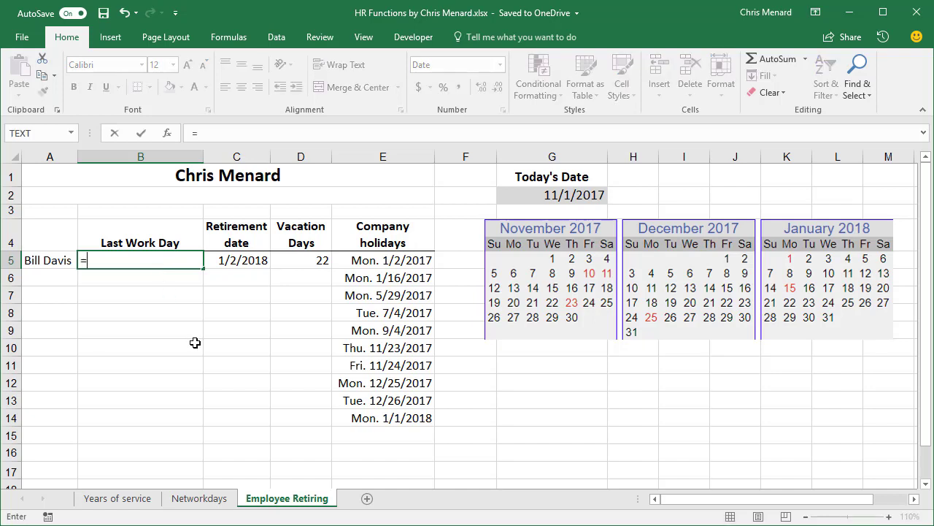
text(wor)
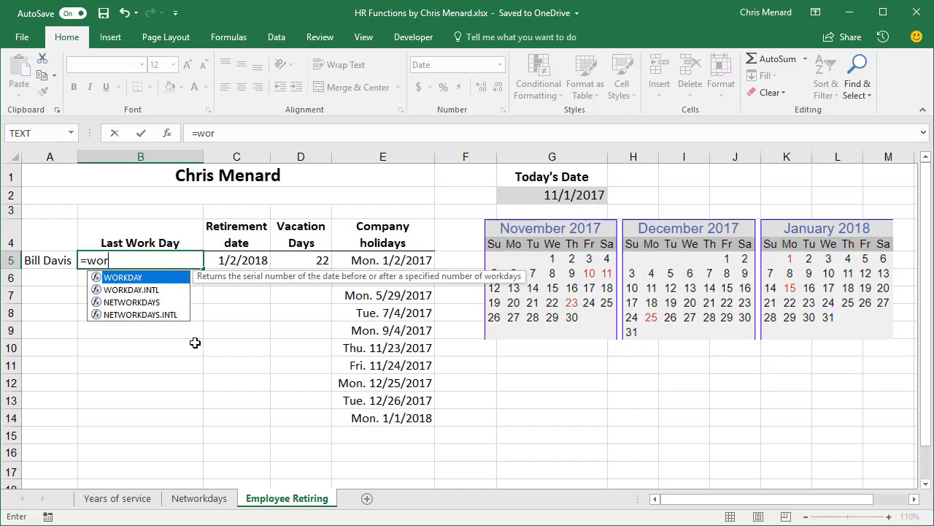
text(k)
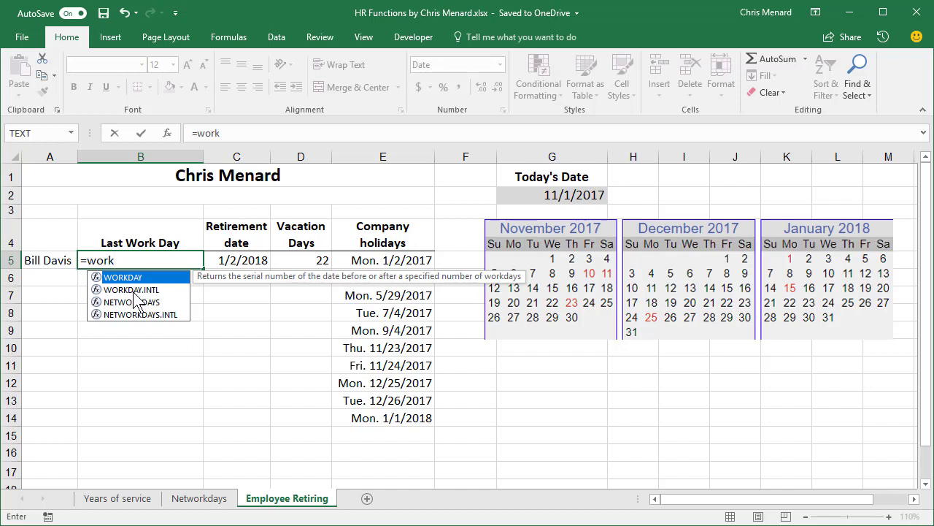
mouse_move(139, 301)
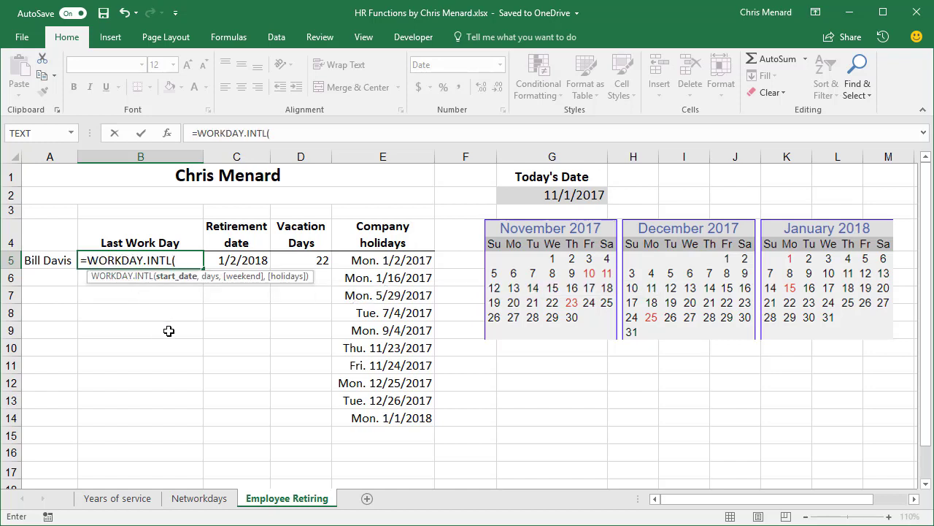
mouse_move(197, 324)
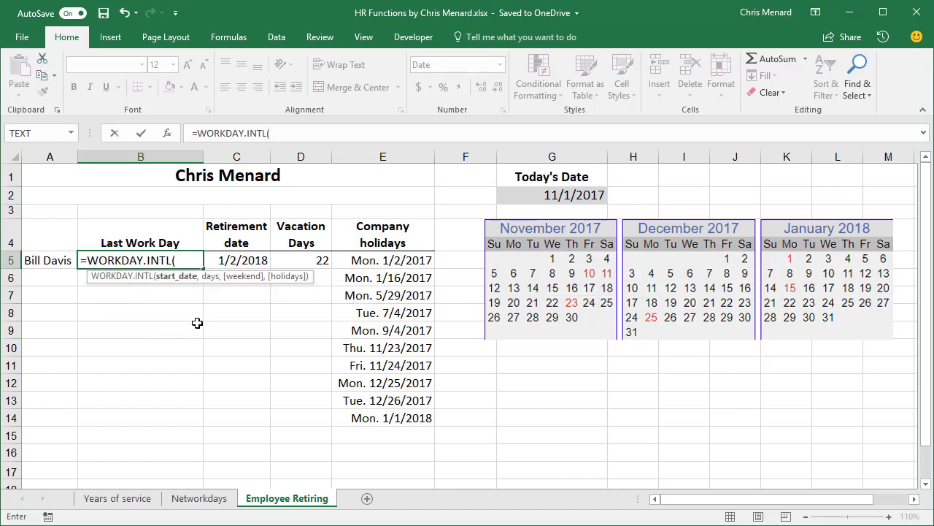
mouse_move(254, 286)
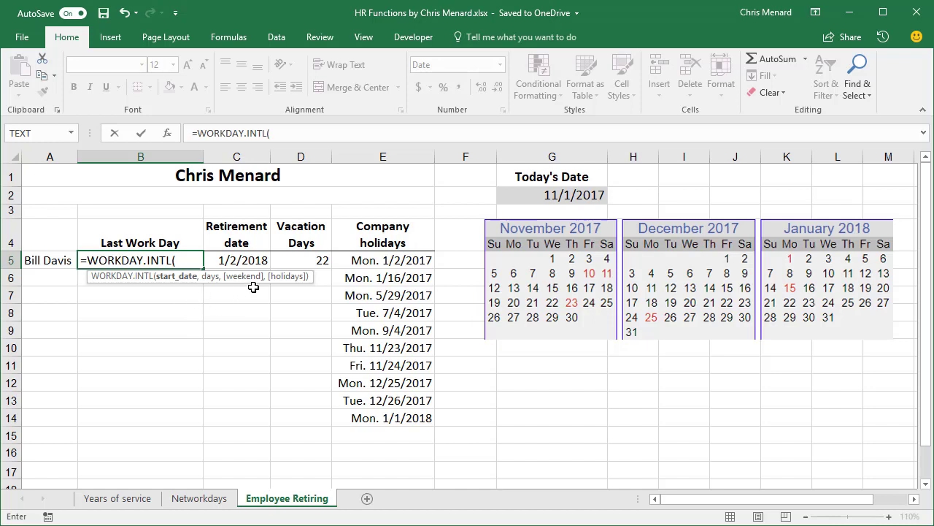
click(237, 259)
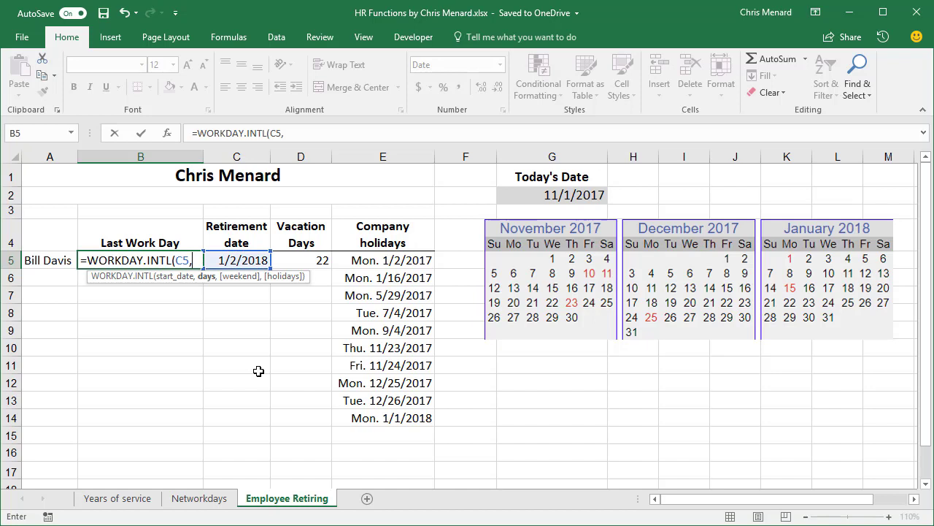
mouse_move(269, 359)
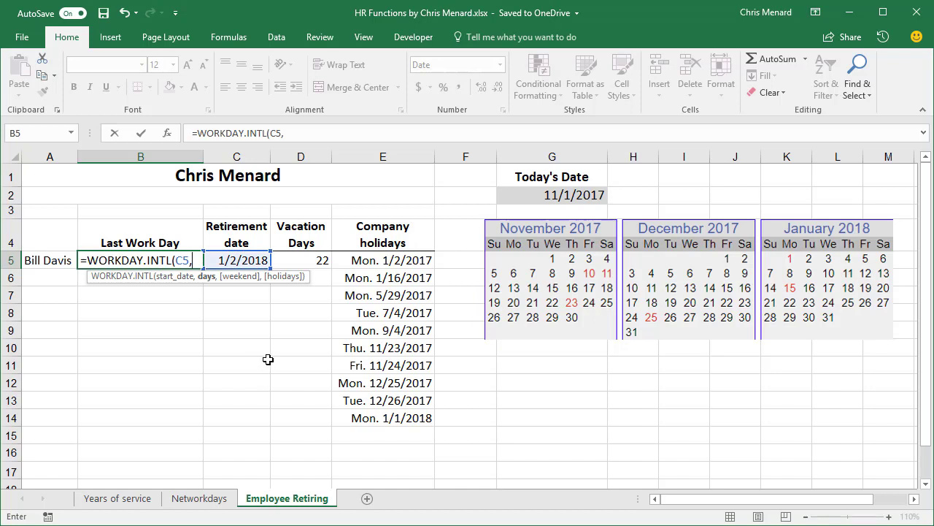
mouse_move(309, 260)
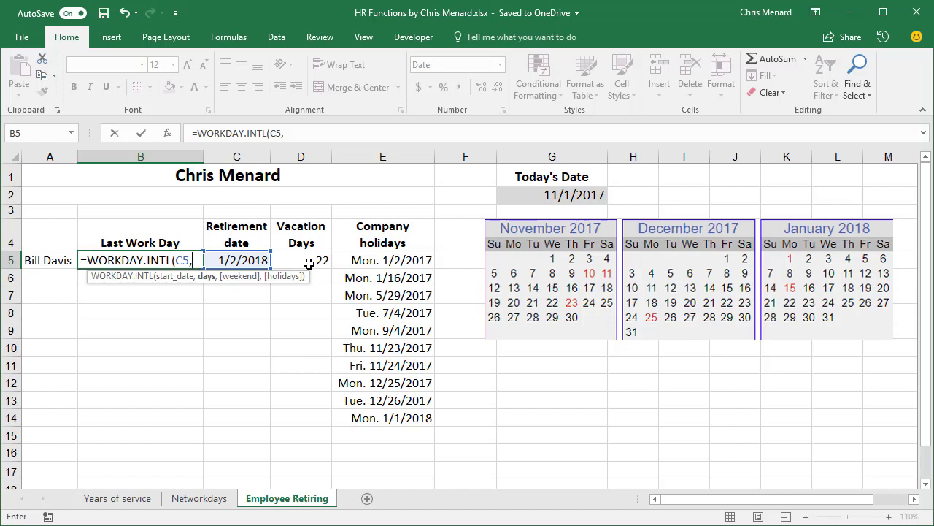
text(-)
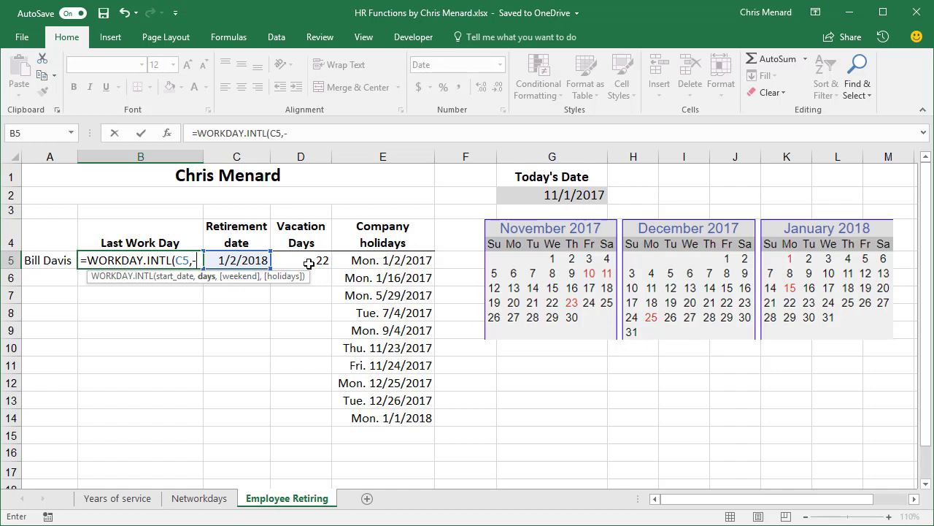
Subtract D5 vacation days with weekend code 1 and holidays E5:E14, giving last work day 11/28/2017.
click(300, 259)
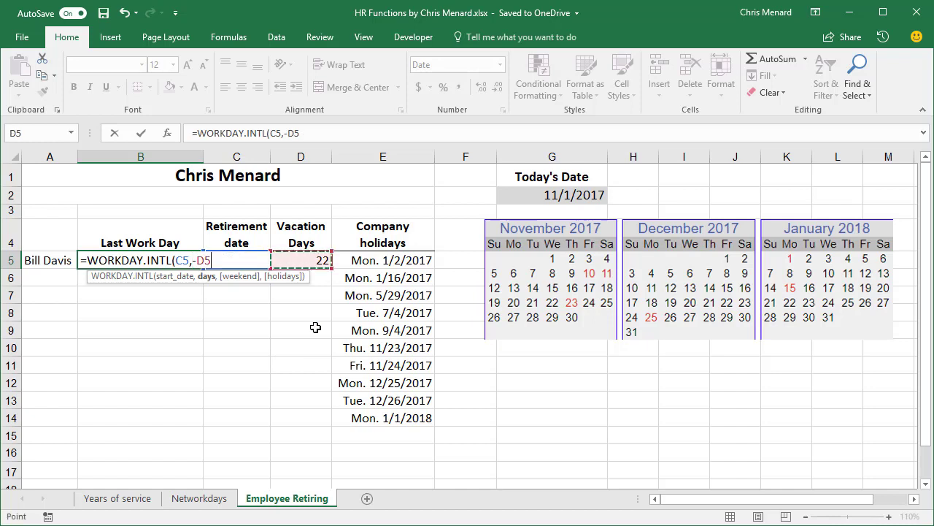
text(,)
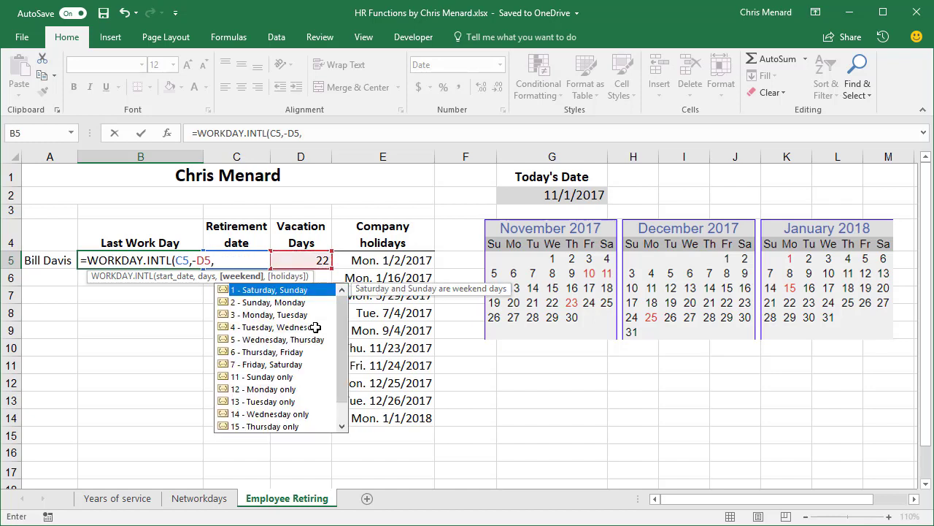
text(1,E5:E6)
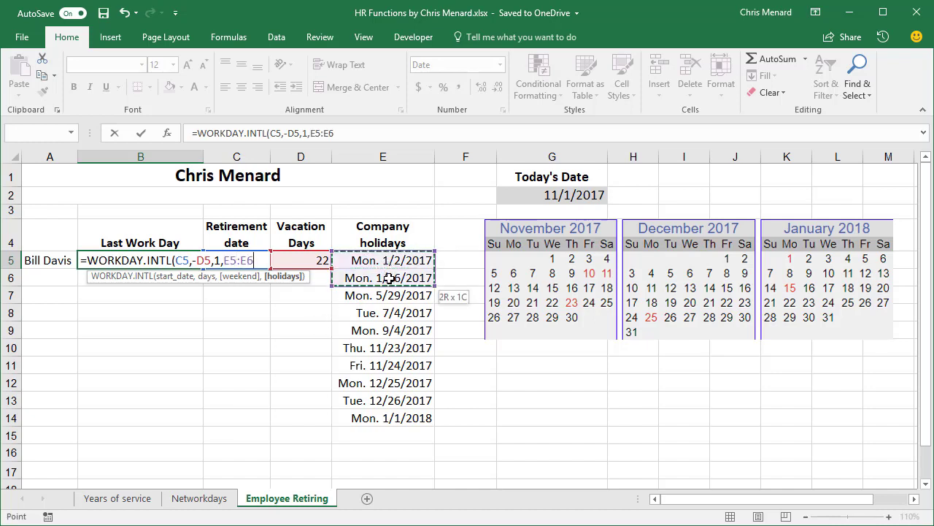
drag(382, 277, 382, 365)
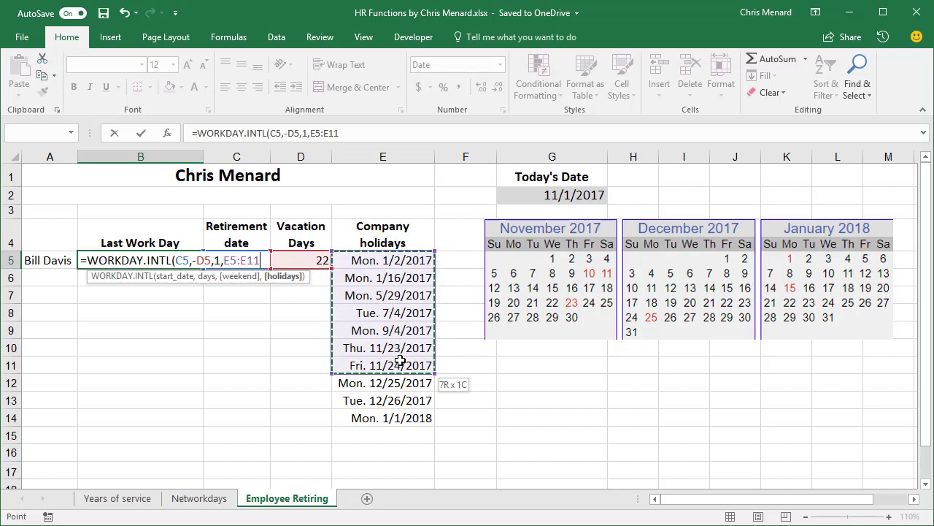
mouse_move(399, 368)
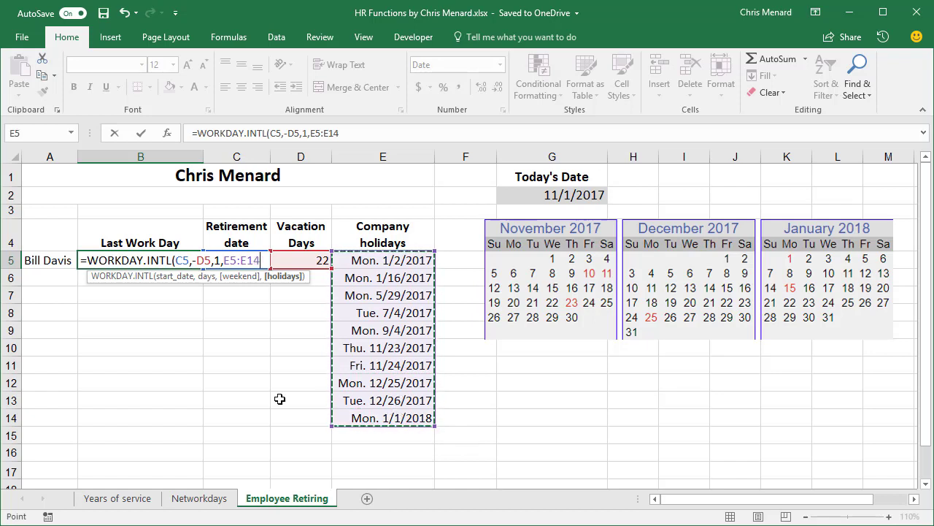
key(Enter)
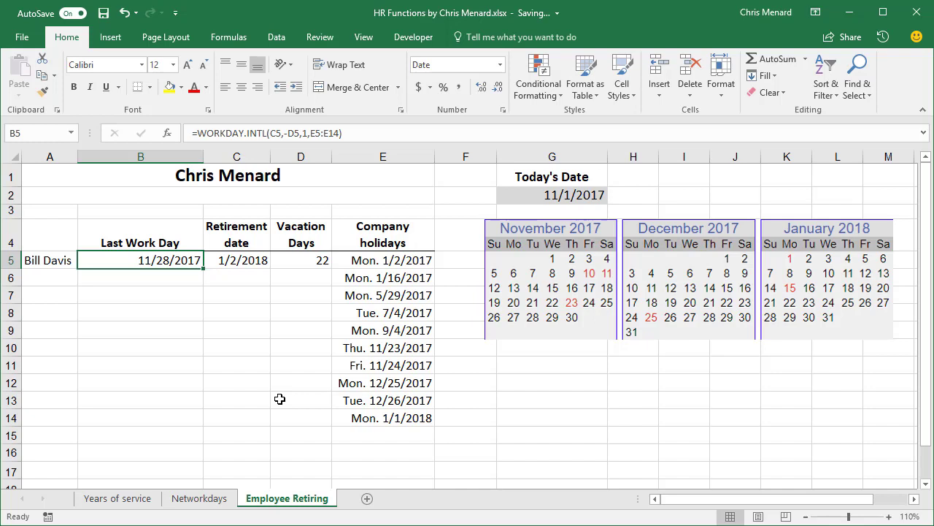
mouse_move(272, 283)
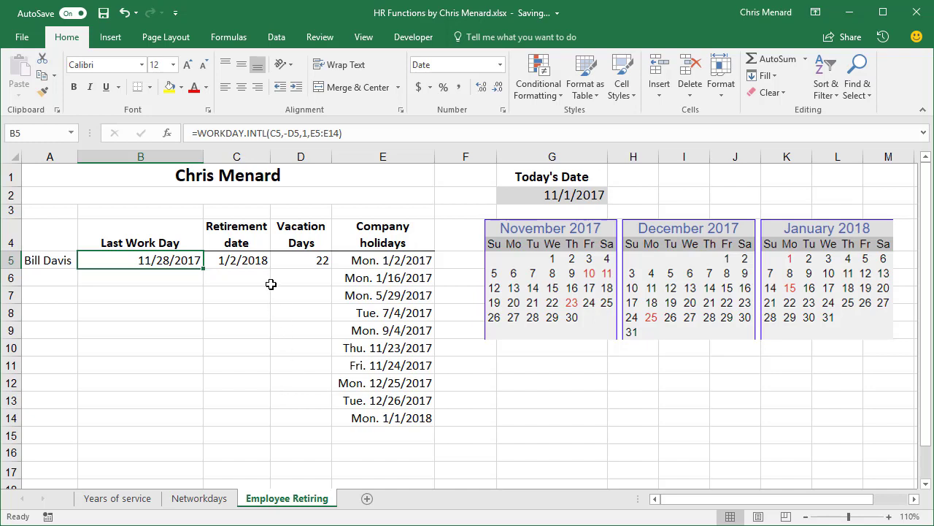
mouse_move(246, 270)
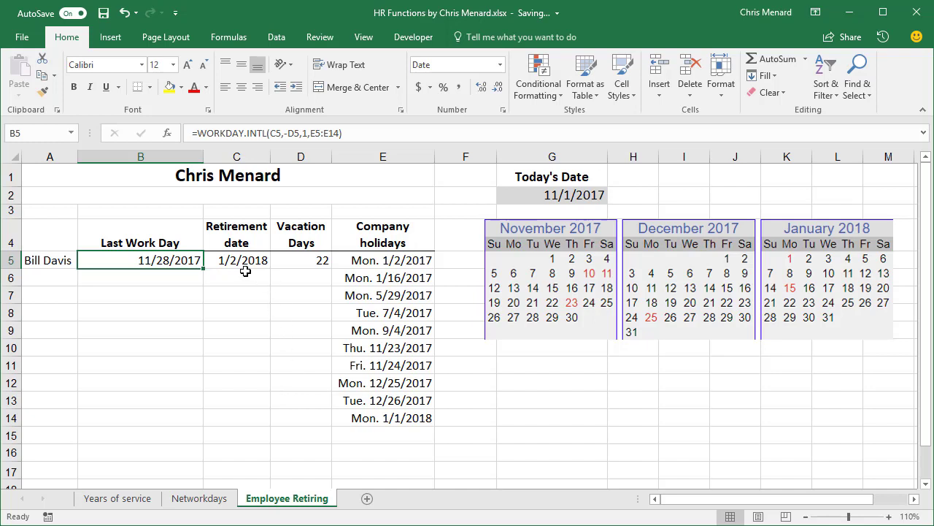
mouse_move(301, 264)
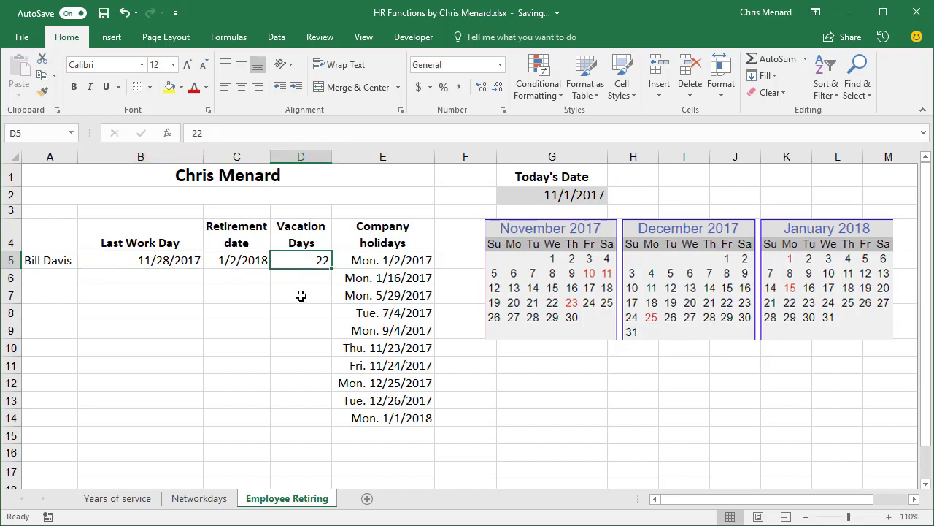
mouse_move(327, 370)
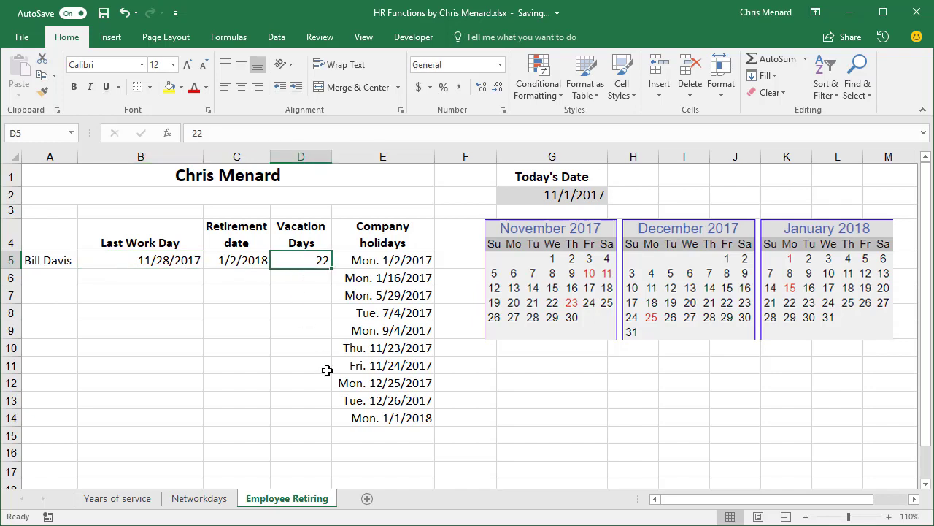
Try 0 then 1 vacation day in D5, the last work day becoming 12/29/2017.
text(0)
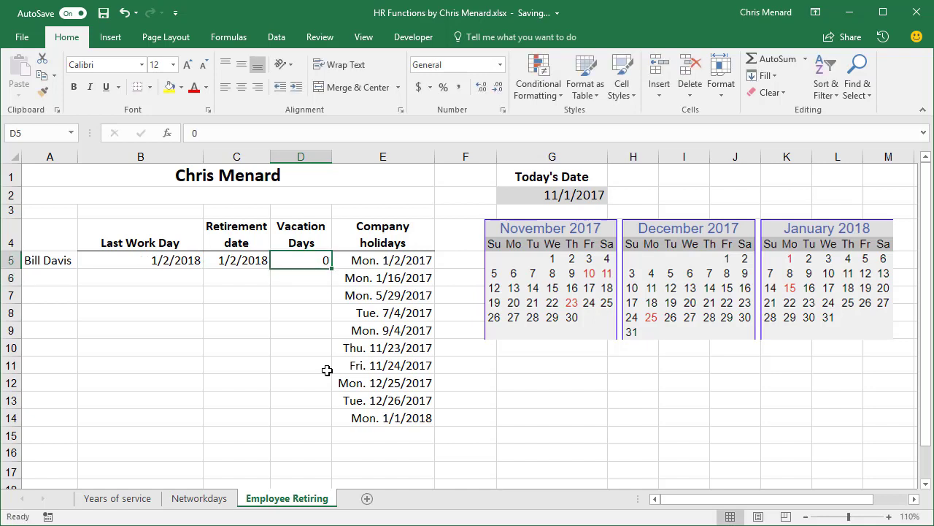
text(1)
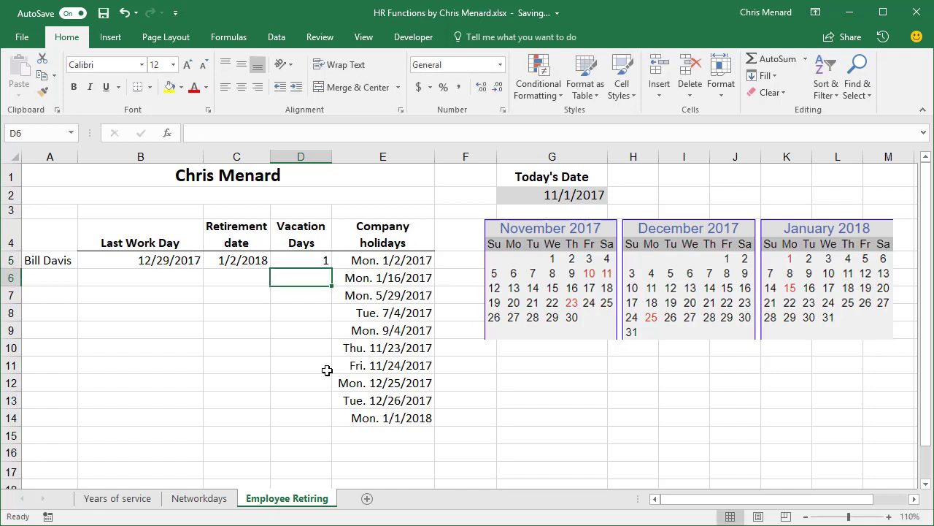
mouse_move(698, 343)
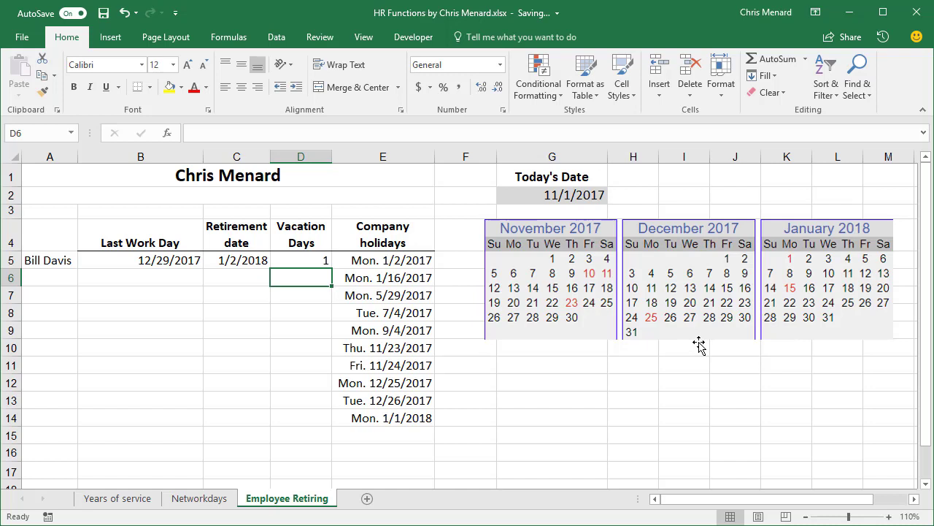
mouse_move(718, 336)
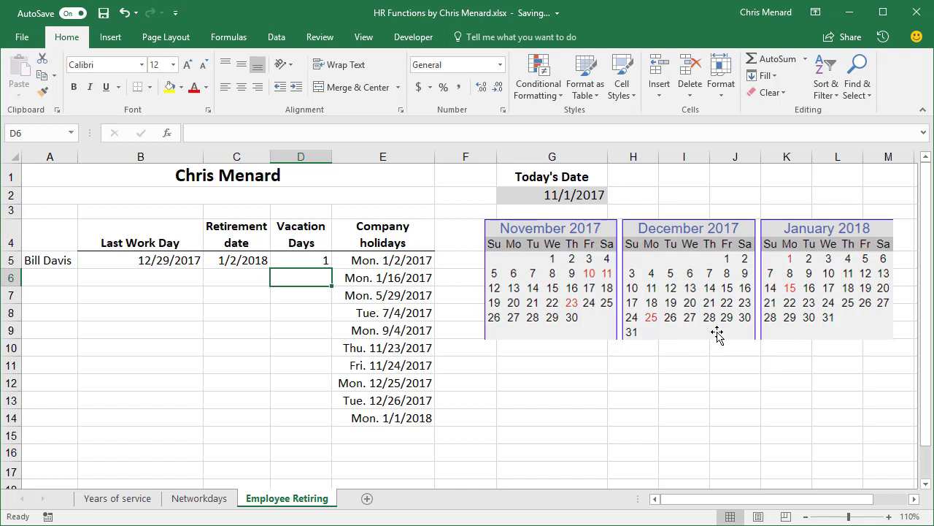
mouse_move(730, 331)
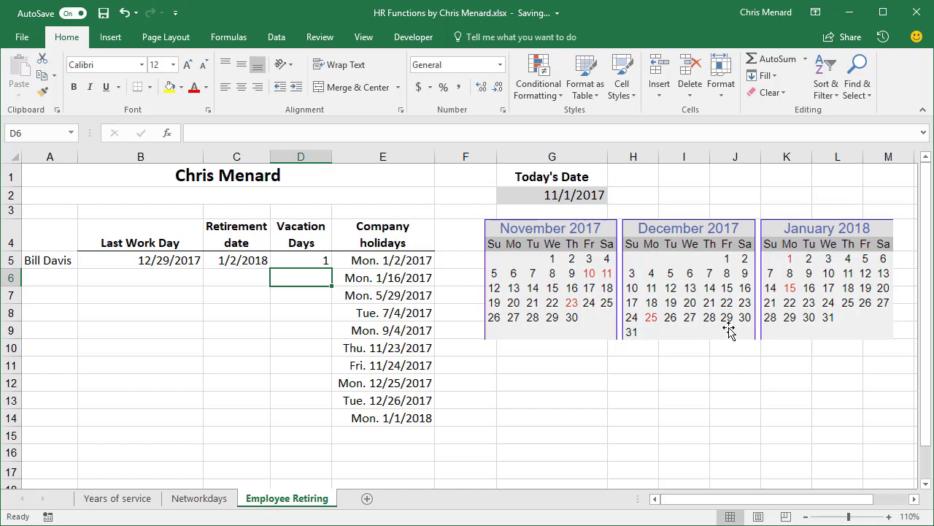
mouse_move(737, 333)
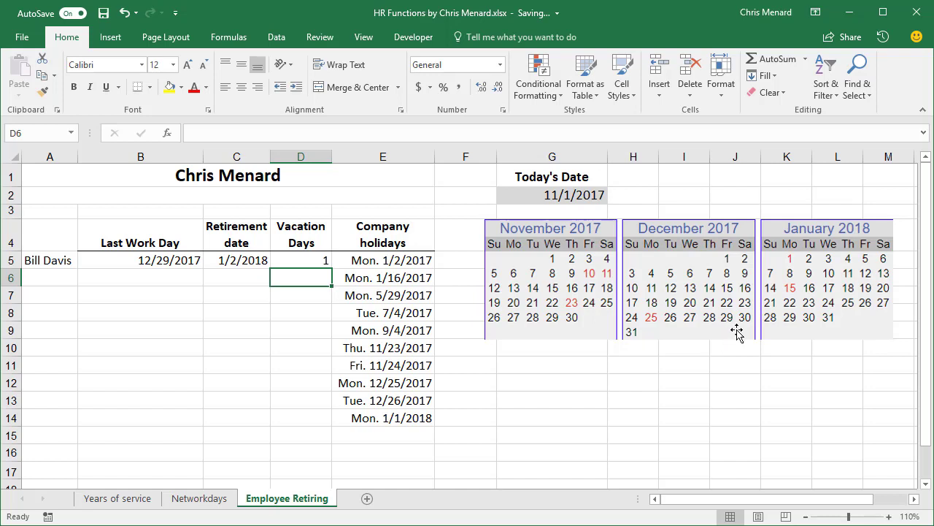
mouse_move(698, 341)
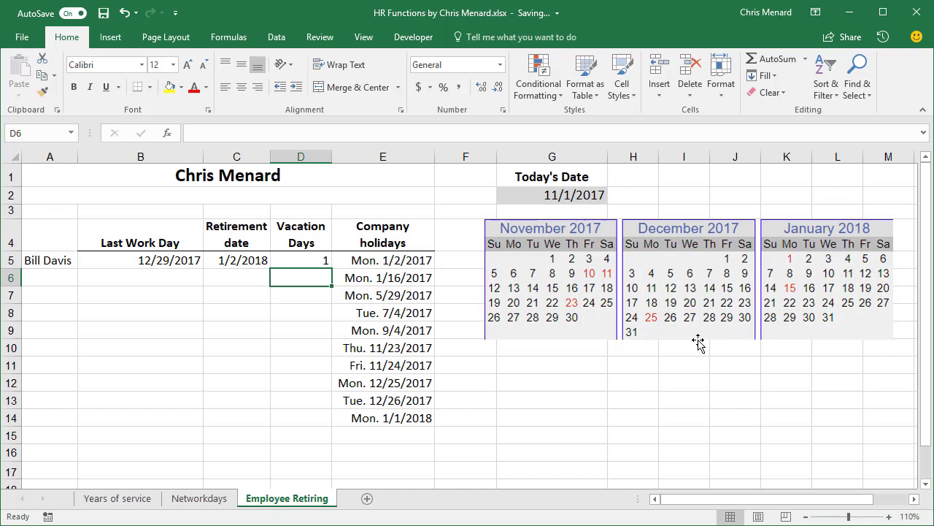
mouse_move(727, 351)
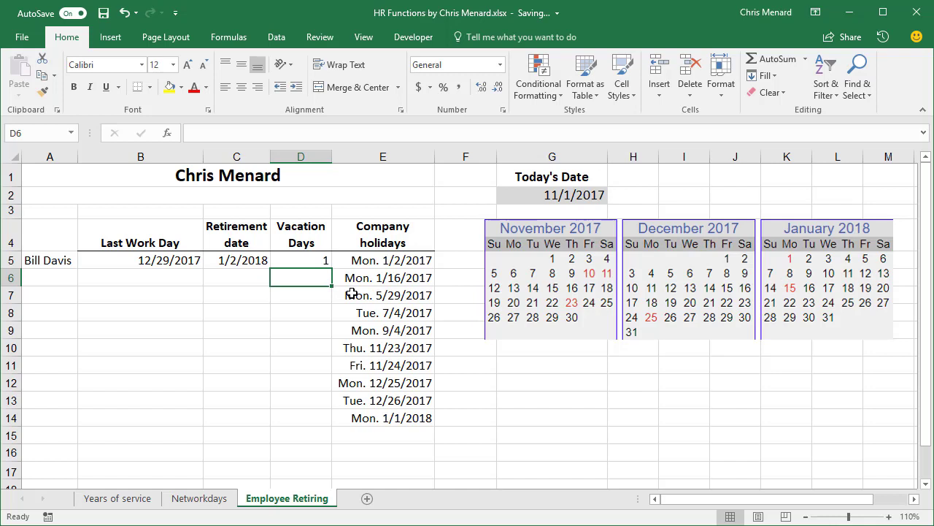
mouse_move(809, 265)
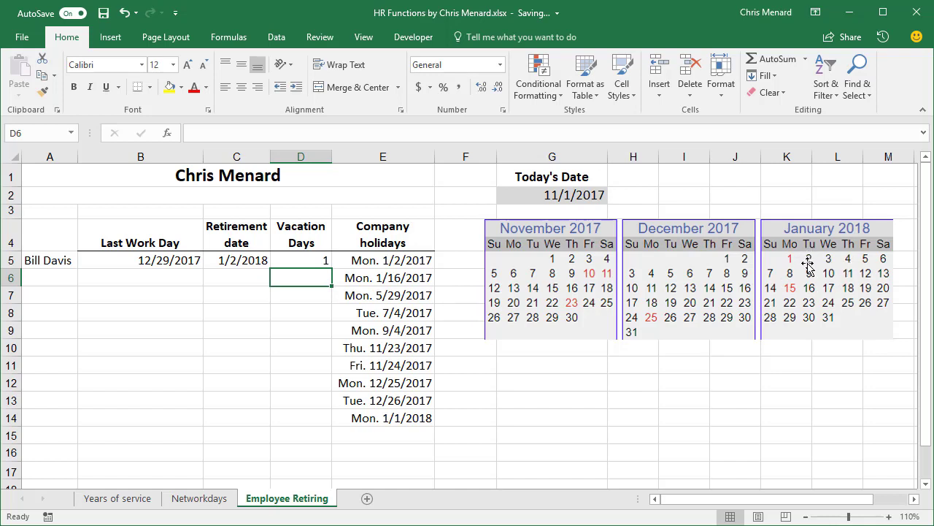
mouse_move(729, 322)
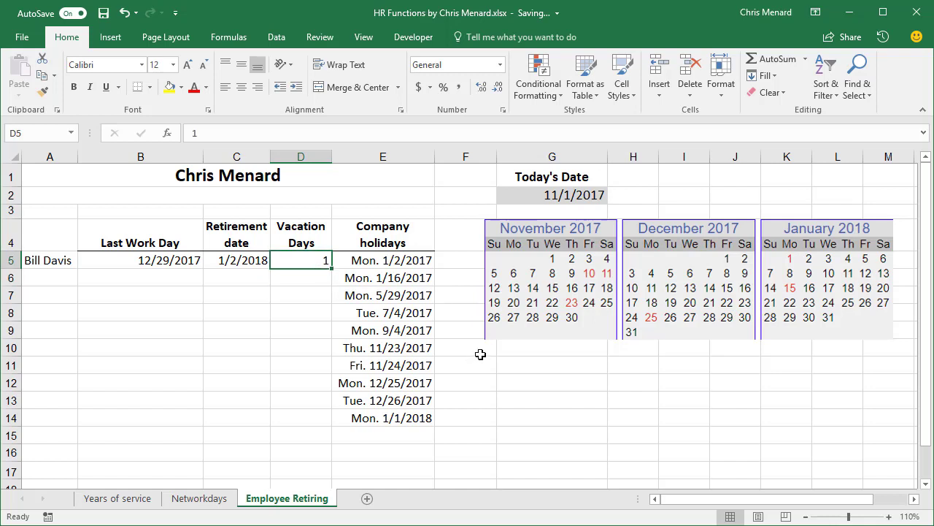
key(Enter)
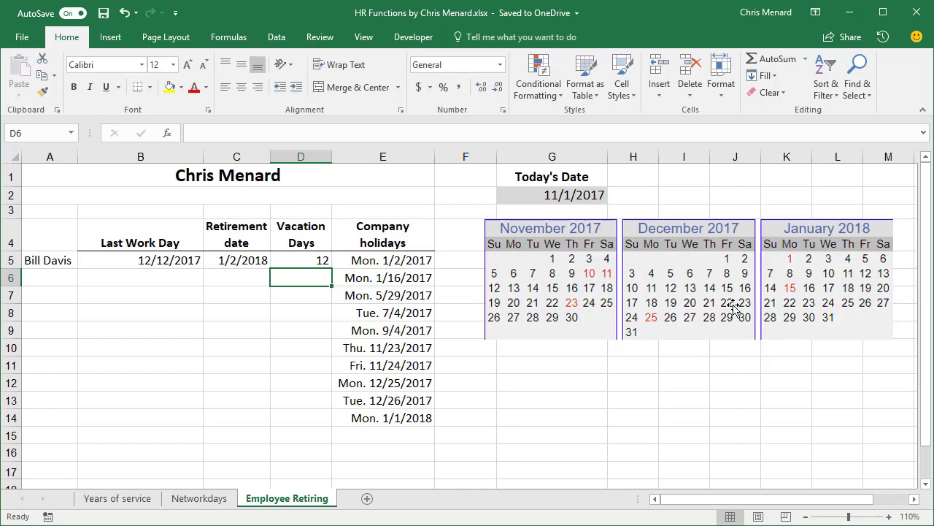
mouse_move(683, 325)
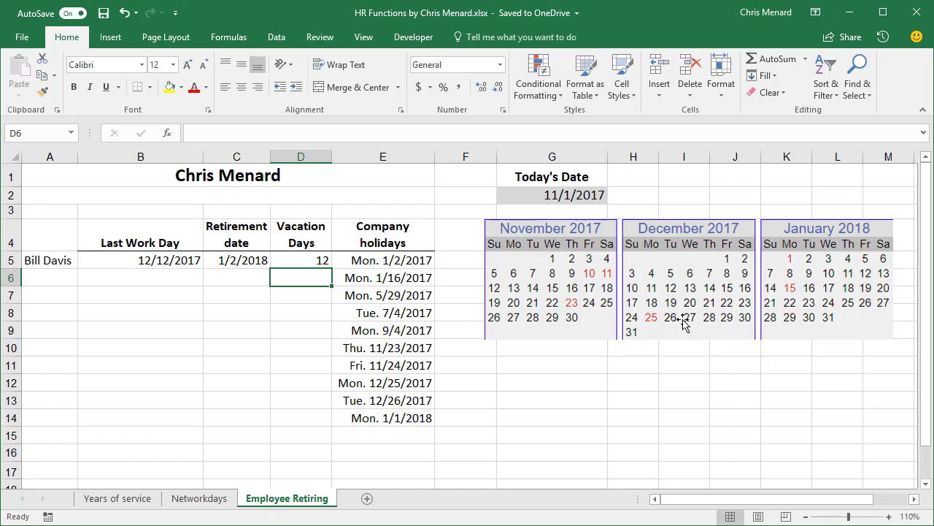
mouse_move(727, 321)
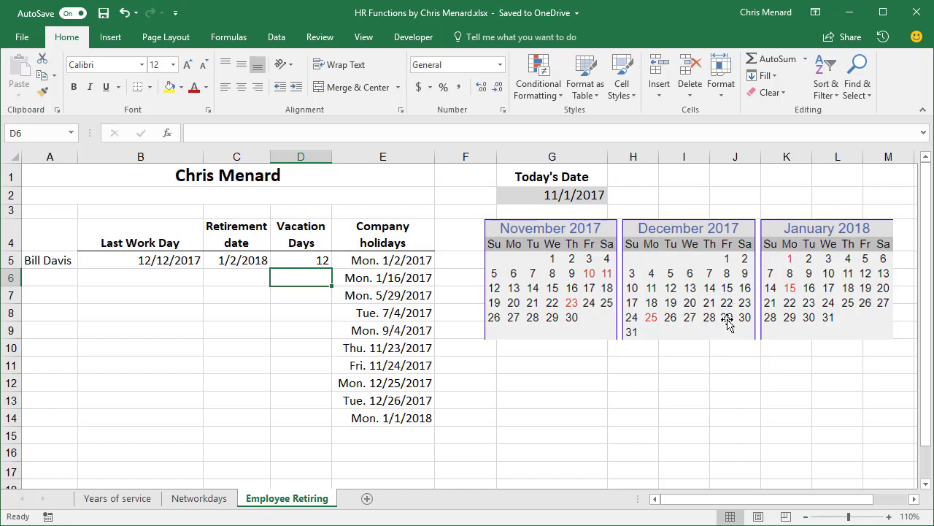
mouse_move(810, 261)
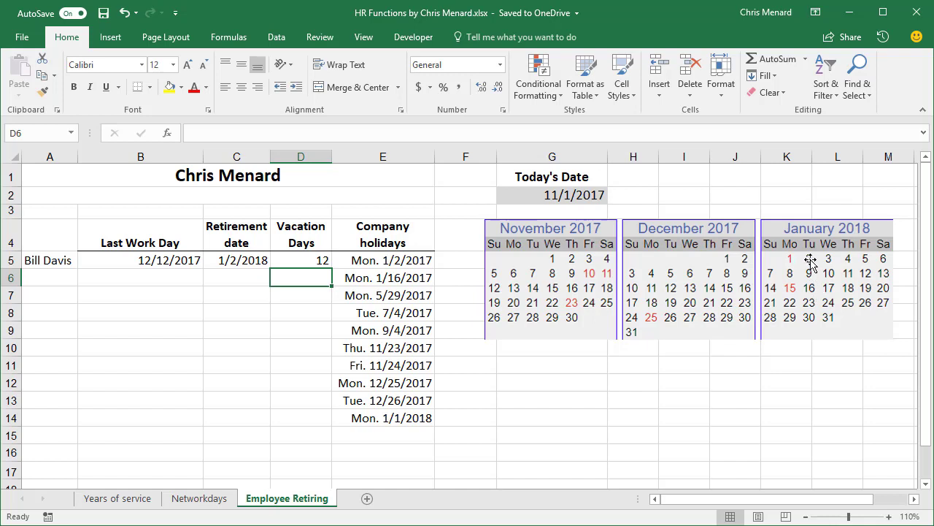
mouse_move(812, 263)
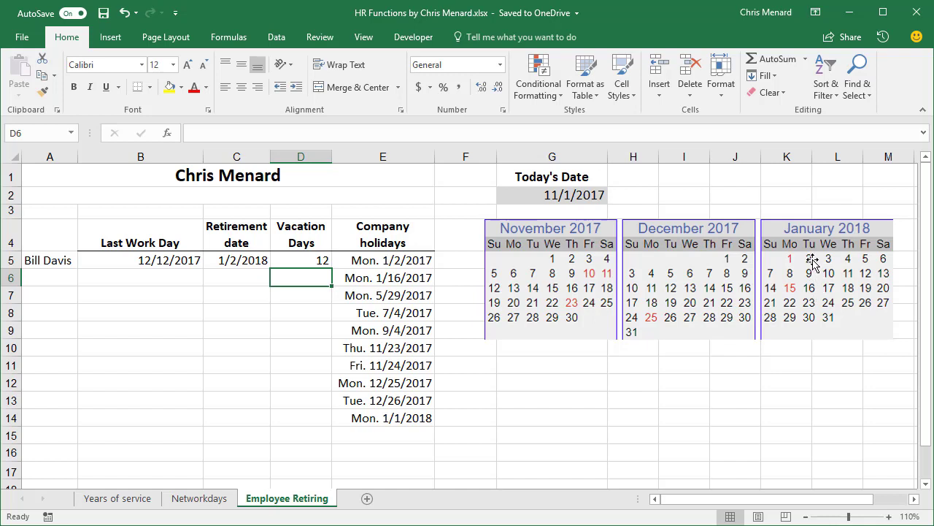
mouse_move(410, 418)
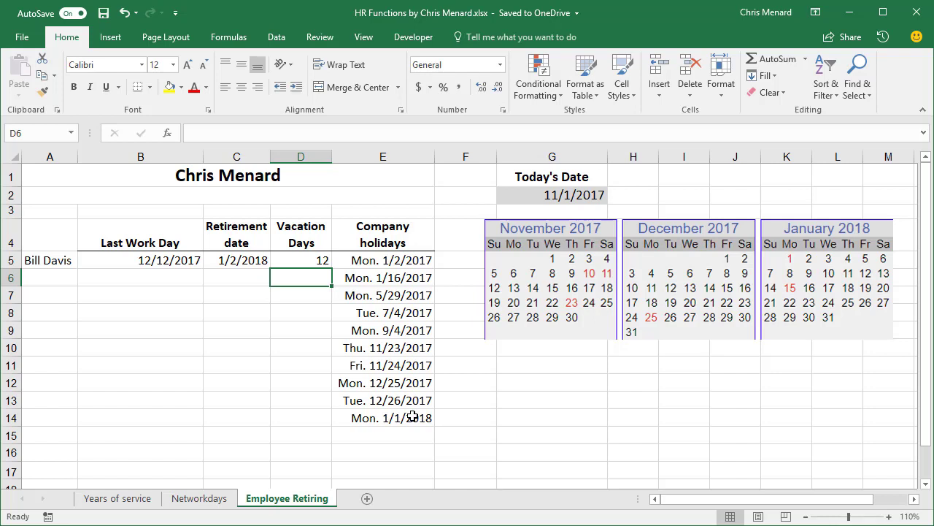
Check B5's WORKDAY.INTL formula returning 12/12/2017 for 12 vacation days.
click(168, 260)
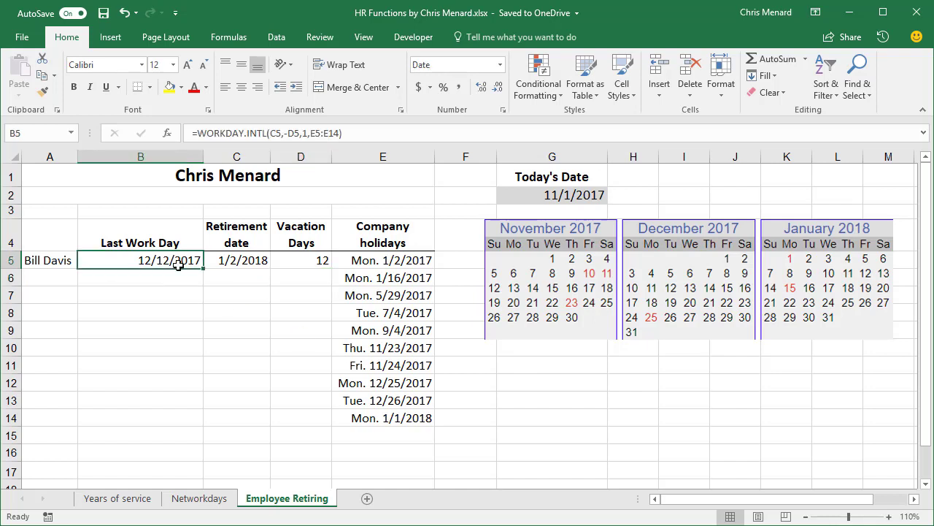
mouse_move(273, 411)
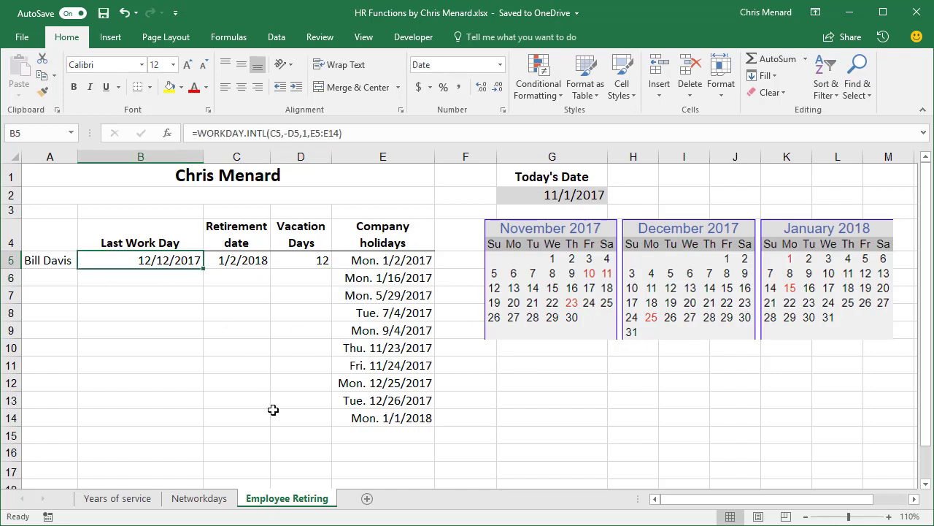